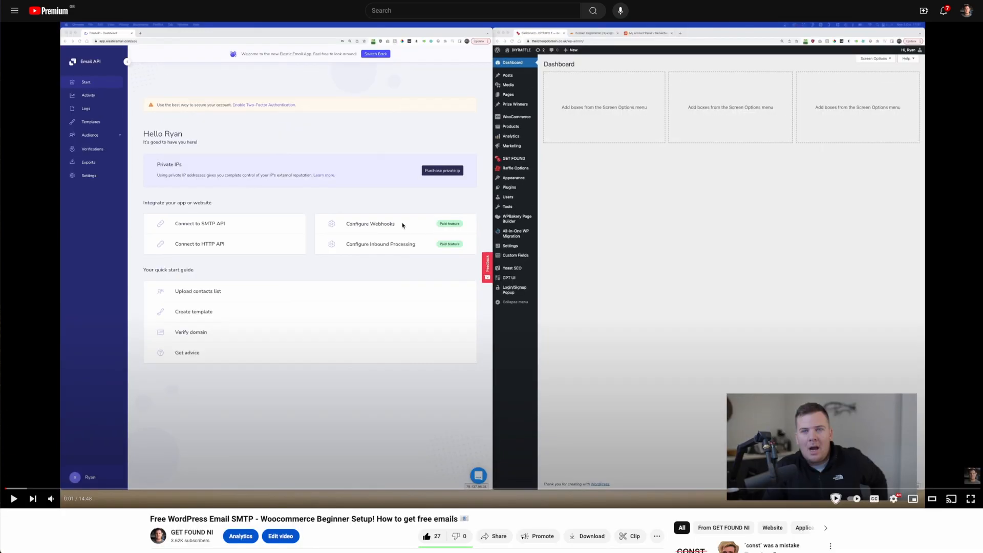
Scroll to the comments and expand replies under the 'free plan no longer works' comment.
{"action": "scroll", "scroll_direction": "down", "scroll_amount": 3}
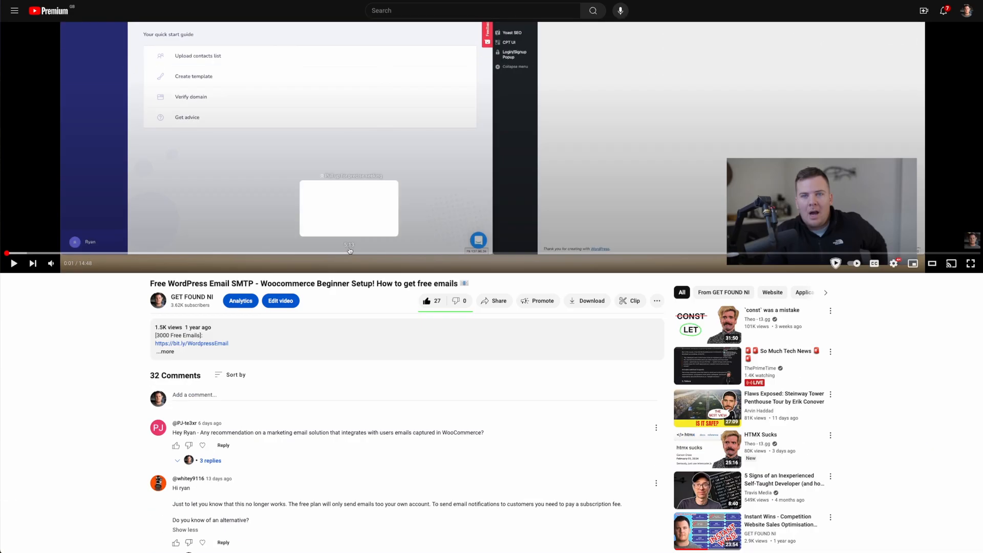
{"action": "scroll", "scroll_direction": "down", "scroll_amount": 3}
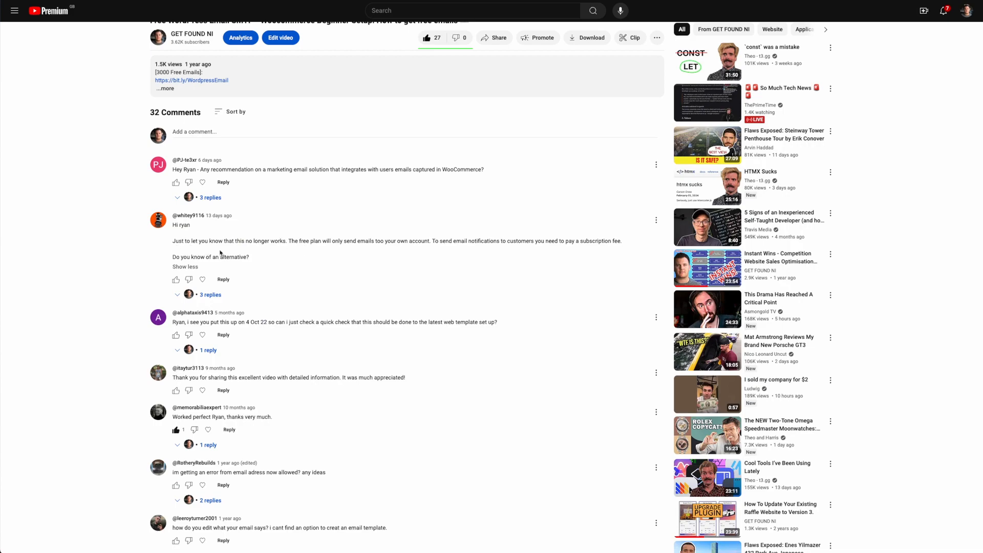
{"action": "left_click_drag", "start_coordinate": [172, 241], "coordinate": [287, 240]}
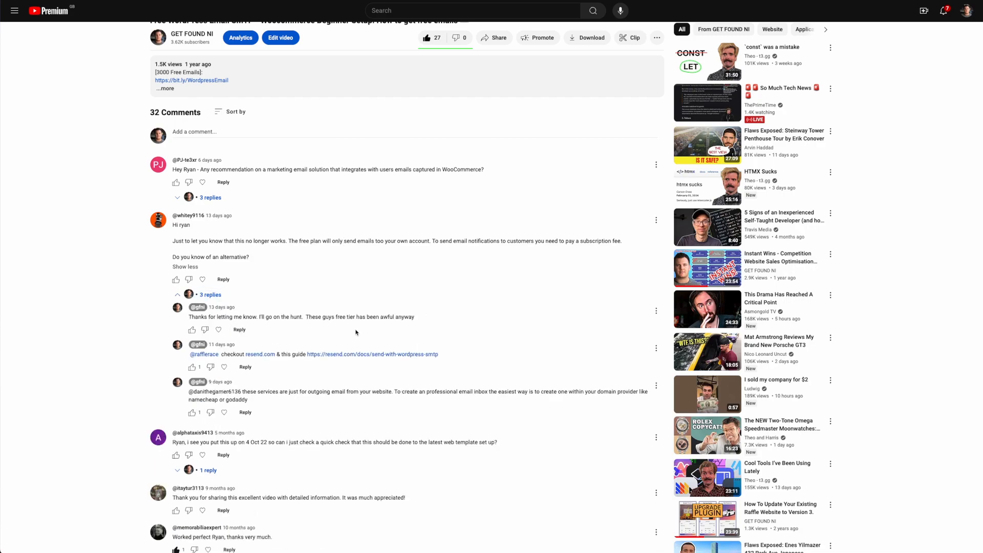
{"action": "mouse_move", "coordinate": [257, 357]}
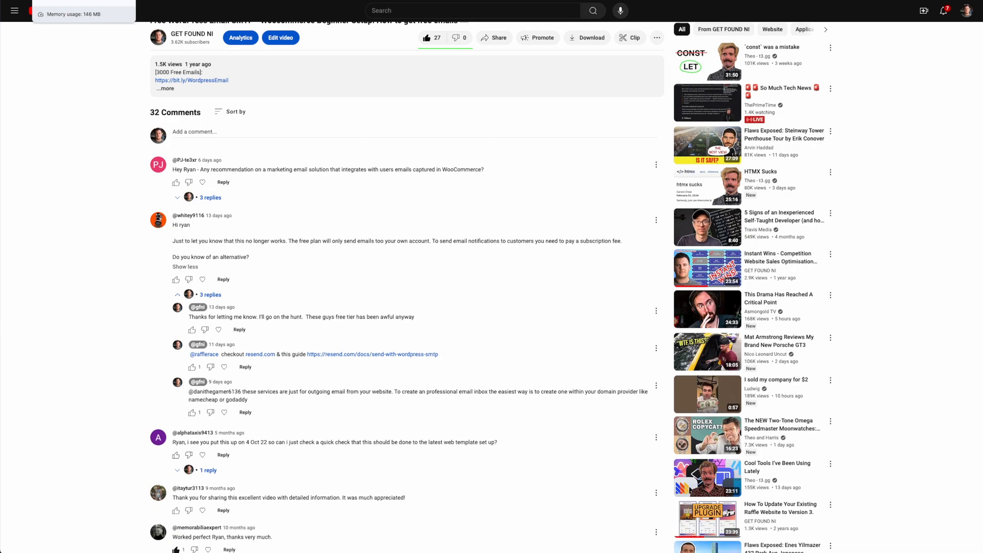
{"action": "left_click", "coordinate": [344, 354]}
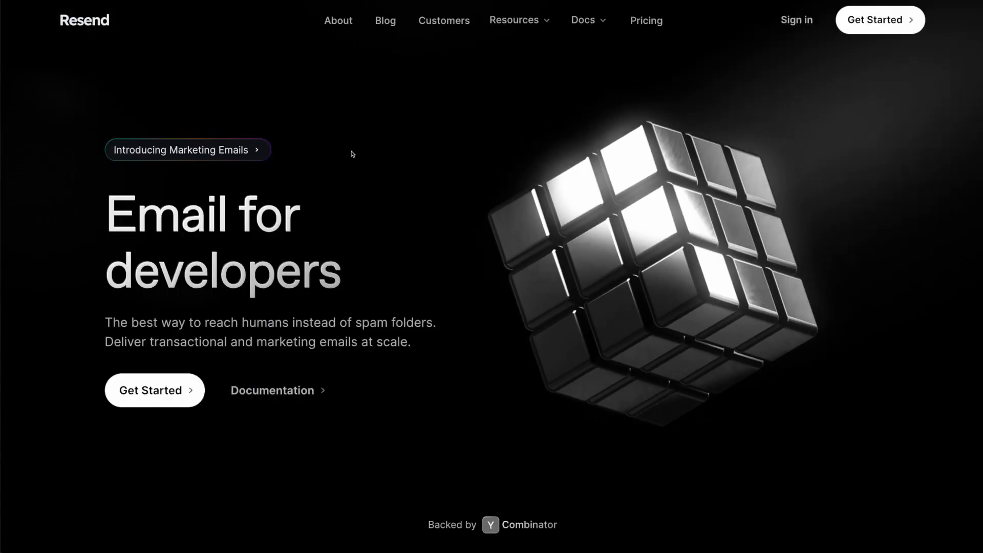
{"action": "scroll", "scroll_direction": "down", "scroll_amount": 3}
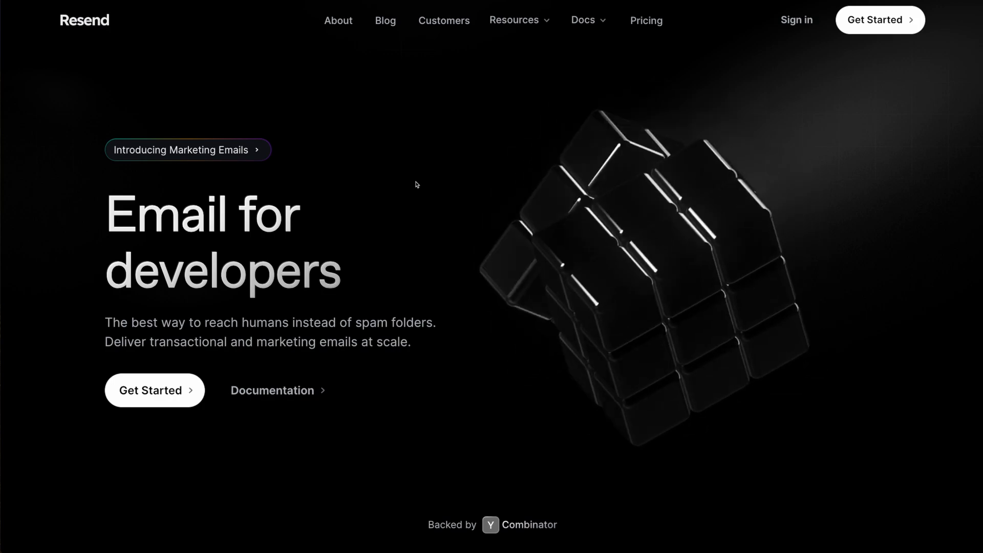
On Resend pricing, check the free plan's limit and slide Pro between 9,000 and 70,000 emails.
{"action": "left_click", "coordinate": [646, 20]}
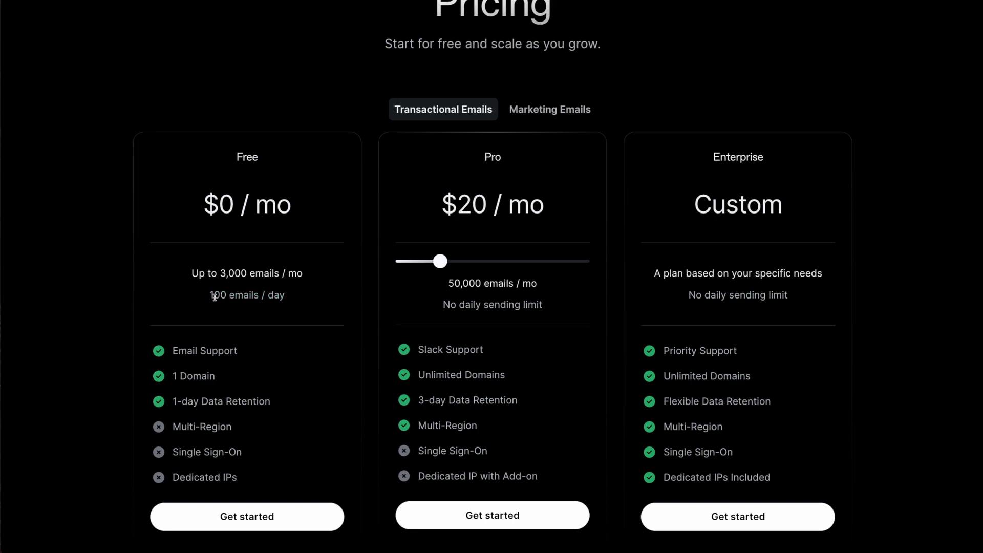
{"action": "double_click", "coordinate": [246, 295]}
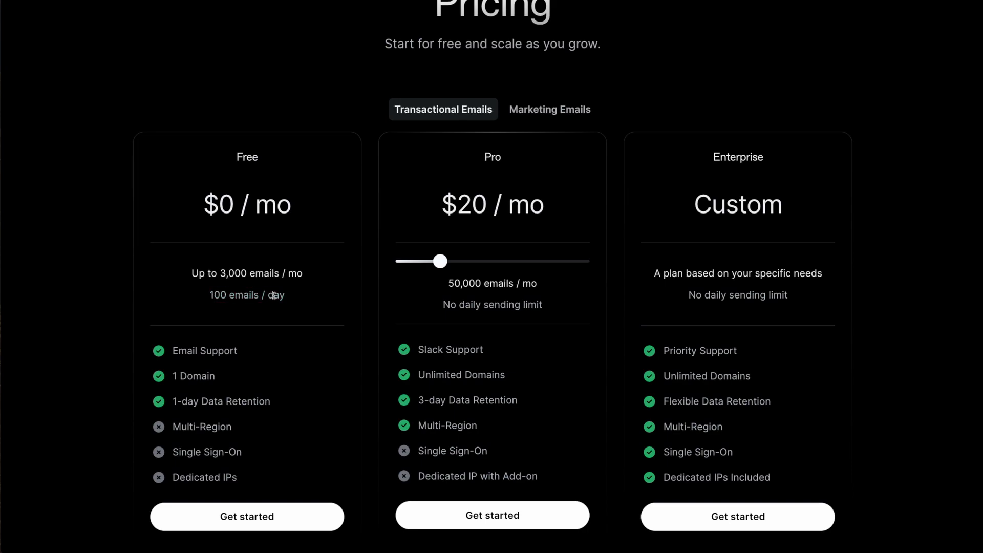
{"action": "left_click_drag", "start_coordinate": [440, 260], "coordinate": [446, 261]}
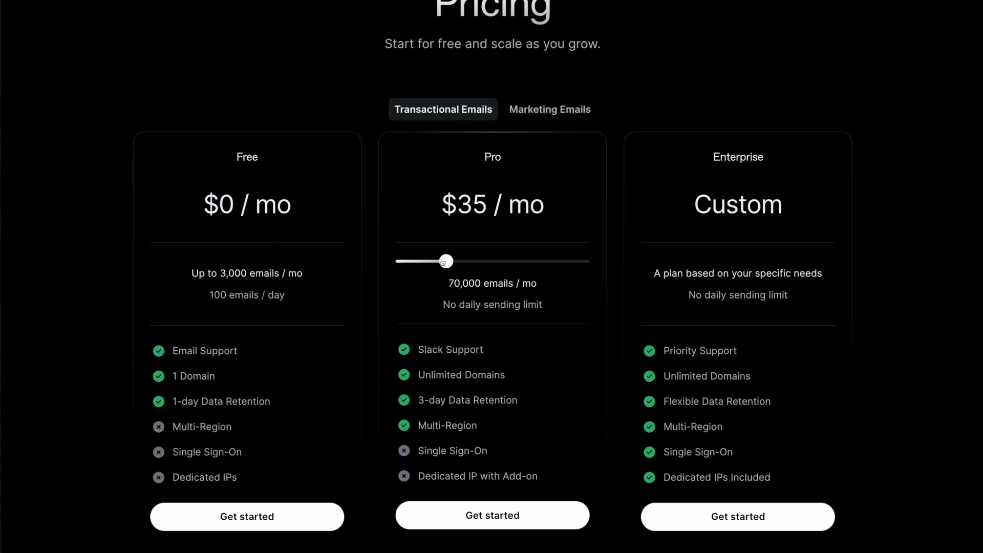
{"action": "left_click_drag", "start_coordinate": [445, 260], "coordinate": [414, 260]}
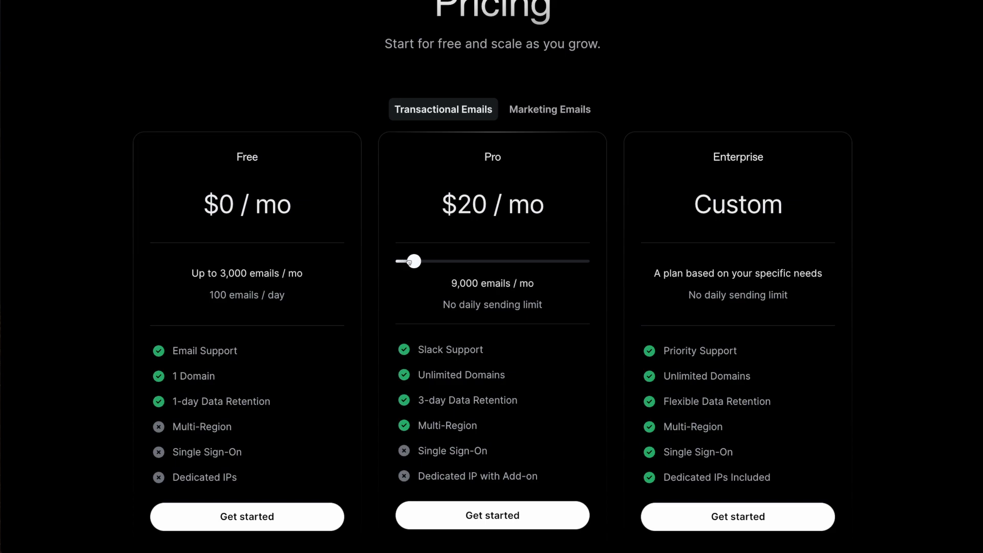
{"action": "left_click_drag", "start_coordinate": [414, 260], "coordinate": [439, 261]}
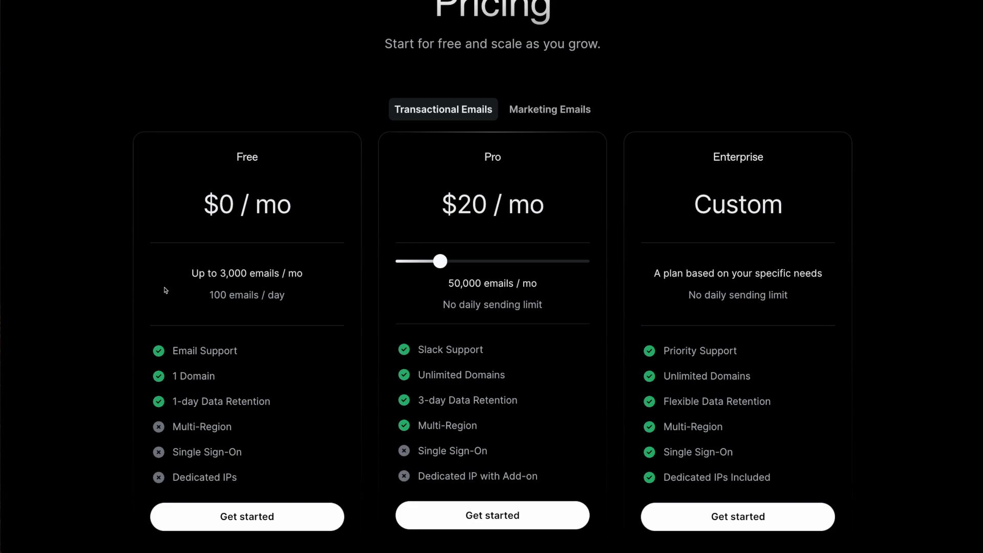
{"action": "mouse_move", "coordinate": [97, 278]}
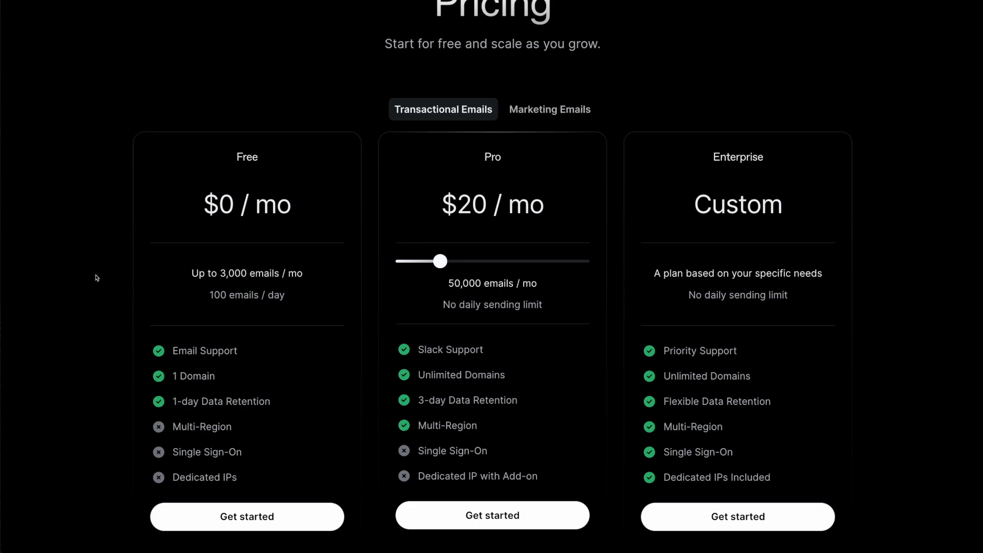
{"action": "scroll", "scroll_direction": "up", "scroll_amount": 3}
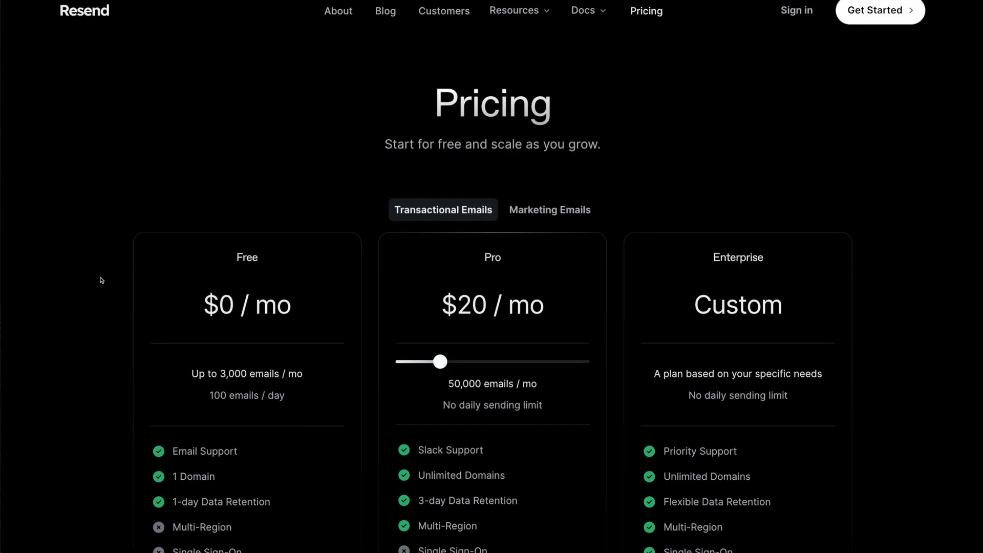
{"action": "scroll", "scroll_direction": "down", "scroll_amount": 3}
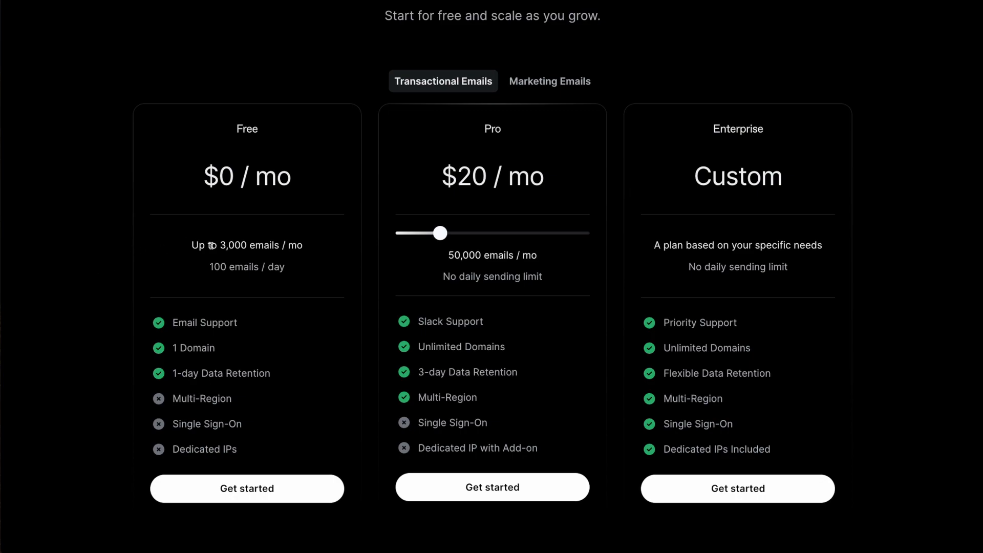
{"action": "scroll", "scroll_direction": "up", "scroll_amount": 3}
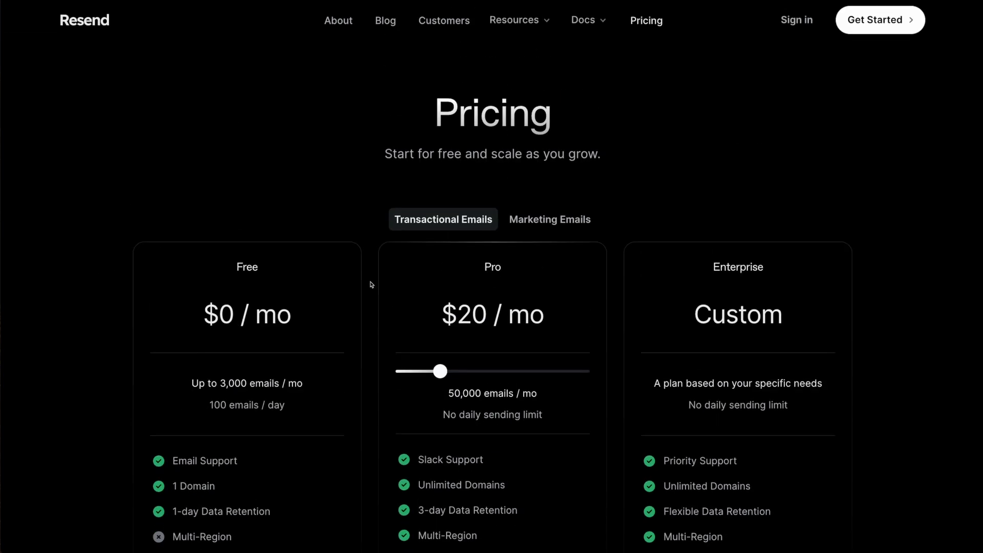
{"action": "mouse_move", "coordinate": [789, 20]}
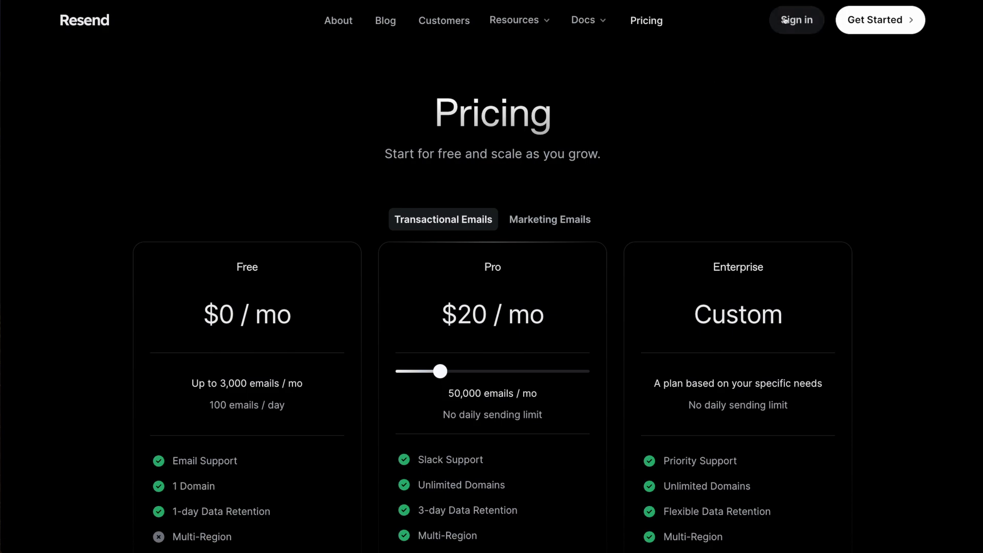
Try the login page, then create a new Resend account through Get Started.
{"action": "left_click", "coordinate": [797, 20]}
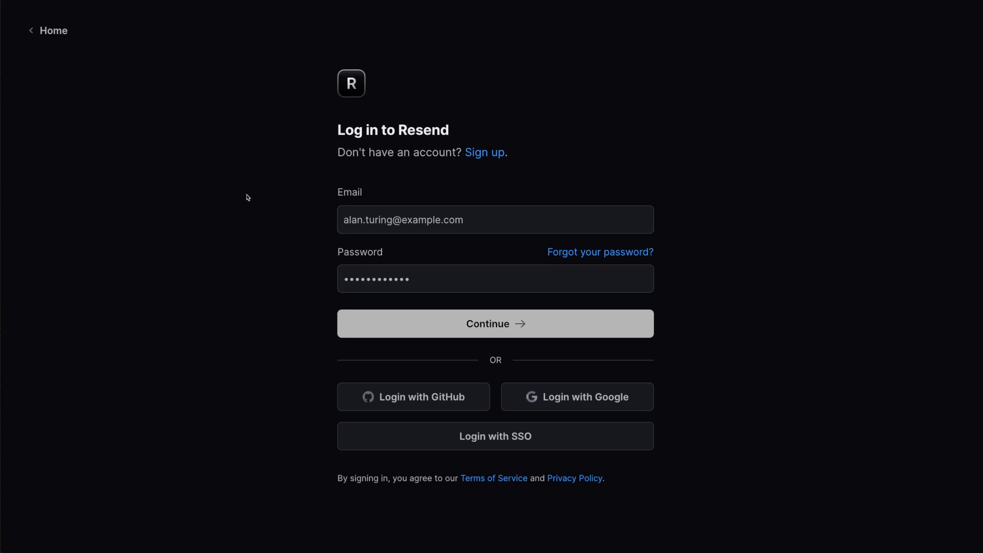
{"action": "left_click", "coordinate": [502, 220]}
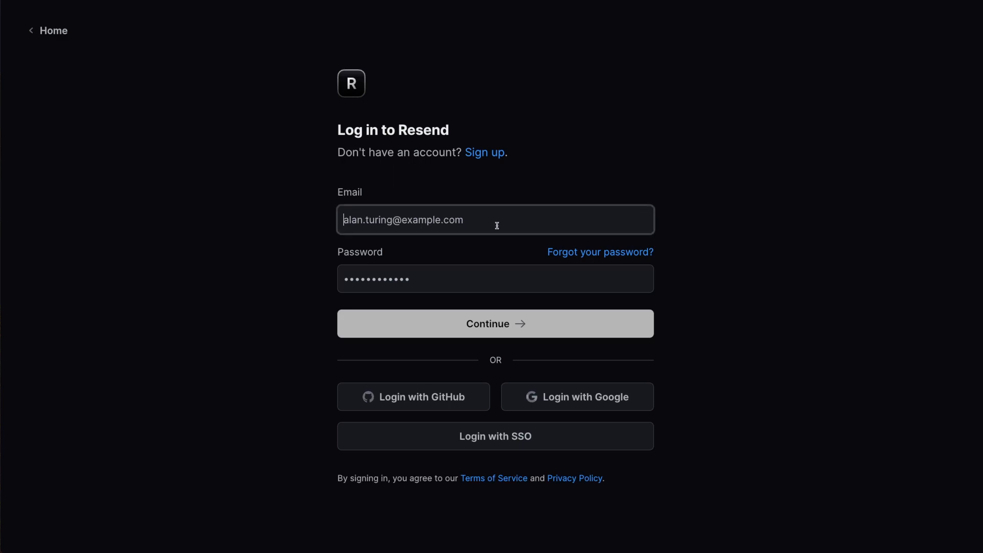
{"action": "mouse_move", "coordinate": [505, 311]}
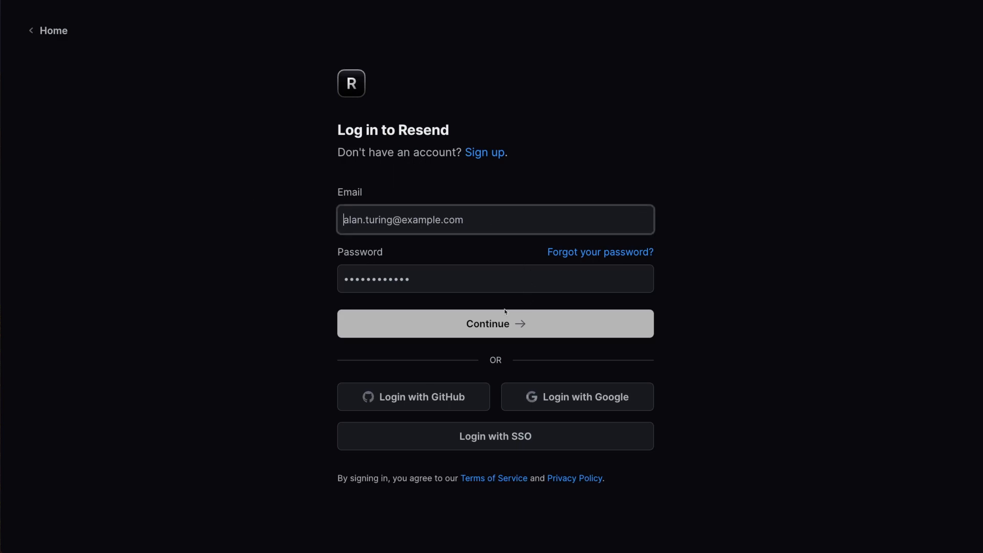
{"action": "mouse_move", "coordinate": [104, 50]}
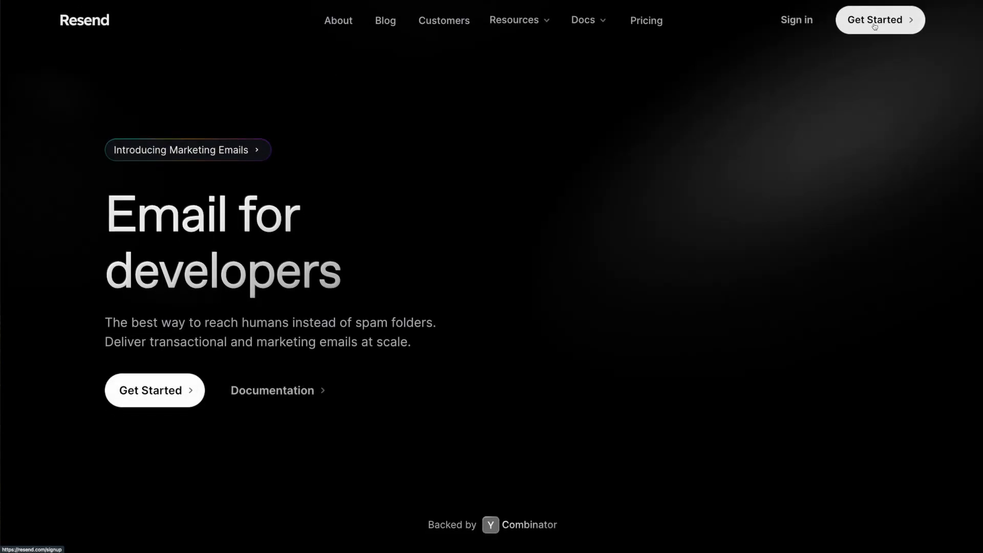
{"action": "left_click", "coordinate": [874, 20]}
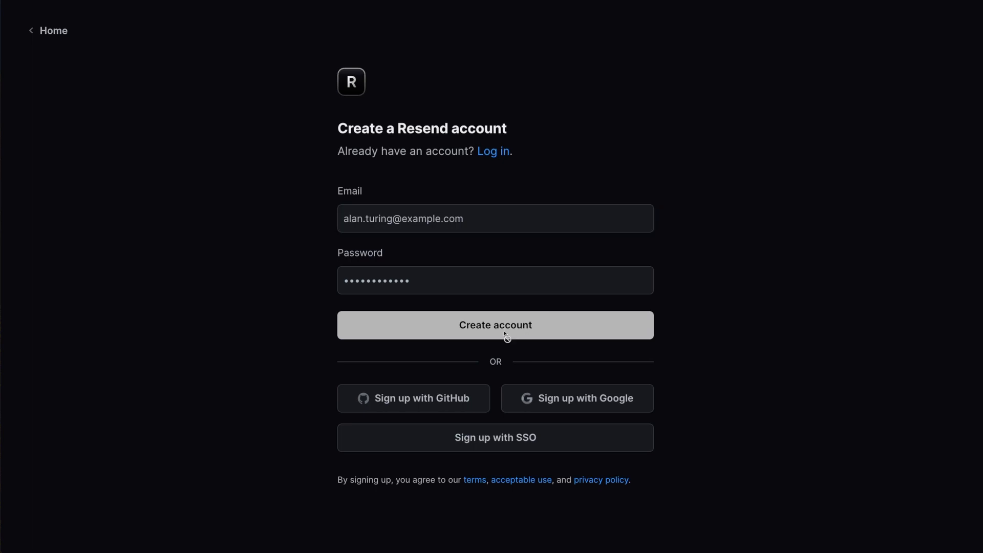
{"action": "left_click", "coordinate": [495, 218]}
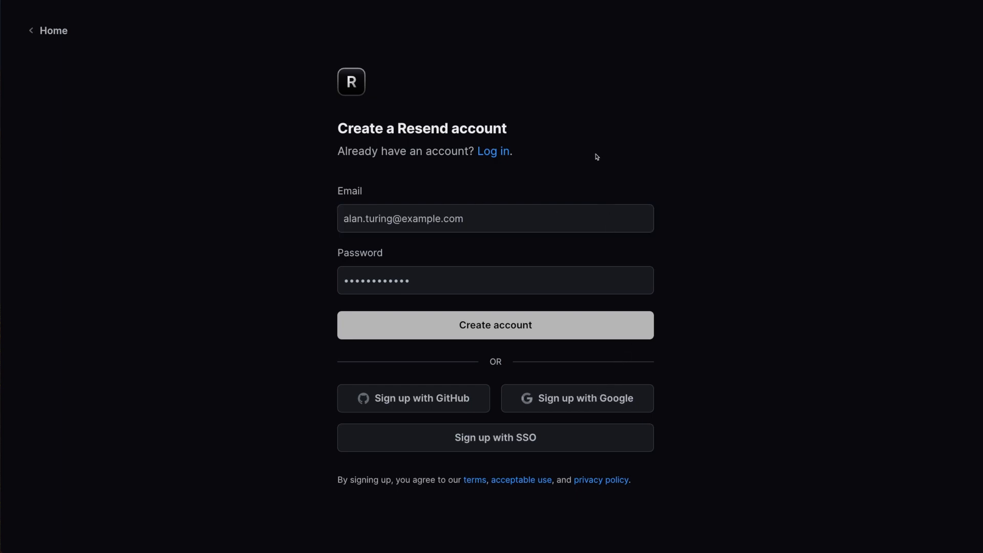
{"action": "left_click", "coordinate": [495, 325]}
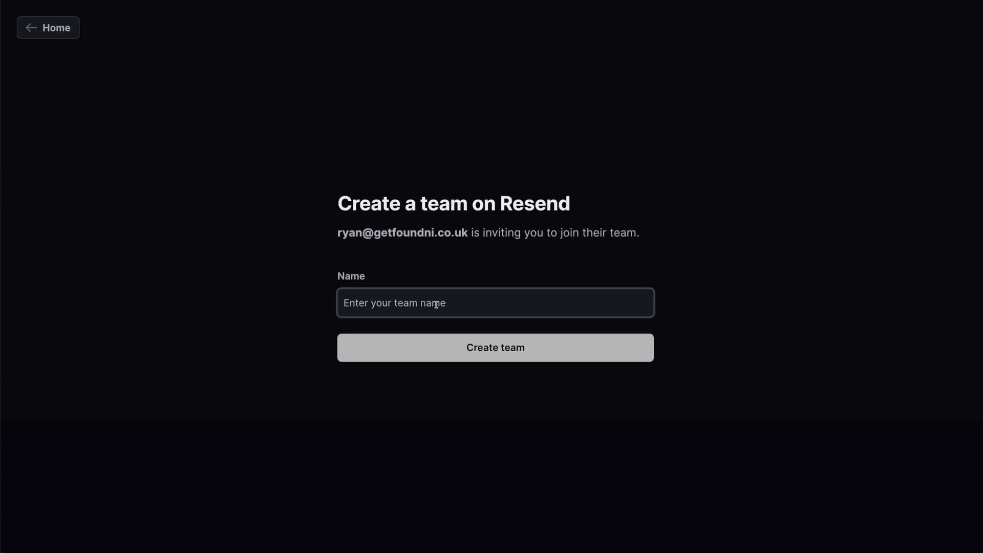
Create the Resend team named 'mot-ni'.
{"action": "type", "text": "GFNI"}
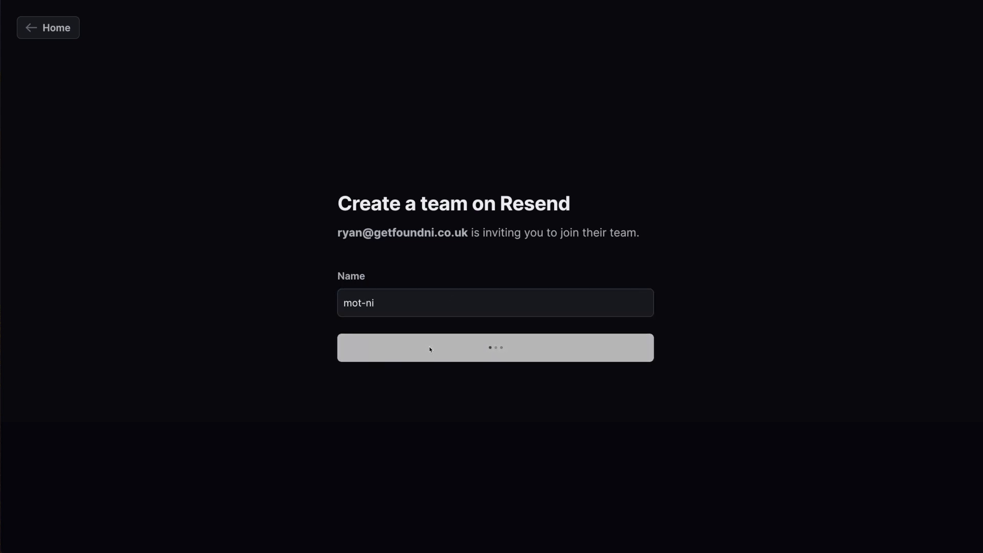
{"action": "left_click", "coordinate": [495, 348]}
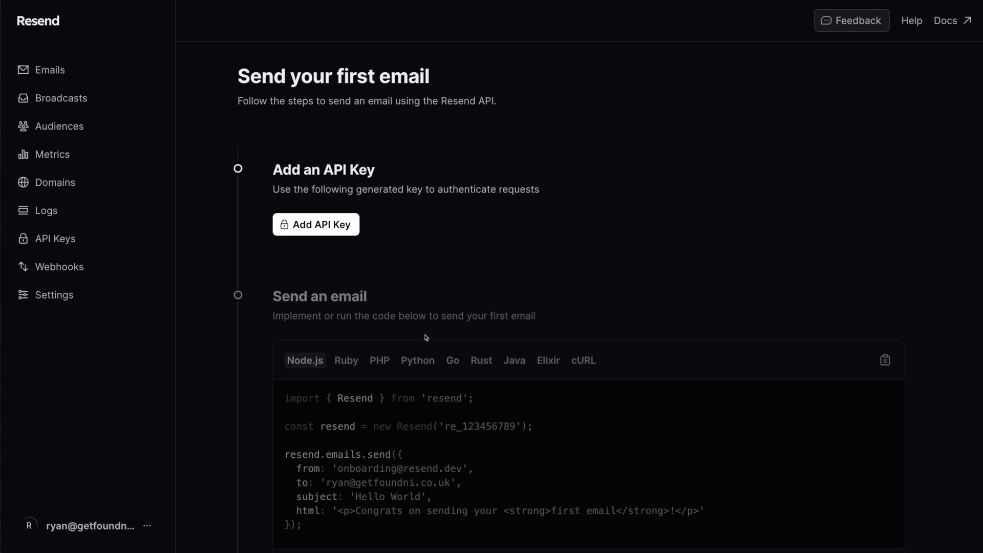
{"action": "mouse_move", "coordinate": [483, 316]}
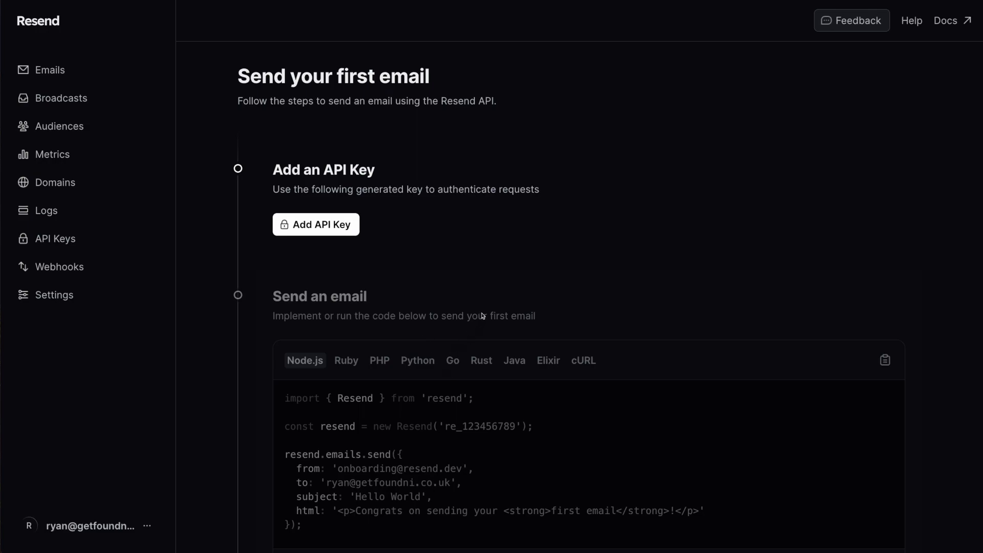
{"action": "mouse_move", "coordinate": [457, 272]}
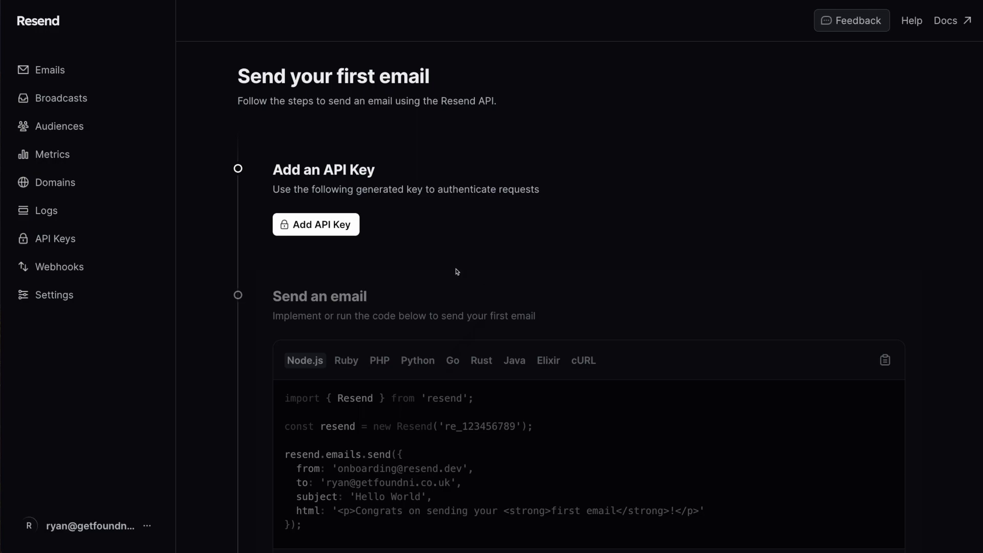
{"action": "mouse_move", "coordinate": [453, 265]}
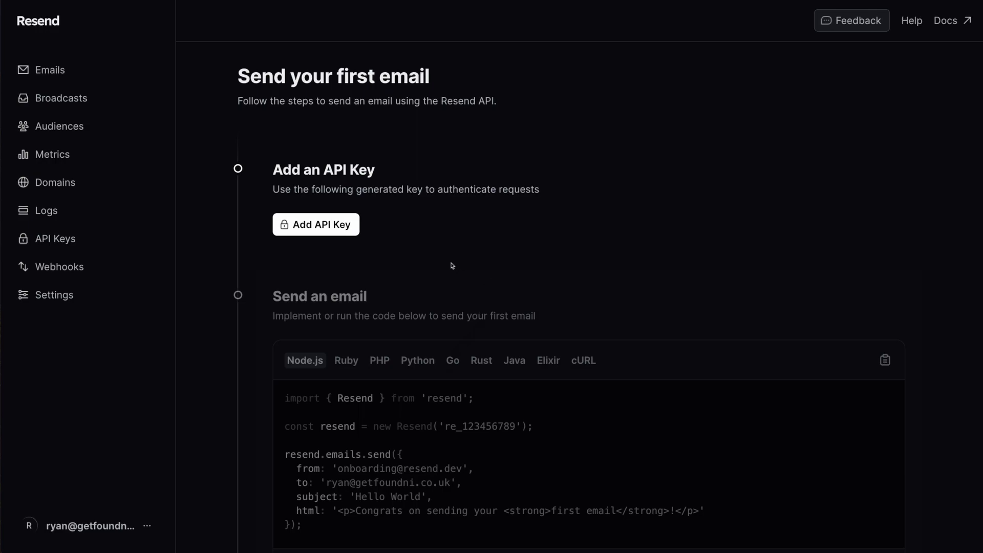
{"action": "mouse_move", "coordinate": [439, 260]}
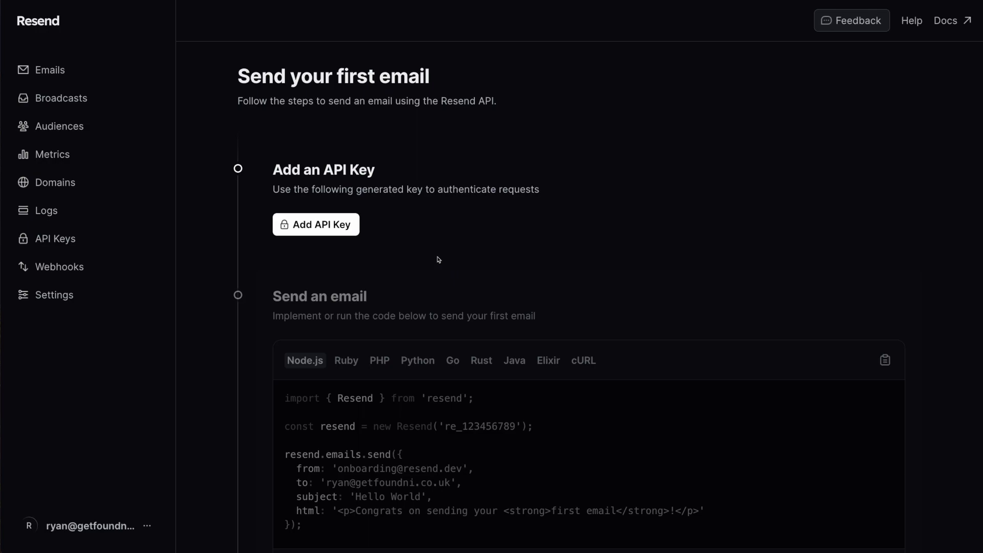
{"action": "mouse_move", "coordinate": [400, 190]}
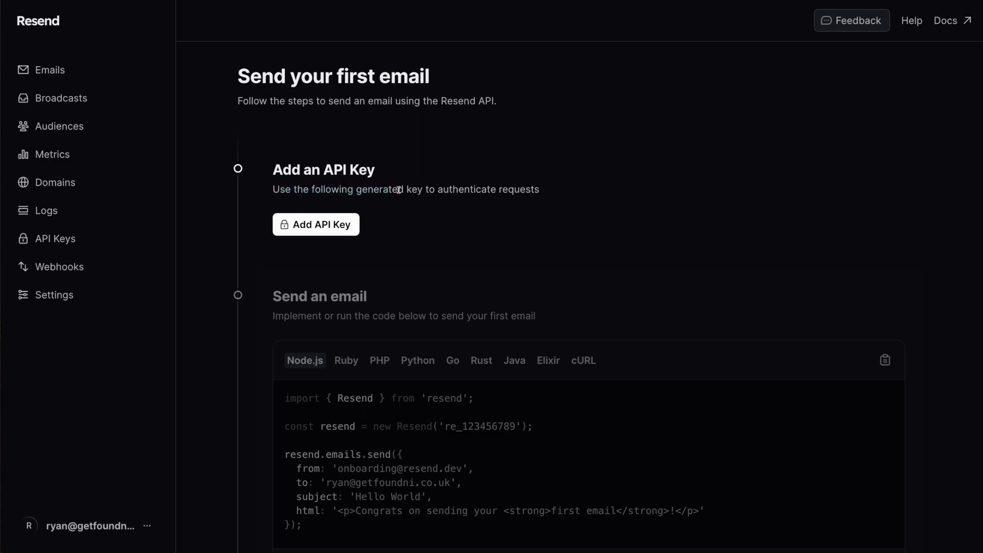
{"action": "mouse_move", "coordinate": [443, 181]}
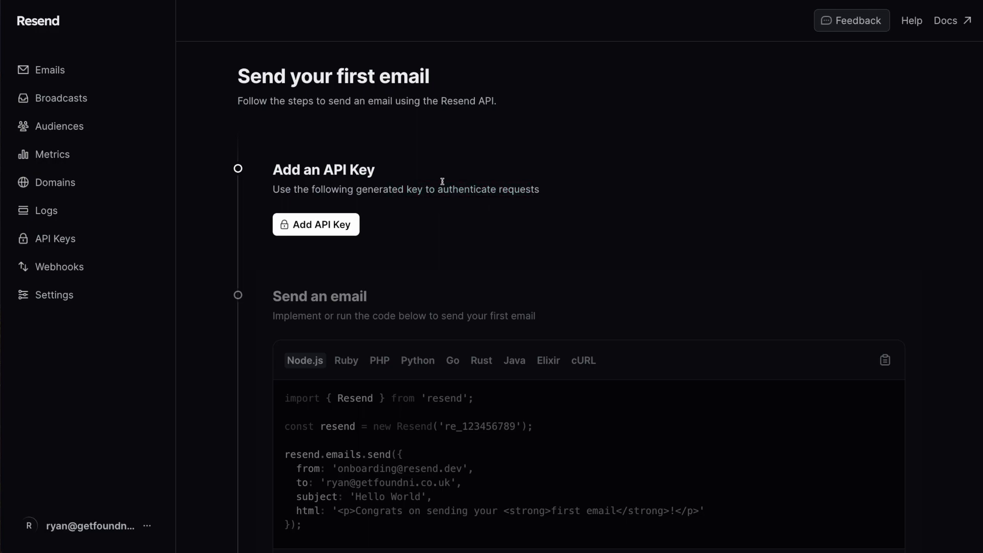
Scroll the onboarding page through the Add API Key step.
{"action": "scroll", "scroll_direction": "down", "scroll_amount": 3}
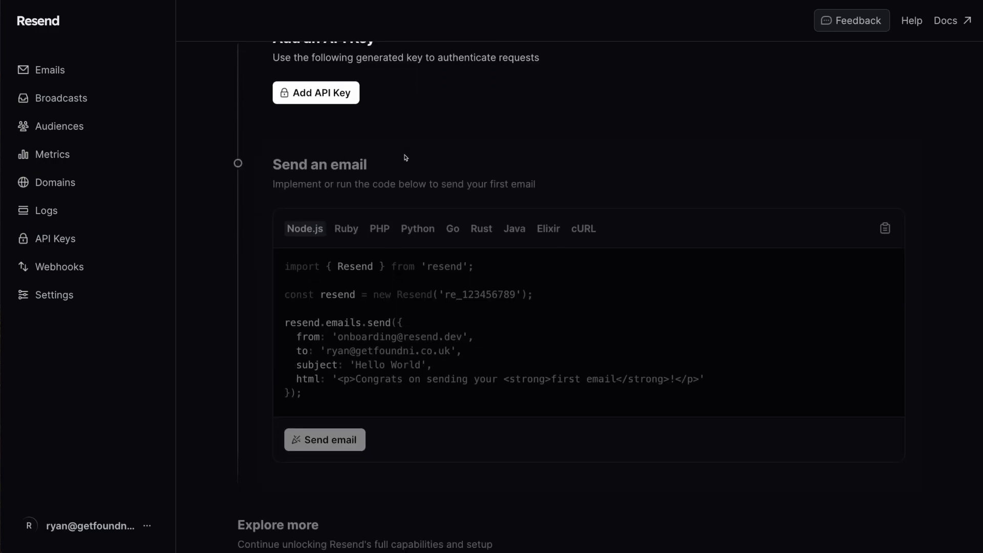
{"action": "scroll", "scroll_direction": "down", "scroll_amount": 3}
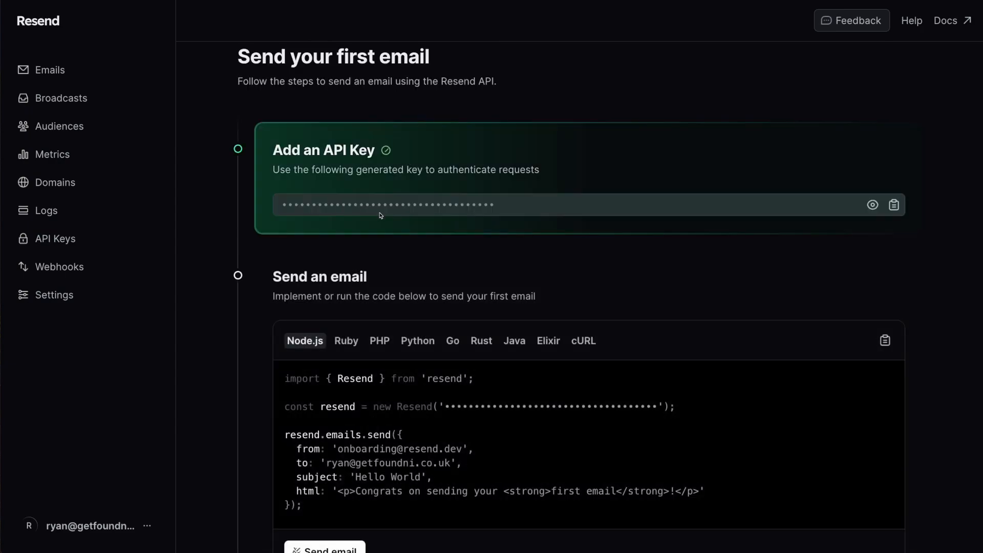
Switch the sample code to PHP and send the first test email.
{"action": "scroll", "scroll_direction": "down", "scroll_amount": 3}
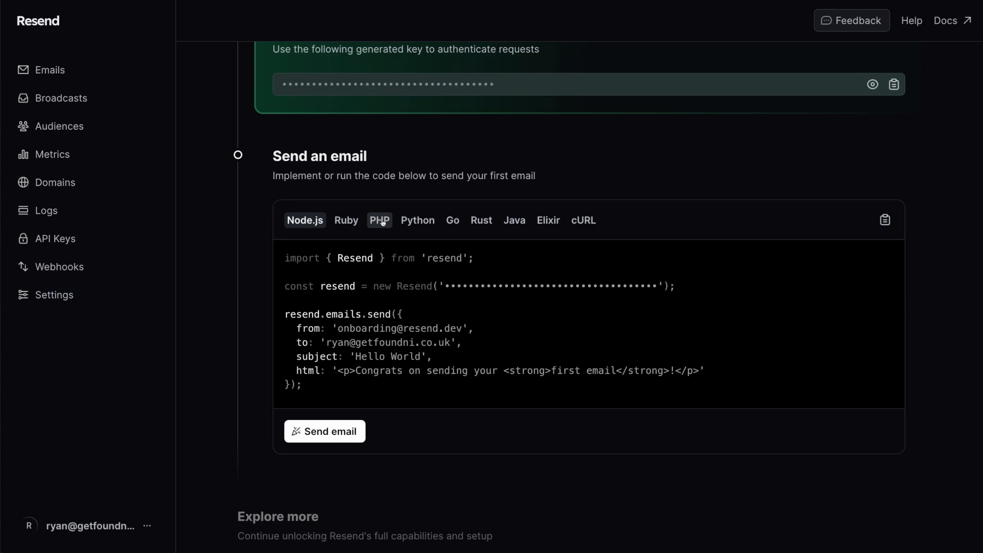
{"action": "left_click", "coordinate": [380, 220]}
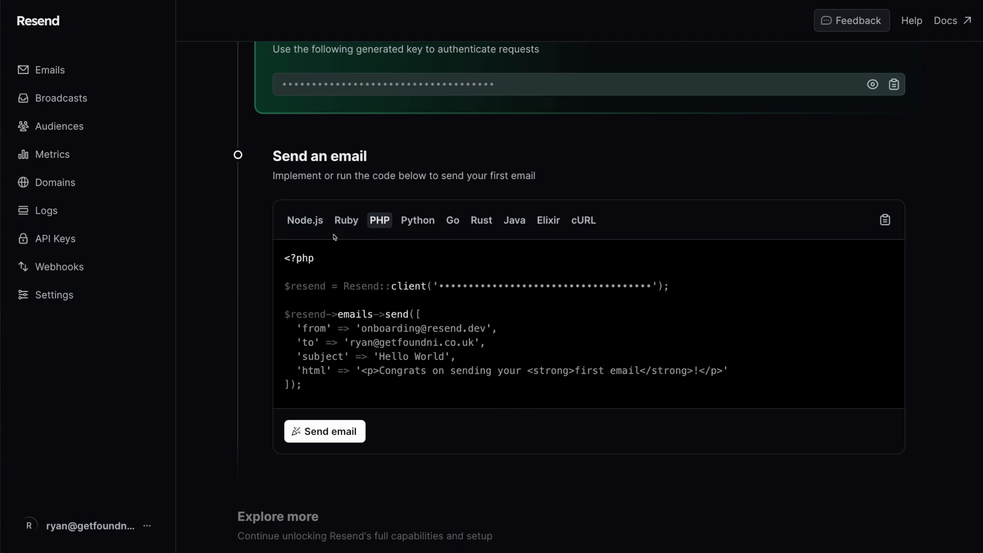
{"action": "mouse_move", "coordinate": [365, 319]}
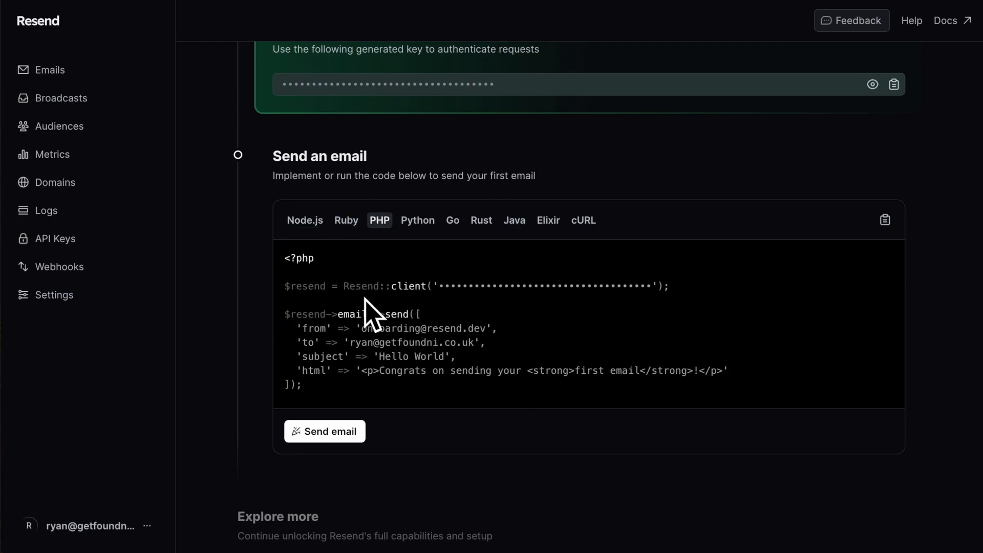
{"action": "left_click", "coordinate": [324, 431]}
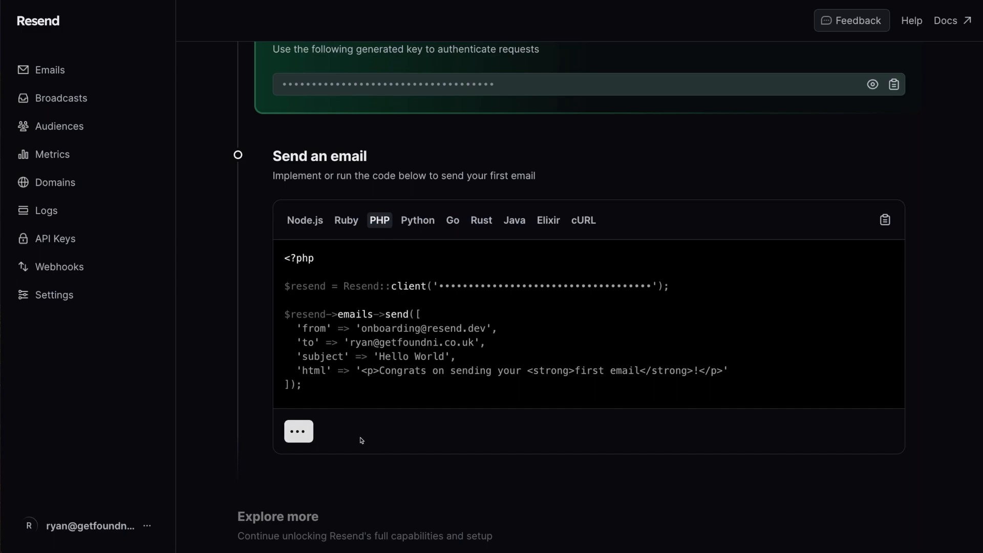
{"action": "left_click", "coordinate": [299, 432]}
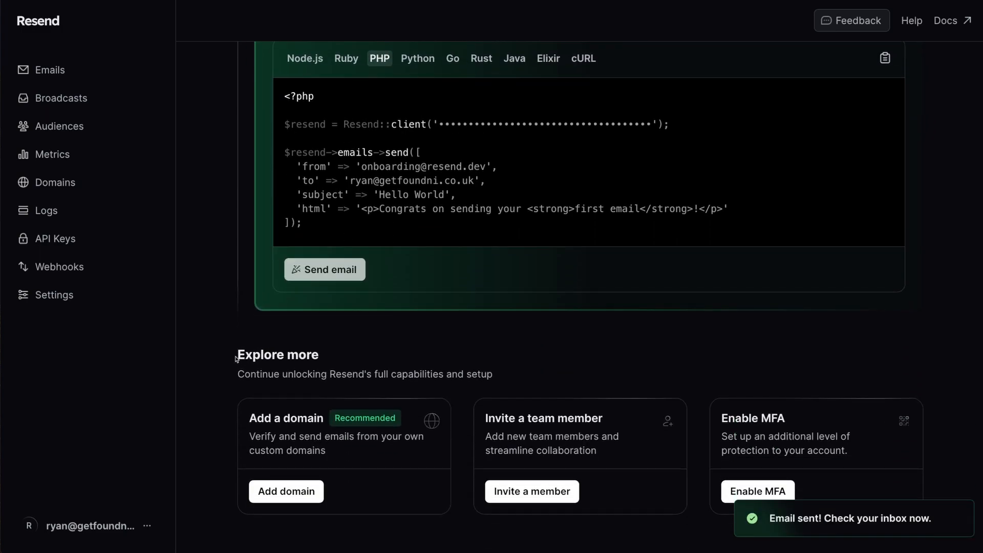
Start adding a domain and try another sending region, which triggers a Pro upgrade prompt.
{"action": "left_click", "coordinate": [286, 492]}
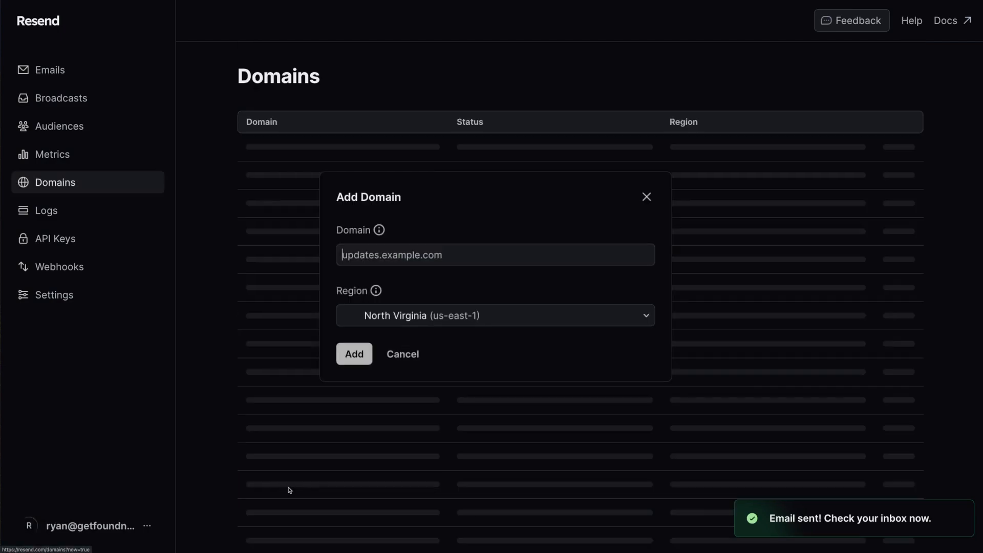
{"action": "left_click", "coordinate": [495, 316]}
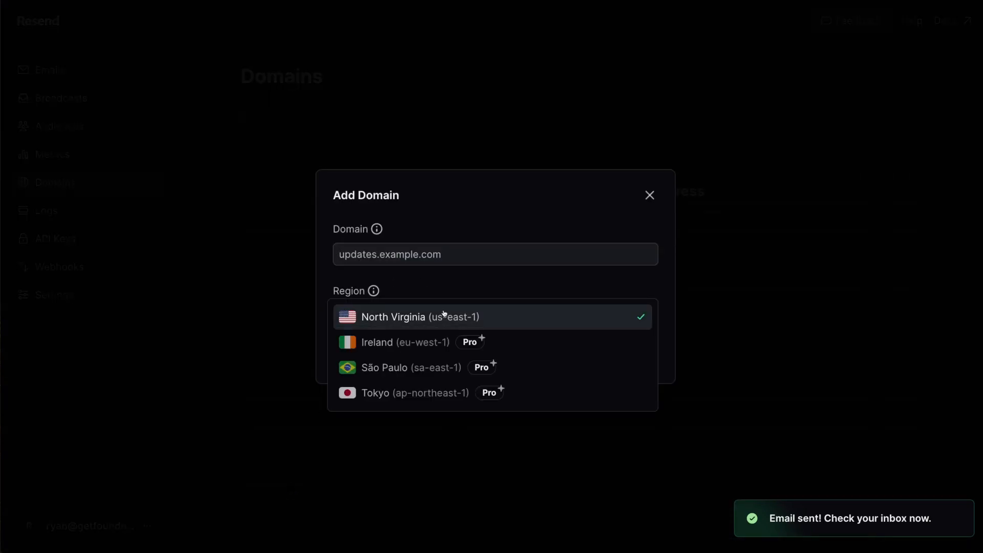
{"action": "left_click", "coordinate": [405, 342]}
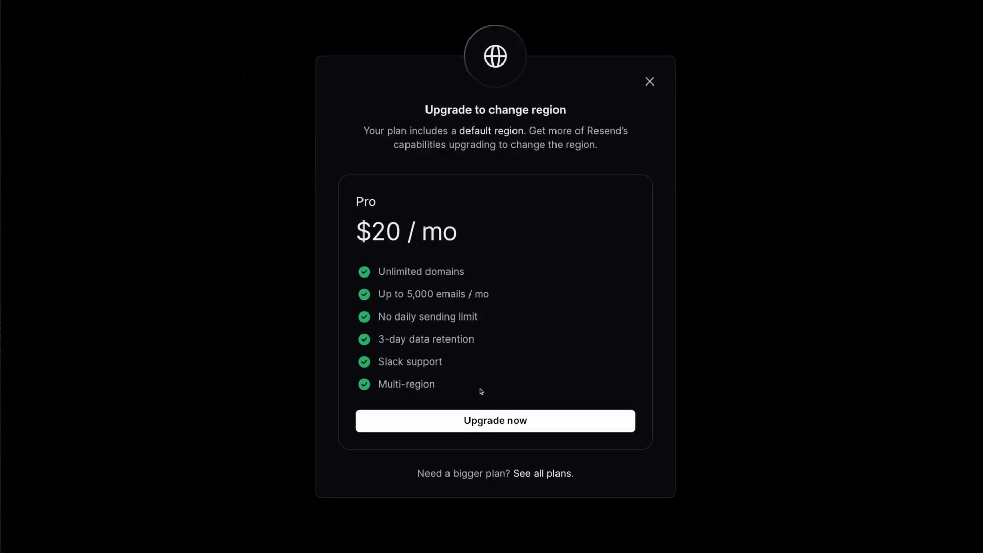
{"action": "mouse_move", "coordinate": [538, 106]}
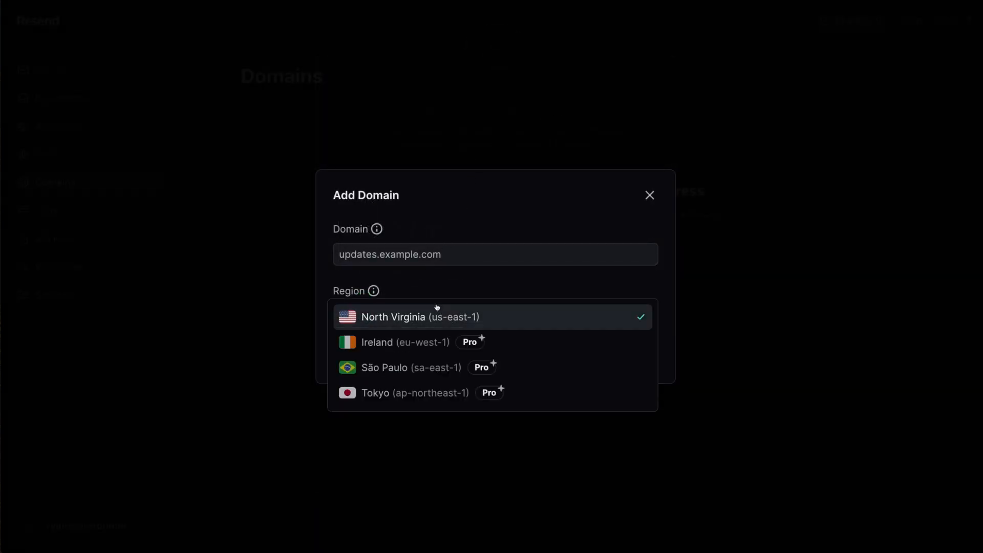
Add the domain mot-ni.co.uk and scroll through its required DNS records.
{"action": "left_click", "coordinate": [420, 317]}
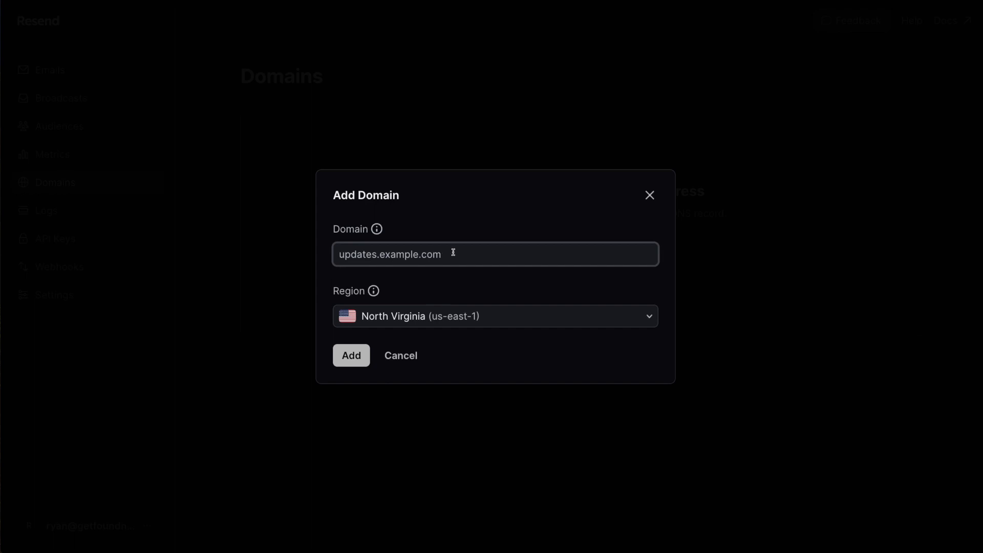
{"action": "mouse_move", "coordinate": [482, 242]}
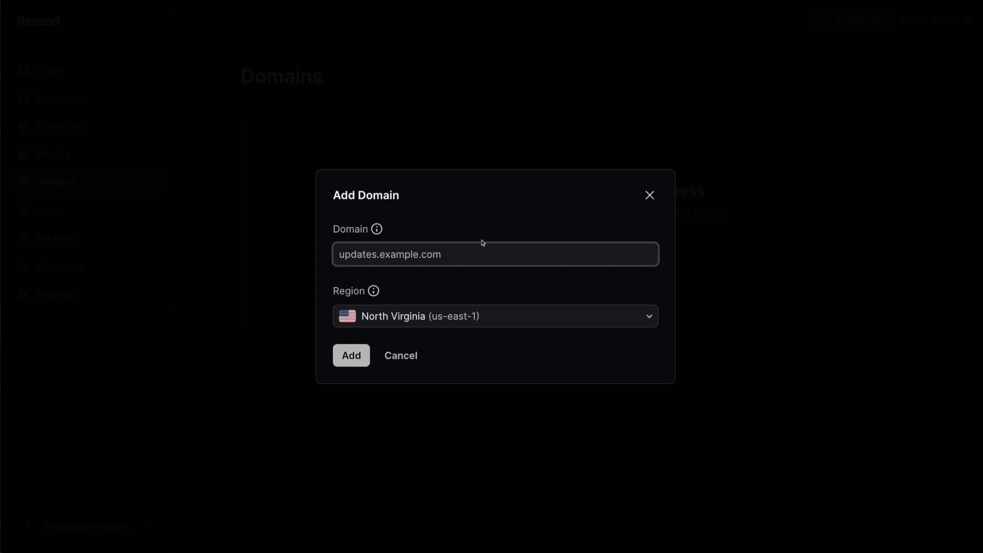
{"action": "type", "text": "motn"}
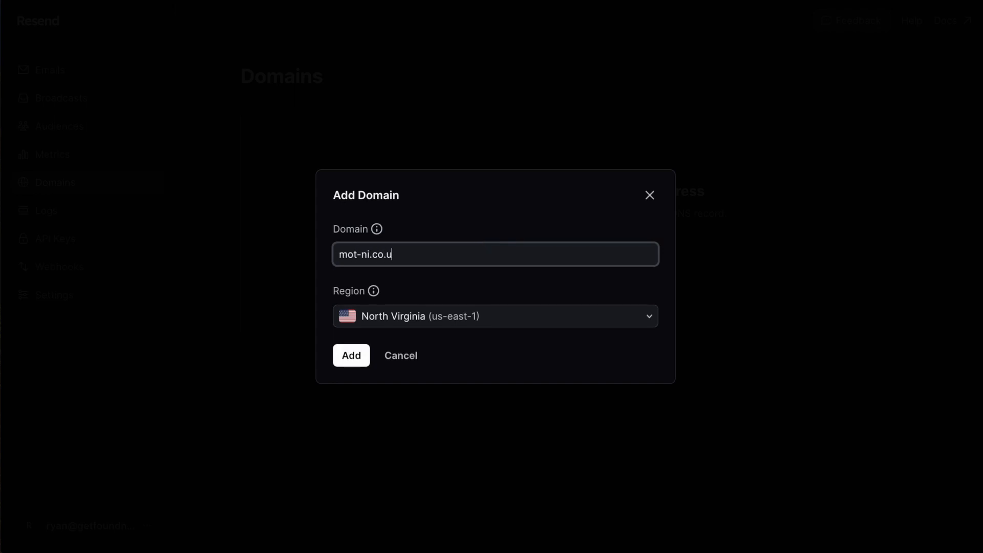
{"action": "left_click", "coordinate": [351, 355]}
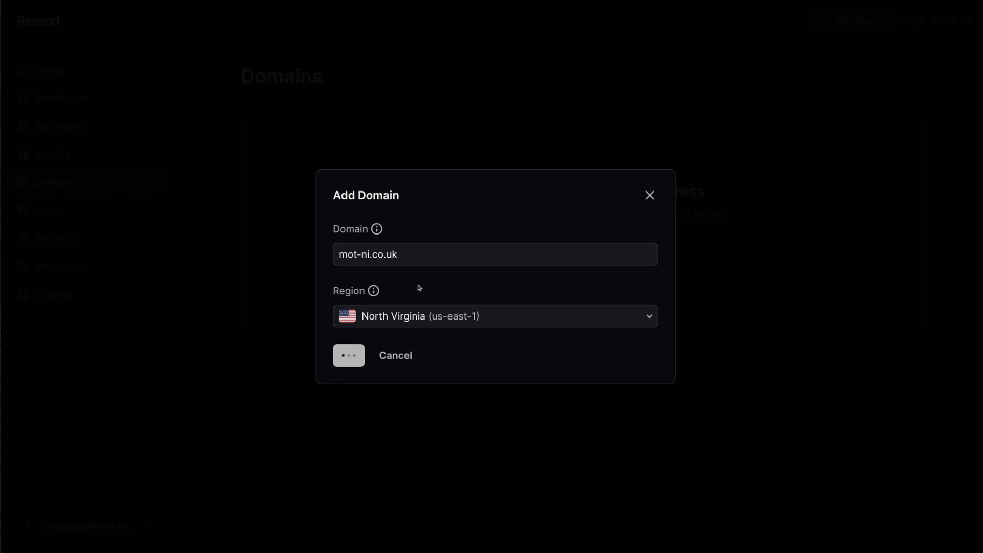
{"action": "mouse_move", "coordinate": [402, 392]}
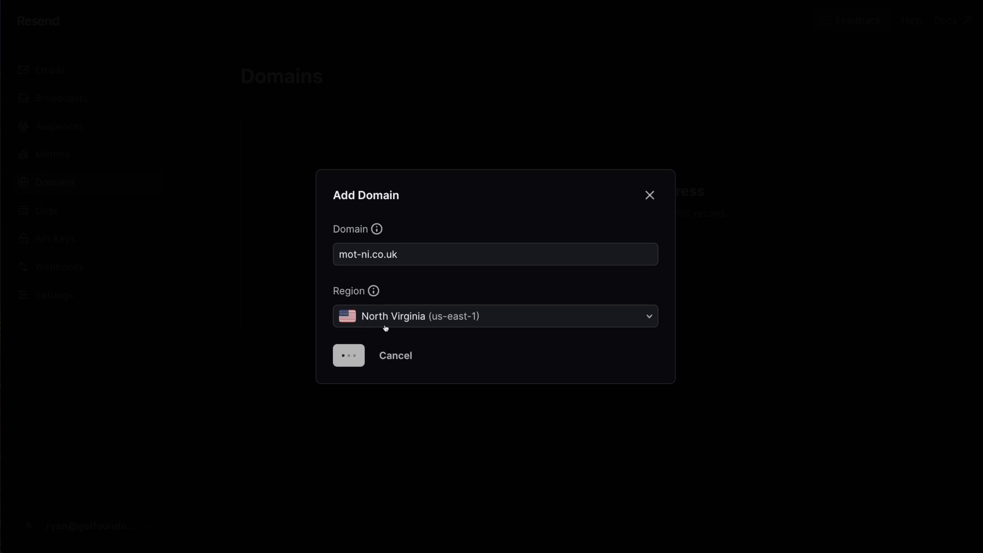
{"action": "mouse_move", "coordinate": [396, 331]}
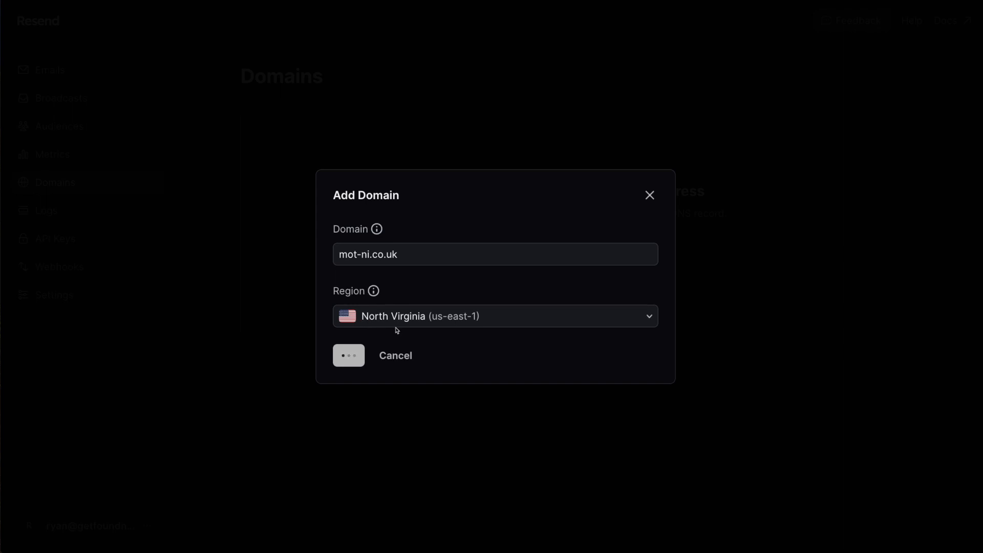
{"action": "left_click", "coordinate": [348, 355]}
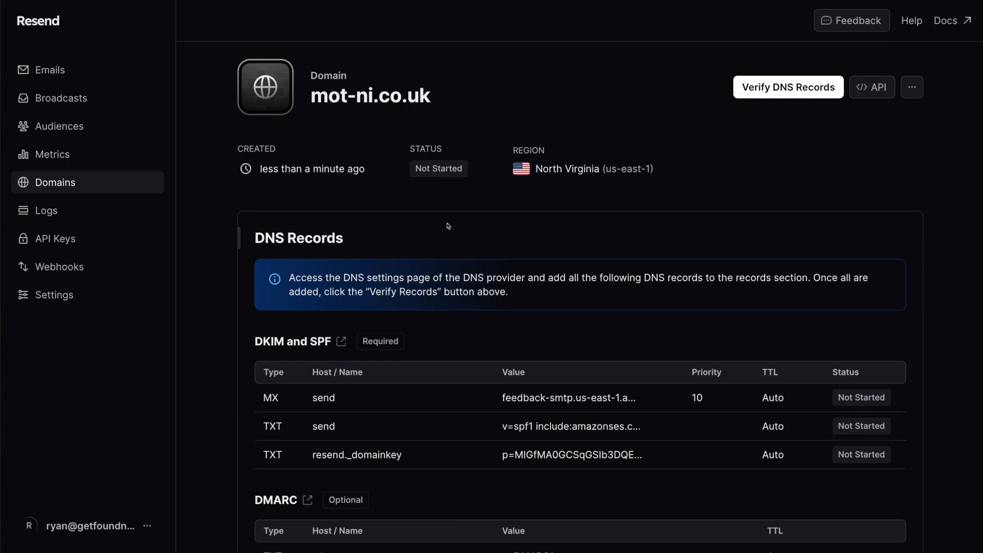
{"action": "scroll", "scroll_direction": "down", "scroll_amount": 3}
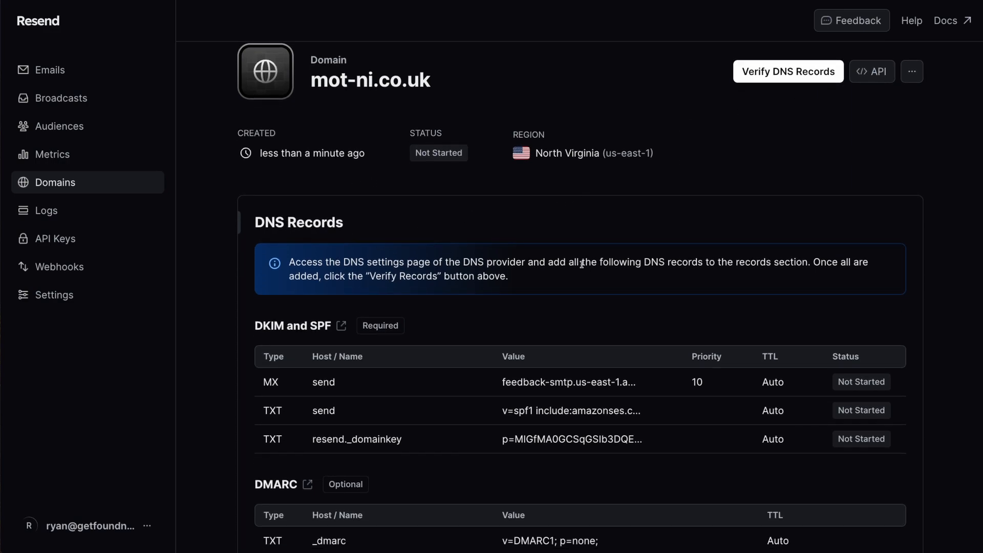
{"action": "scroll", "scroll_direction": "down", "scroll_amount": 3}
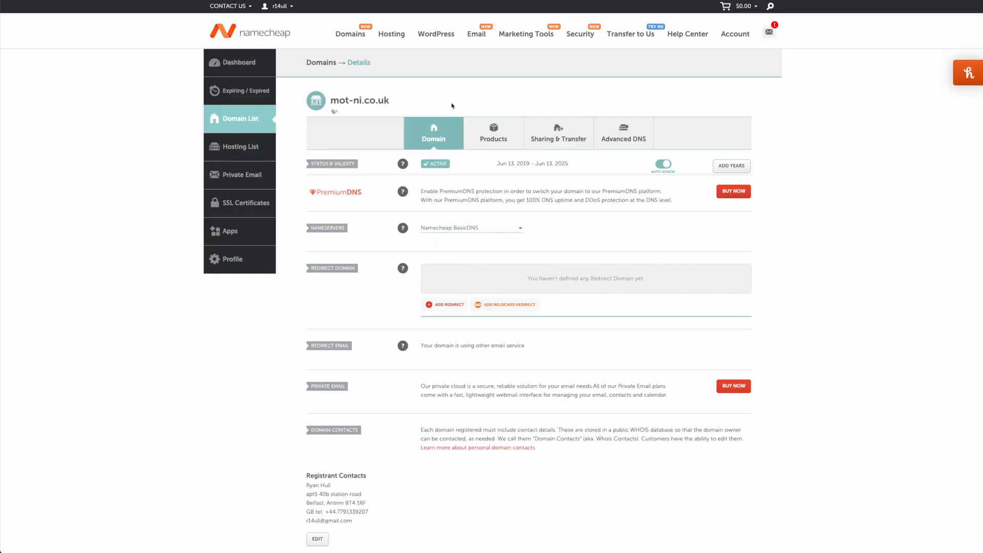
{"action": "mouse_move", "coordinate": [626, 162]}
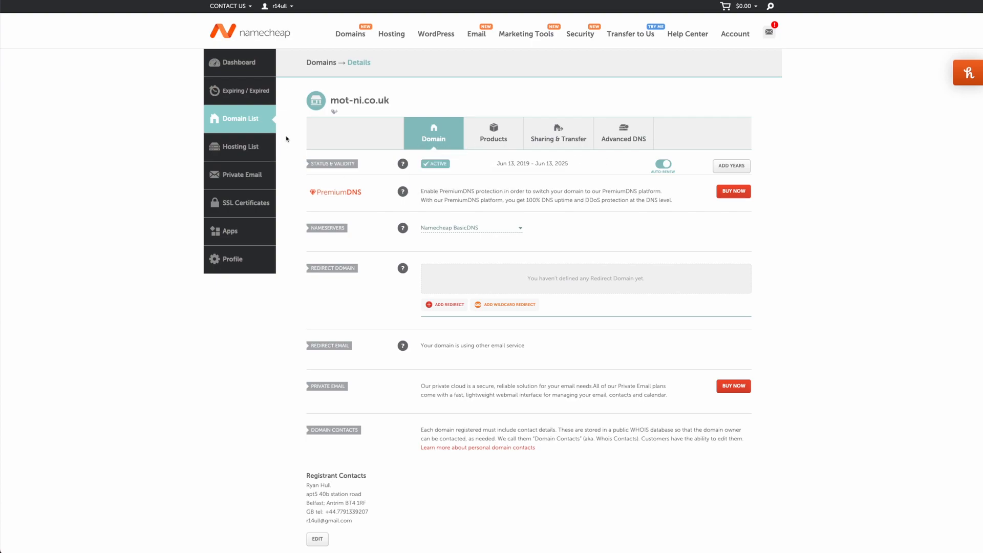
{"action": "mouse_move", "coordinate": [355, 223]}
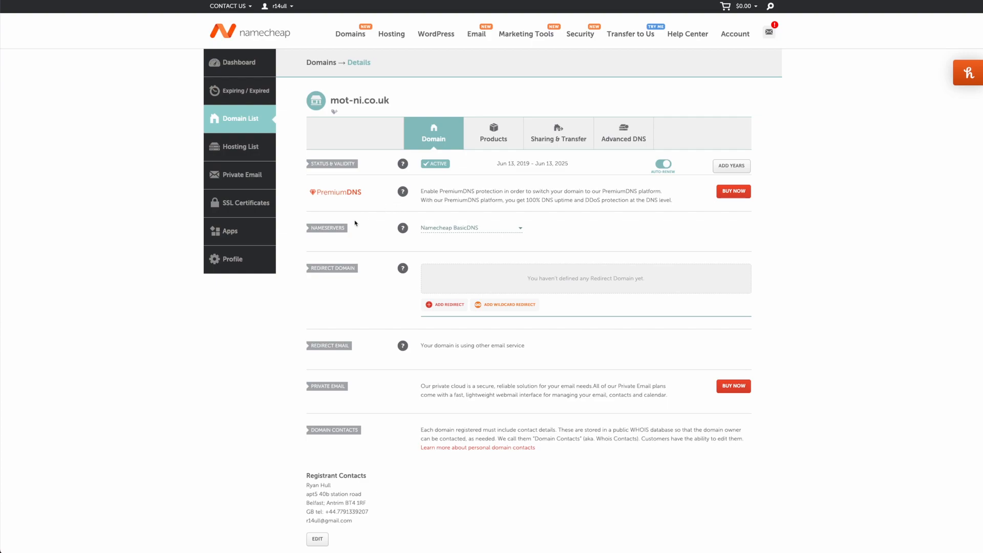
{"action": "mouse_move", "coordinate": [403, 228]}
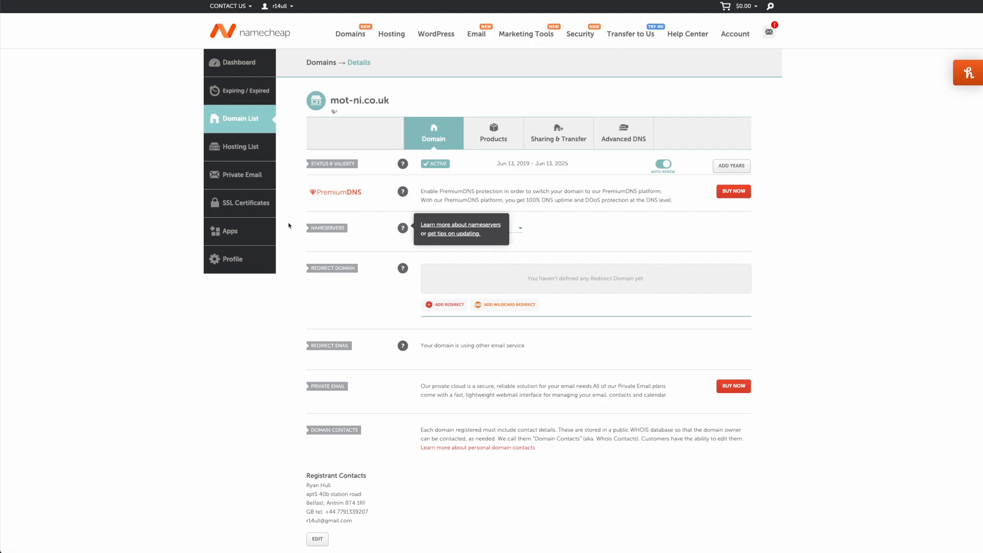
Leave mot-ni.co.uk's nameservers unchanged and open its Advanced DNS settings.
{"action": "left_click", "coordinate": [470, 228]}
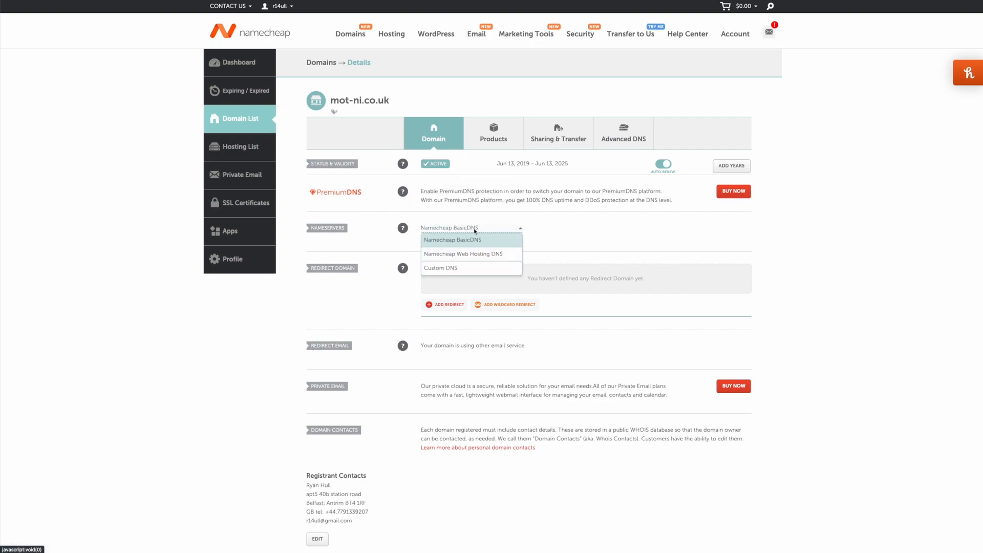
{"action": "left_click", "coordinate": [453, 240]}
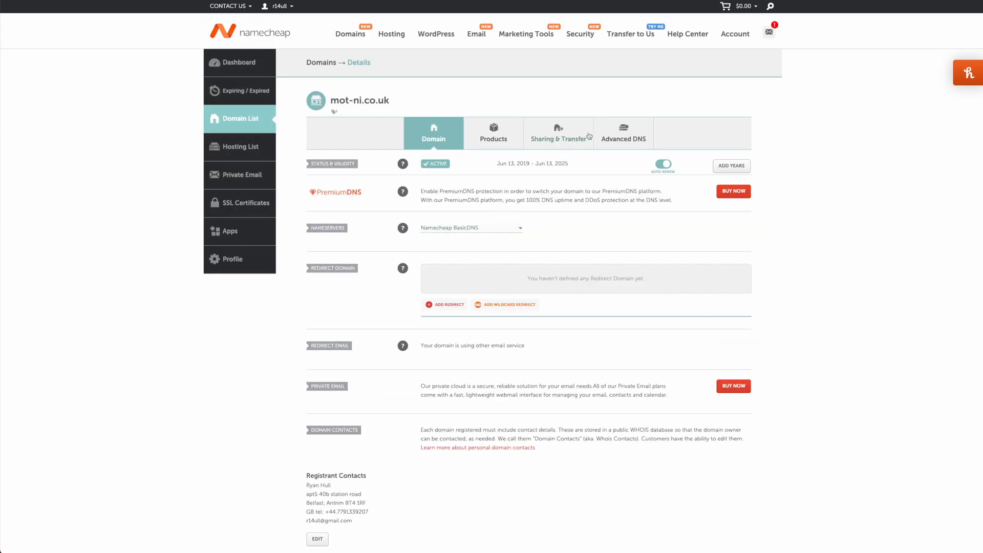
{"action": "left_click", "coordinate": [623, 139]}
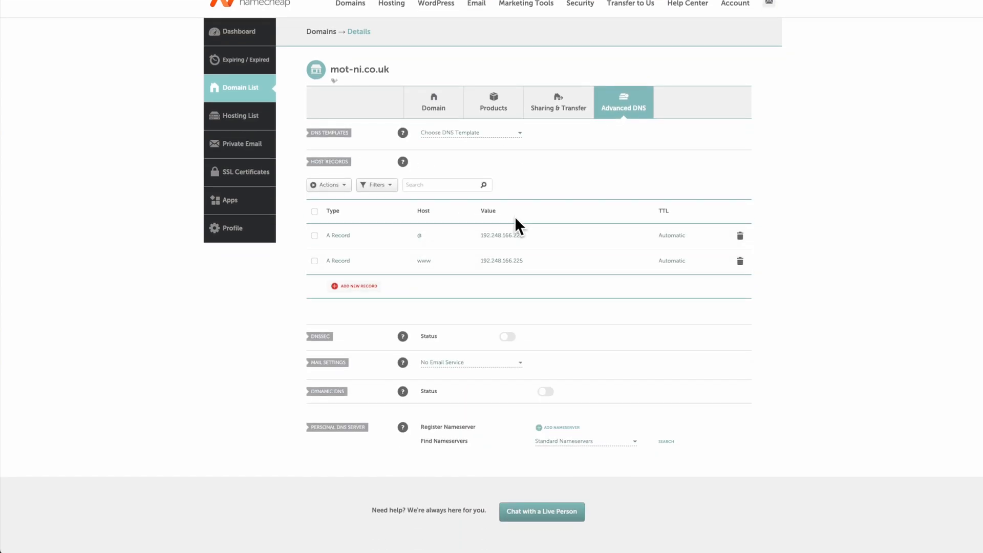
Note Resend's MX record type, then return to Namecheap's Advanced DNS records for mot-ni.co.uk.
{"action": "left_click", "coordinate": [355, 285]}
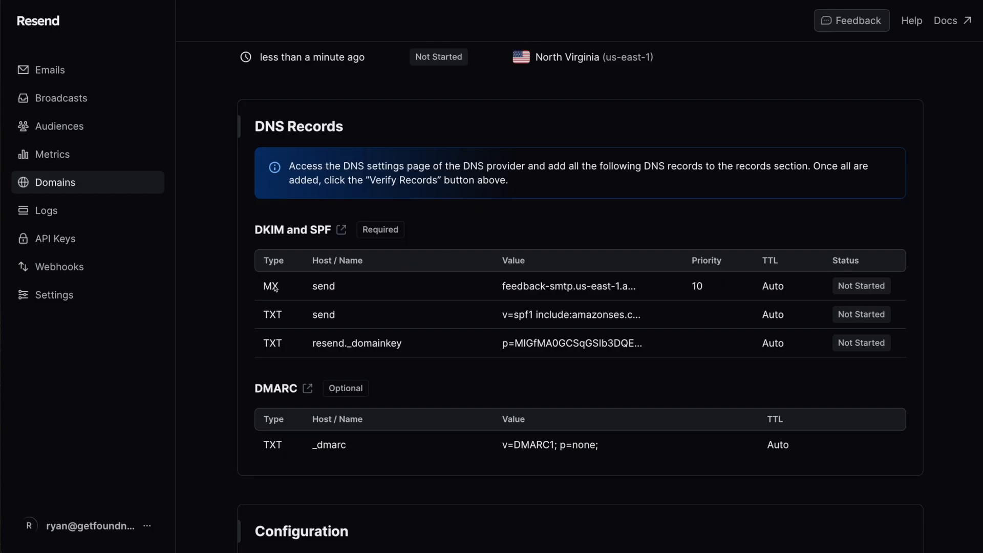
{"action": "double_click", "coordinate": [271, 286]}
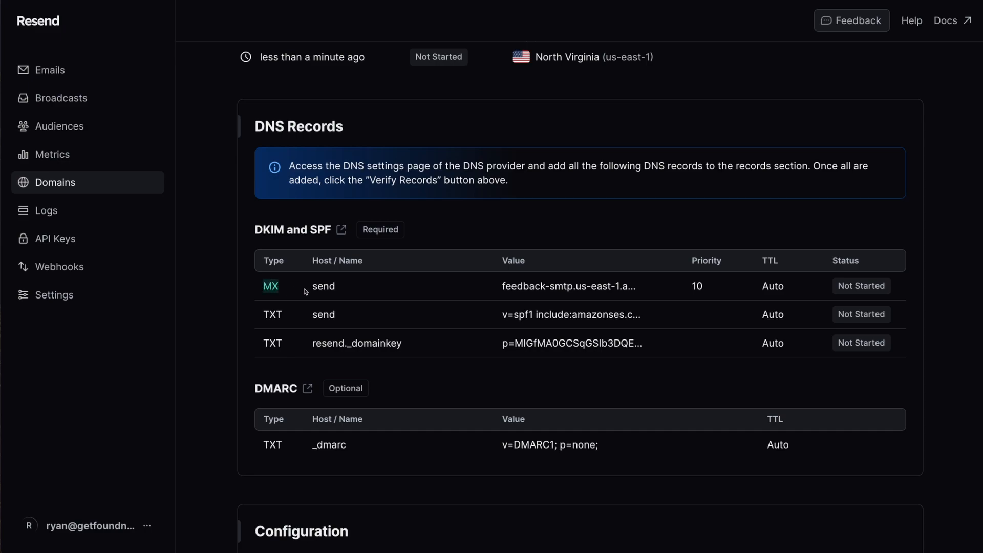
{"action": "mouse_move", "coordinate": [483, 297]}
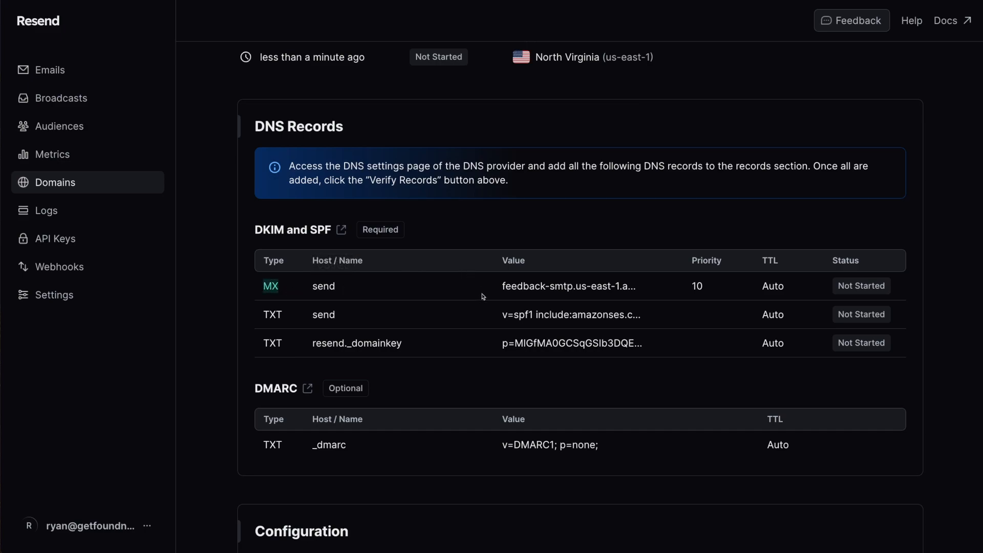
{"action": "left_click", "coordinate": [568, 286]}
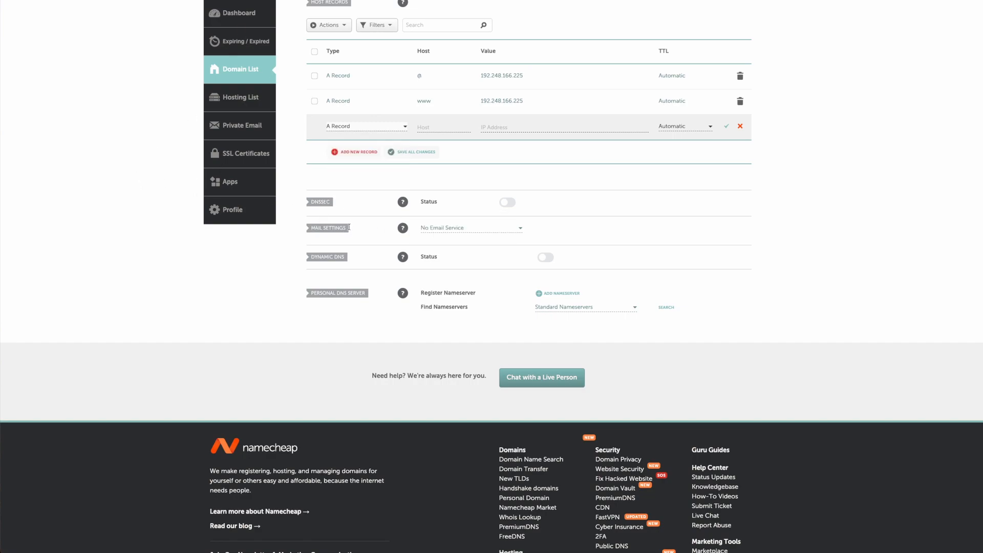
Switch to Custom MX with host send, feedback-smtp.us-east-1.amazonses.com, priority 10, and save.
{"action": "left_click", "coordinate": [471, 227]}
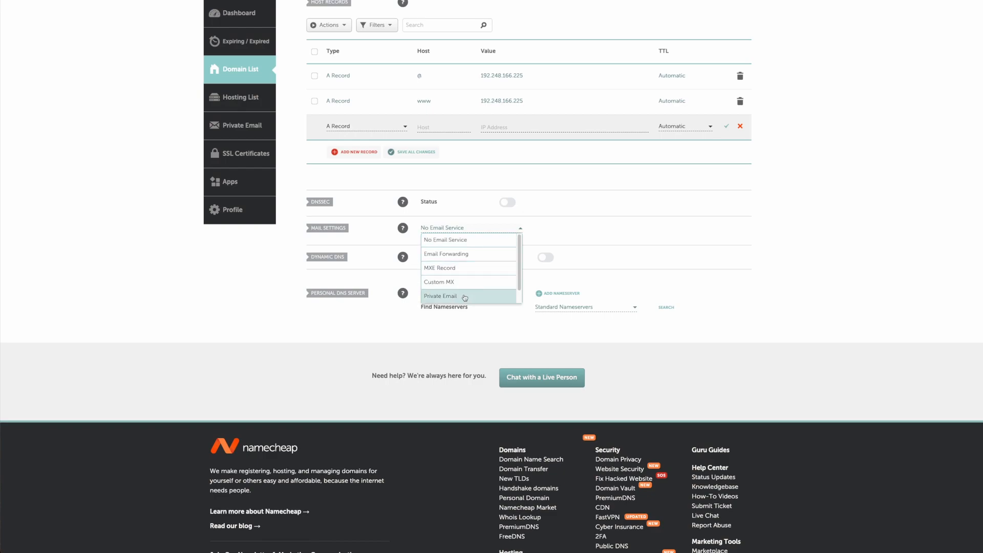
{"action": "left_click", "coordinate": [439, 282]}
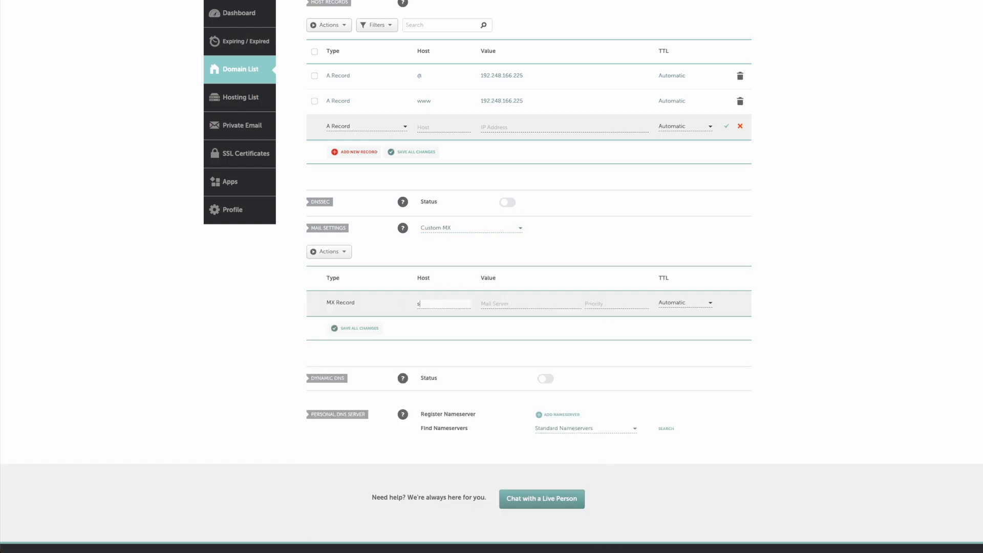
{"action": "type", "text": "end"}
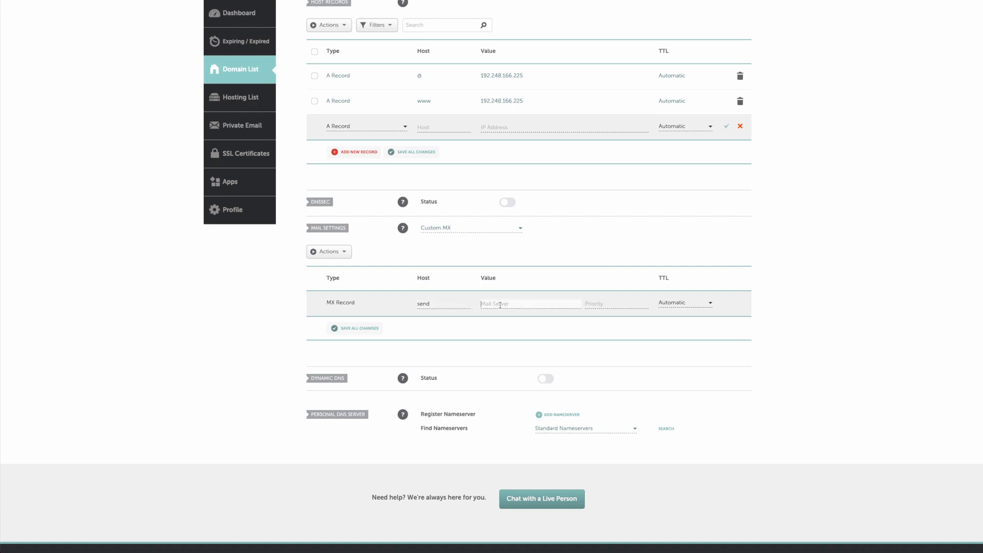
{"action": "type", "text": "feedback-smtp.us-east-1.amazonses.com"}
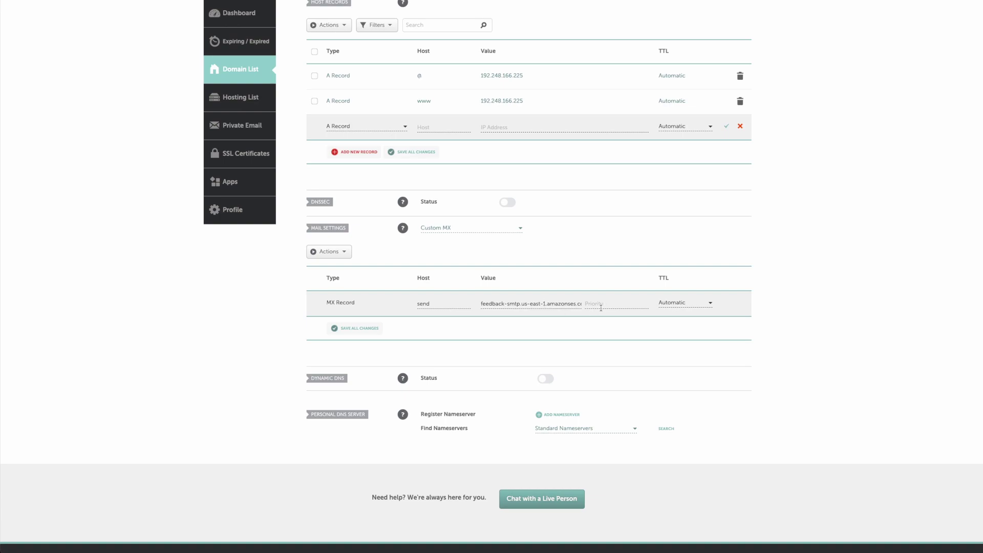
{"action": "type", "text": "10"}
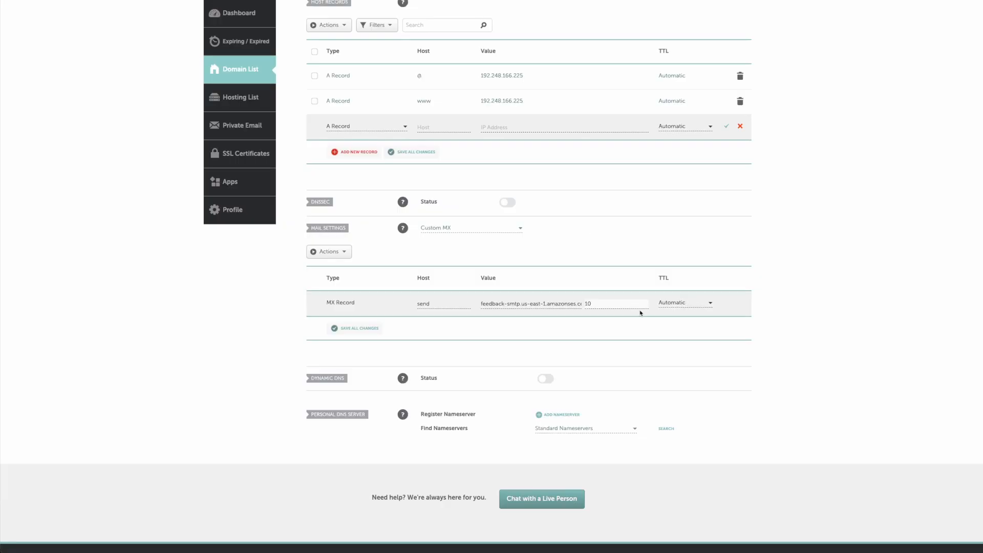
{"action": "left_click", "coordinate": [354, 329]}
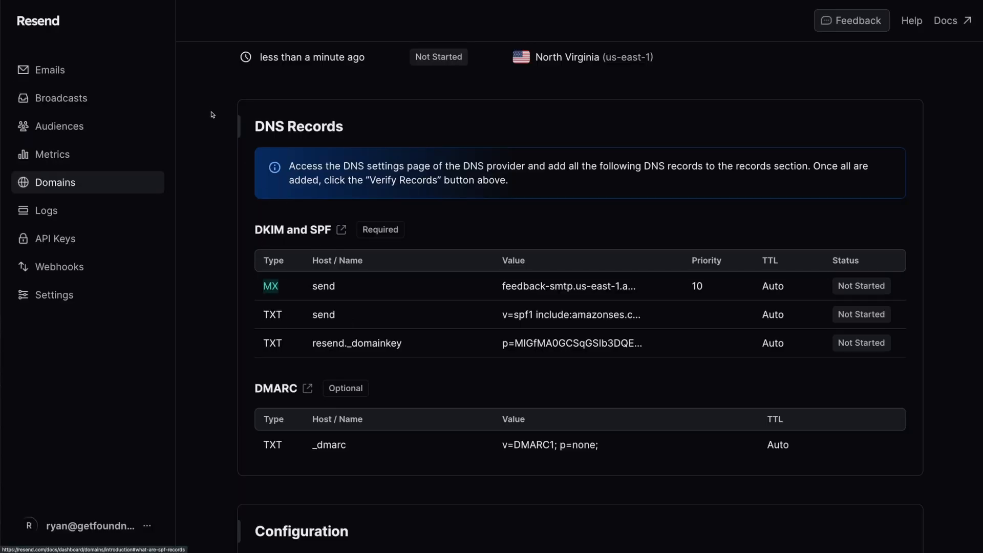
{"action": "mouse_move", "coordinate": [227, 62]}
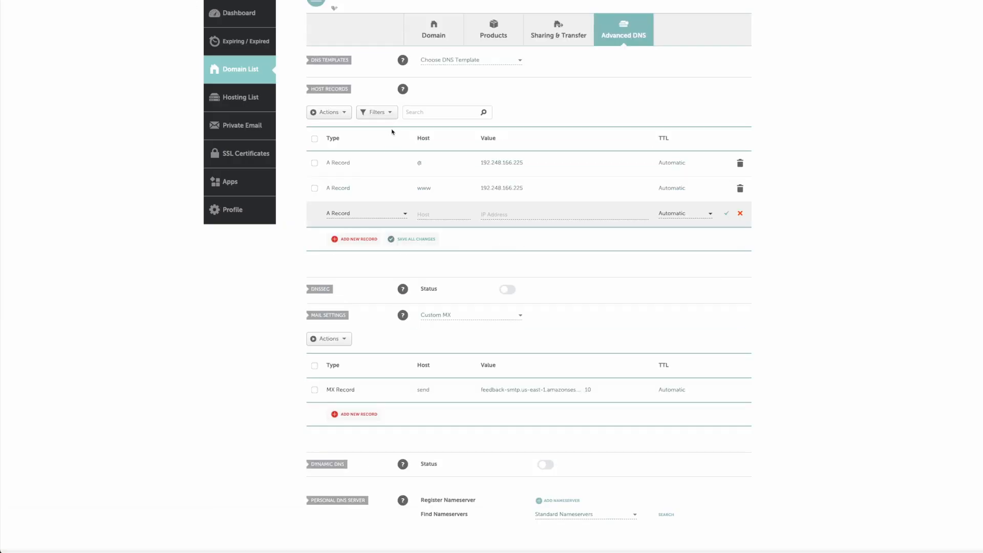
Add a TXT record for host send with value v=spf1 include:amazonses.com ~all.
{"action": "left_click", "coordinate": [367, 213]}
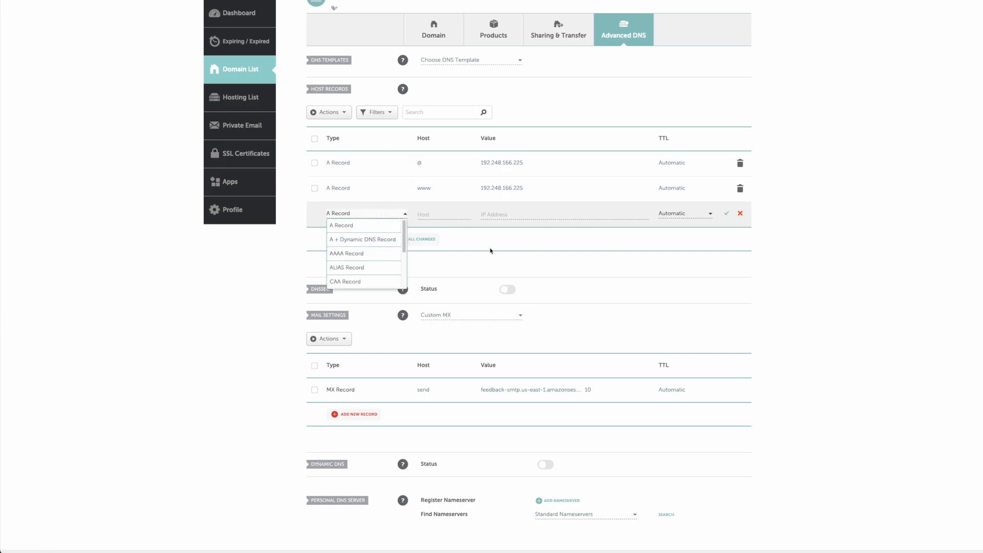
{"action": "mouse_move", "coordinate": [372, 249]}
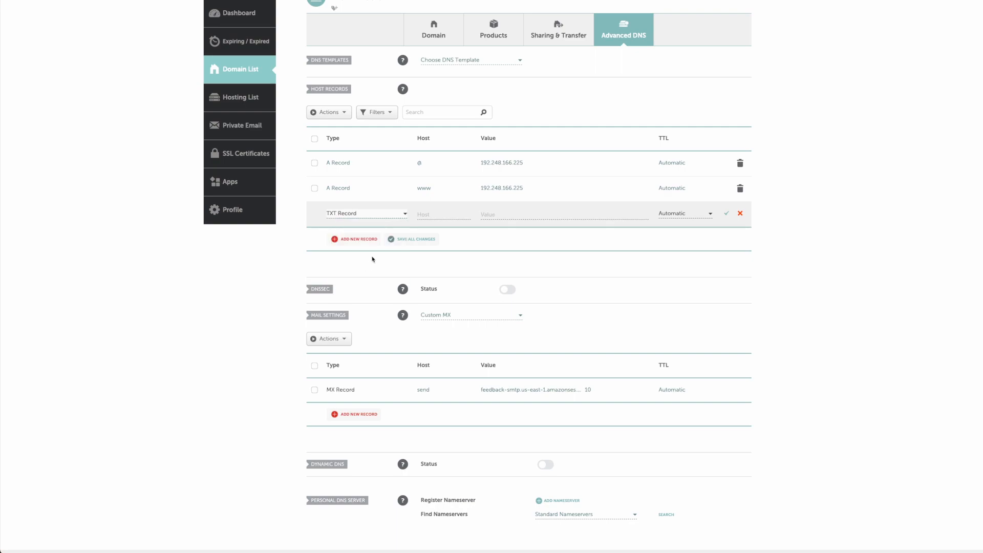
{"action": "type", "text": "sehn"}
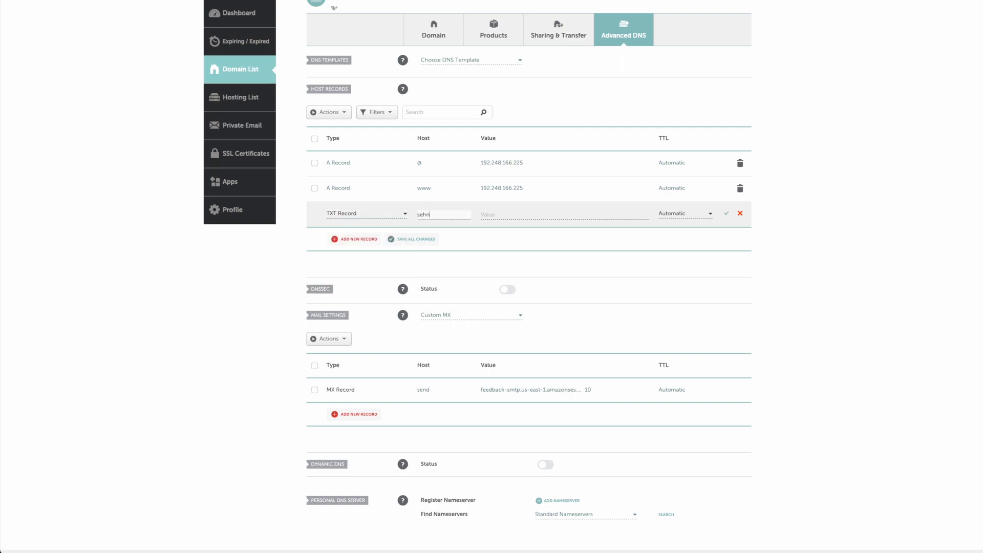
{"action": "type", "text": "send"}
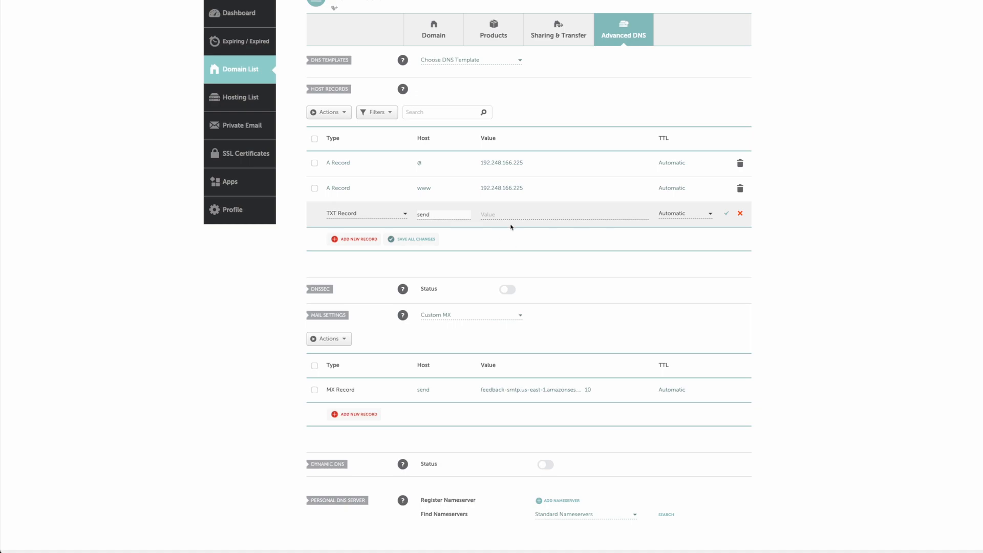
{"action": "type", "text": "v=spf1 include:amazonses.com ~all"}
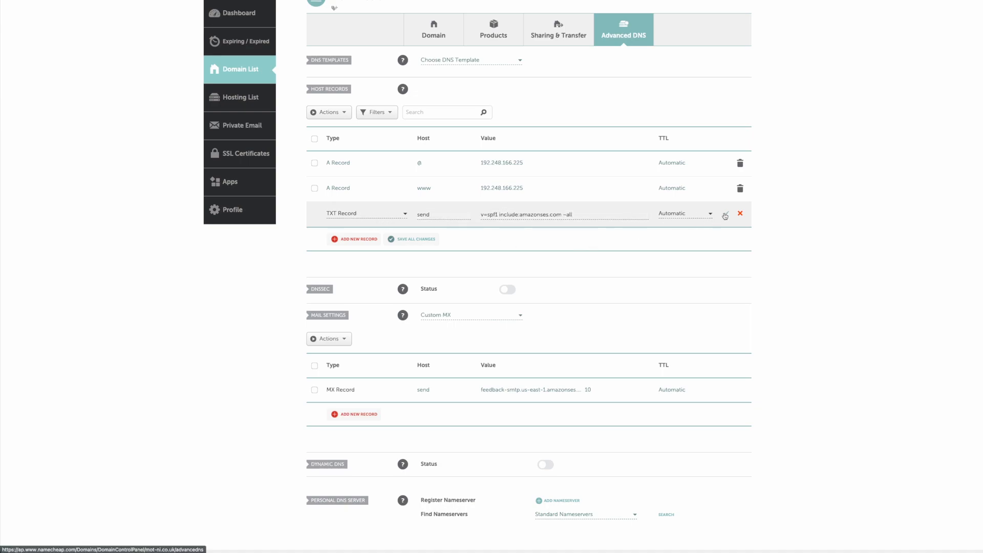
{"action": "left_click", "coordinate": [724, 213]}
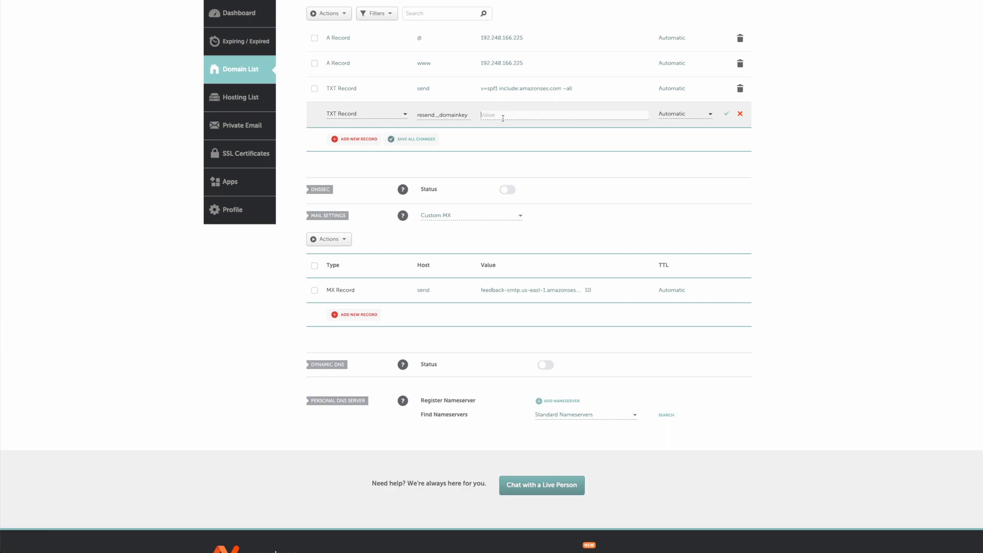
Enter the p=MIGf… DKIM key for resend._domainkey and start a _dmarc host row.
{"action": "type", "text": "p=MIGfMA0GCSqGSIb3DQEBAQUAA4GNADCBiQKBgQDSZyS2M"}
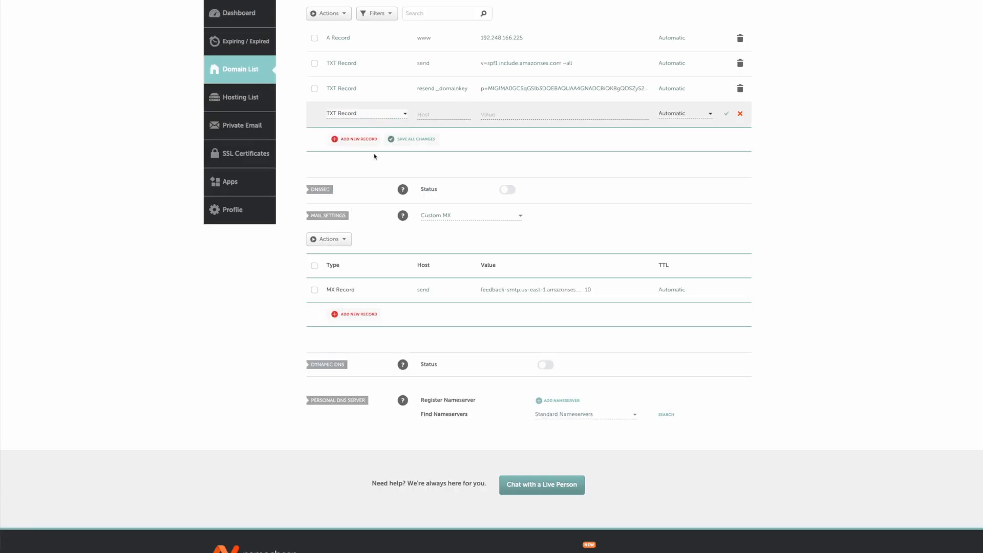
{"action": "type", "text": "_dmarc"}
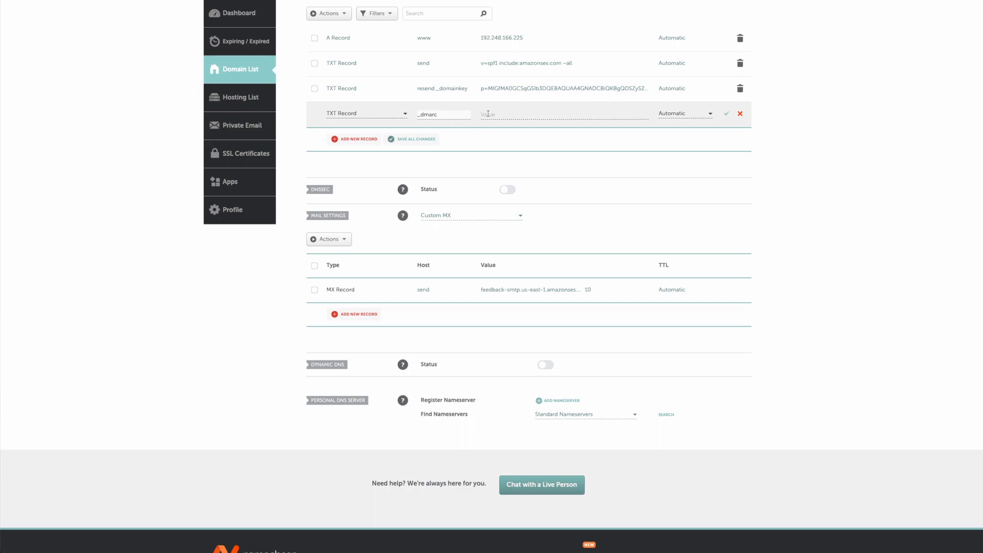
Give the _dmarc TXT record the value v=DMARC1; p=none; and save it.
{"action": "type", "text": "v=DMARC1; p=none;"}
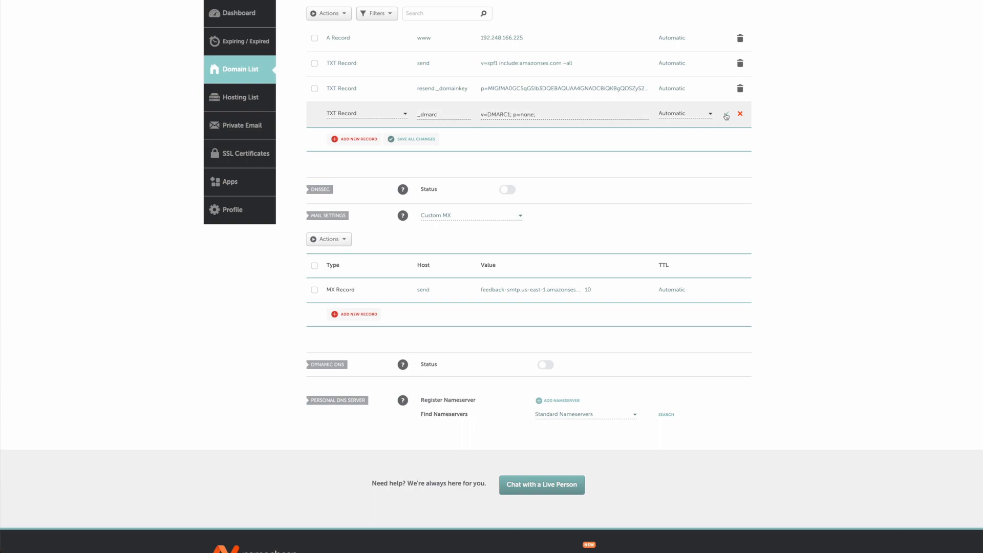
{"action": "left_click", "coordinate": [726, 113]}
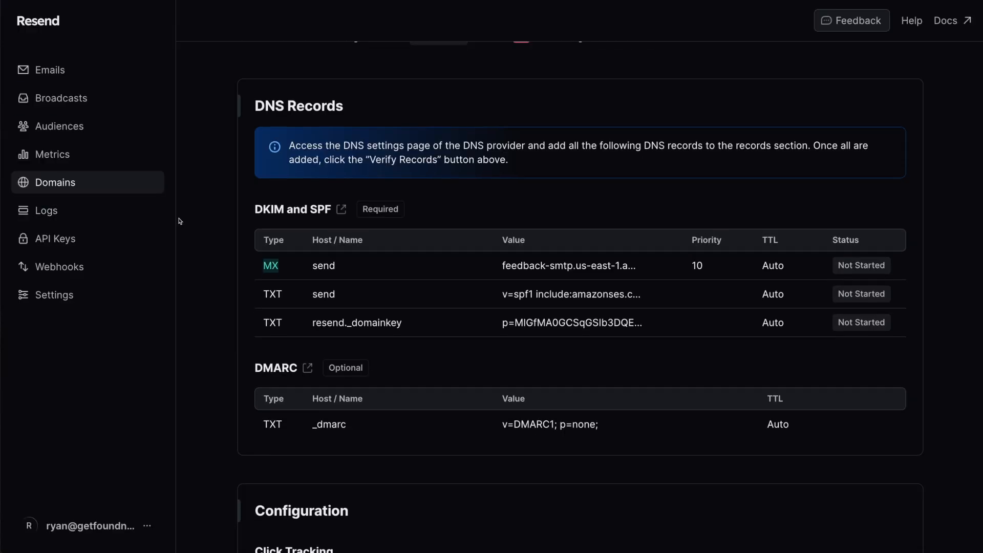
Enable the Click Tracking toggle in mot-ni.co.uk's Configuration section.
{"action": "scroll", "scroll_direction": "down", "scroll_amount": 3}
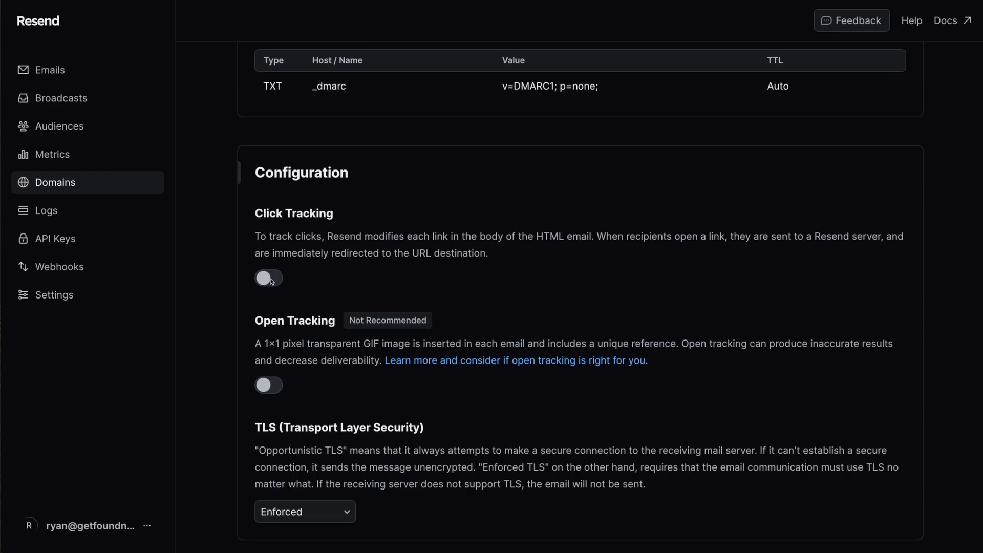
{"action": "left_click", "coordinate": [268, 278]}
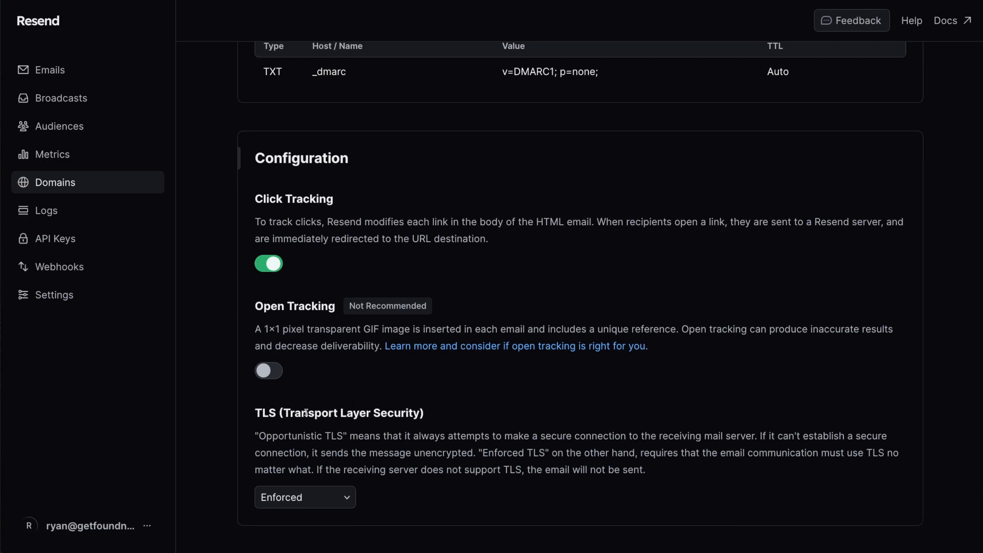
{"action": "scroll", "scroll_direction": "up", "scroll_amount": 3}
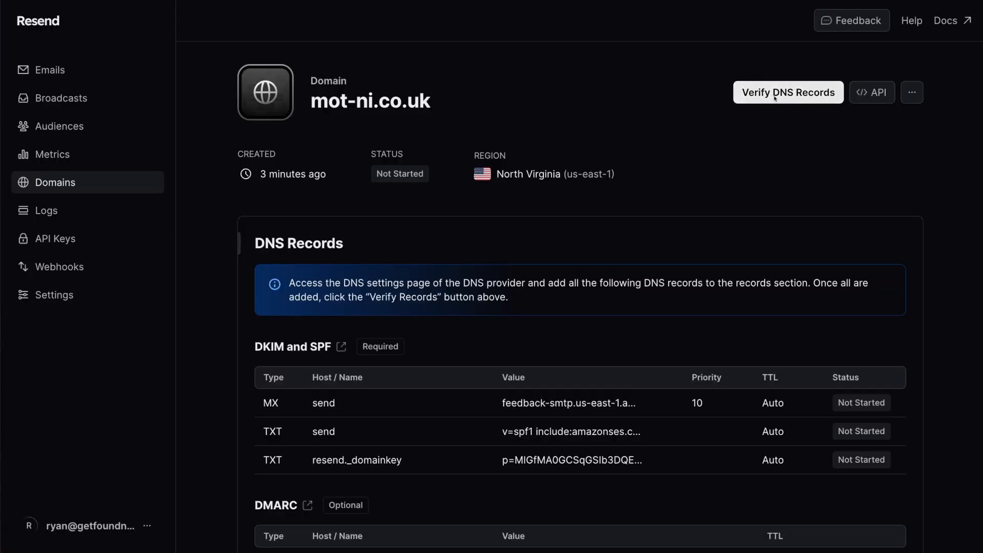
Run verification and review that mot-ni.co.uk's DKIM, SPF and MX records show Verified.
{"action": "left_click", "coordinate": [788, 93]}
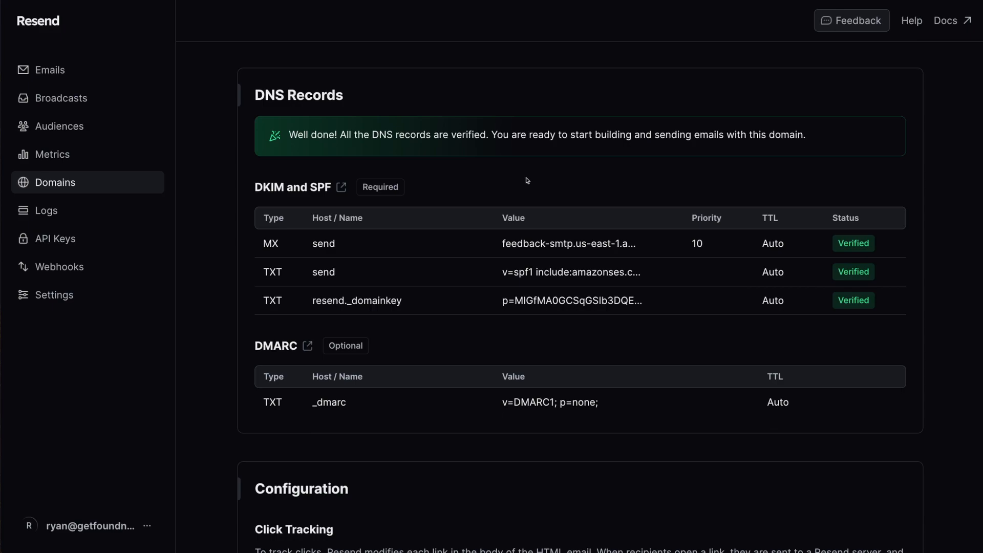
{"action": "mouse_move", "coordinate": [361, 180]}
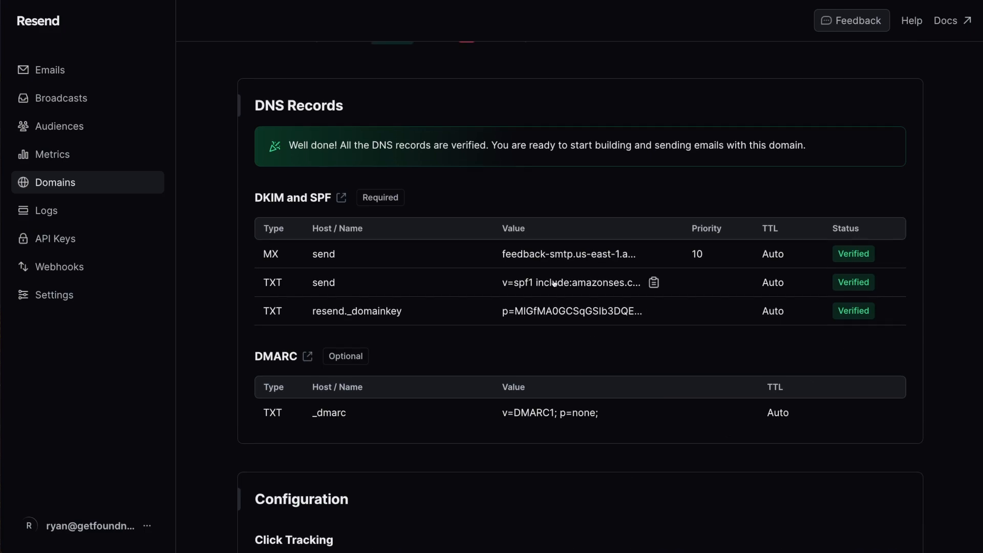
{"action": "scroll", "scroll_direction": "up", "scroll_amount": 3}
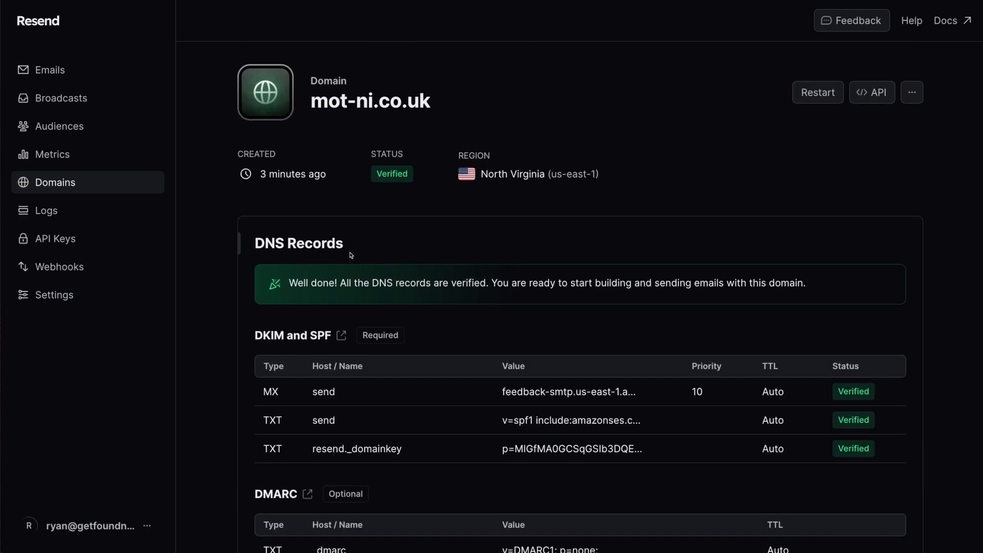
{"action": "scroll", "scroll_direction": "down", "scroll_amount": 3}
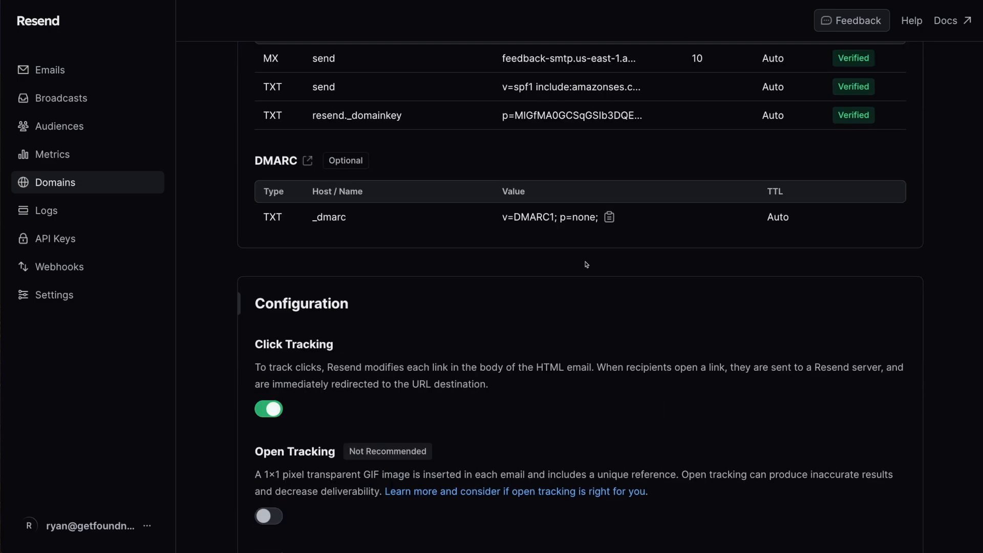
{"action": "scroll", "scroll_direction": "down", "scroll_amount": 3}
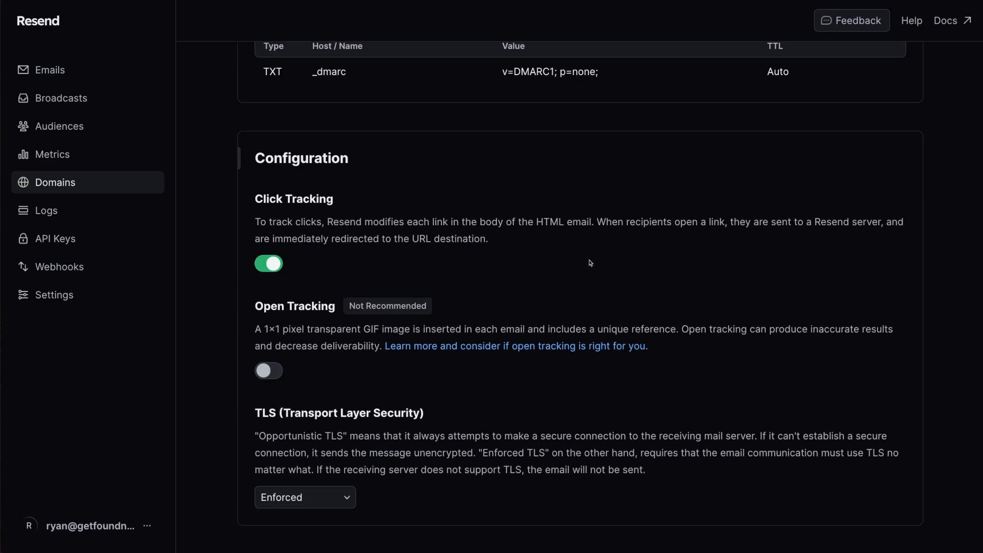
{"action": "scroll", "scroll_direction": "up", "scroll_amount": 3}
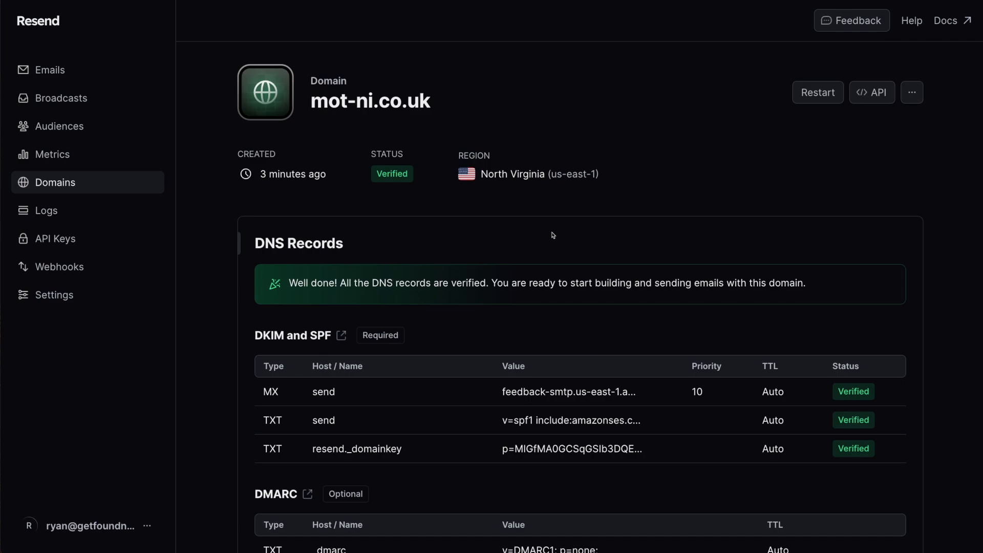
{"action": "mouse_move", "coordinate": [69, 214]}
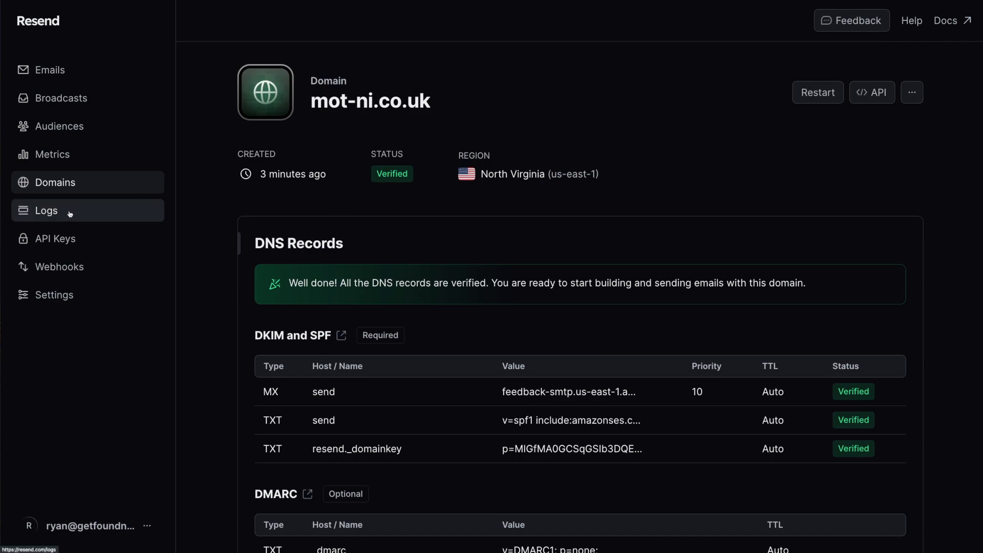
{"action": "mouse_move", "coordinate": [70, 214]}
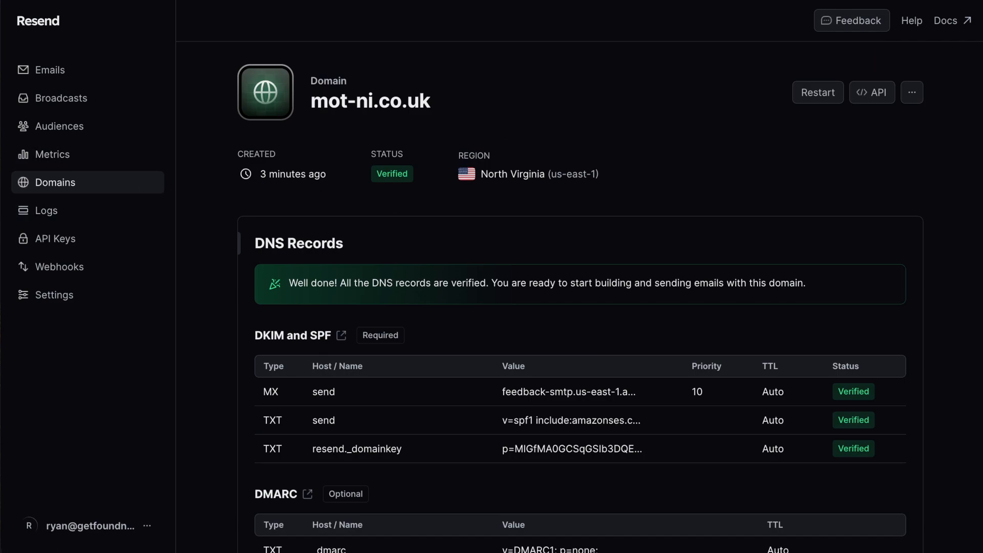
Open Resend's SMTP > WordPress guide at its '1. Install a plugin' step.
{"action": "left_click", "coordinate": [949, 20]}
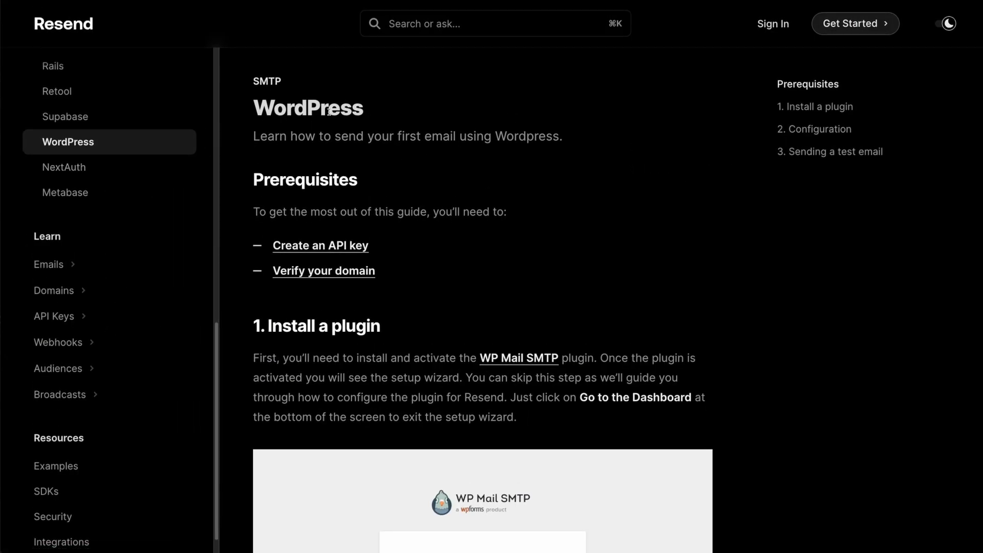
{"action": "scroll", "scroll_direction": "down", "scroll_amount": 3}
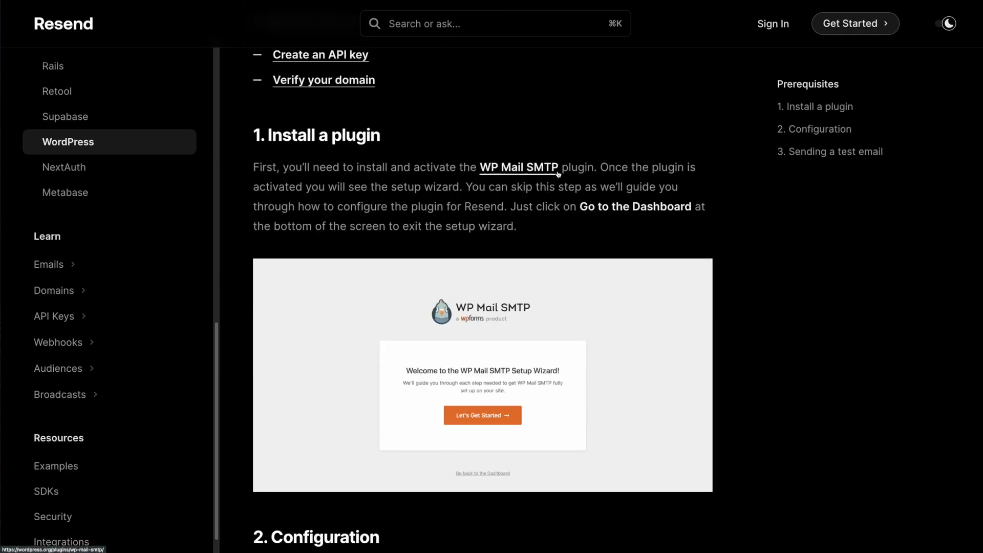
{"action": "mouse_move", "coordinate": [580, 169]}
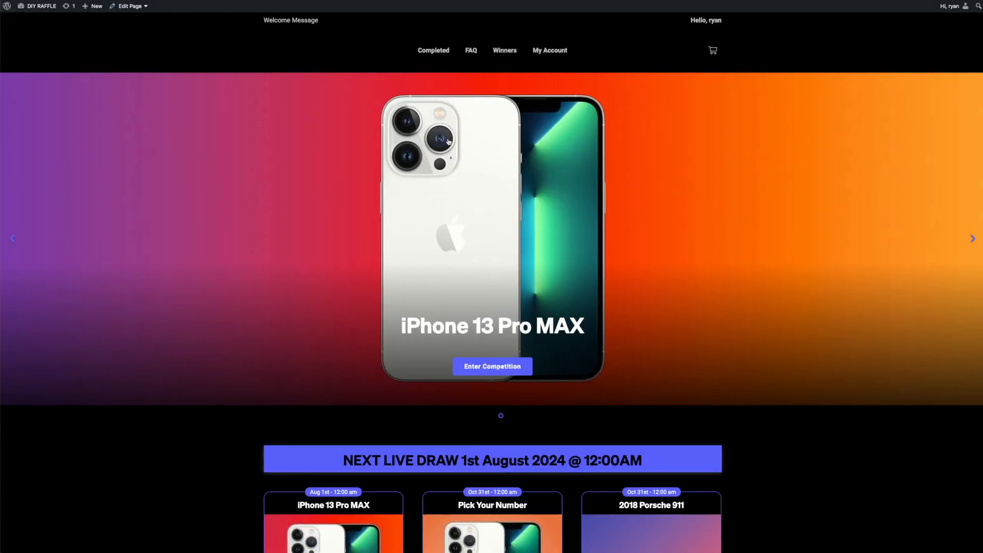
Go from the DIY Raffle homepage to the admin Dashboard via the admin bar.
{"action": "scroll", "scroll_direction": "down", "scroll_amount": 3}
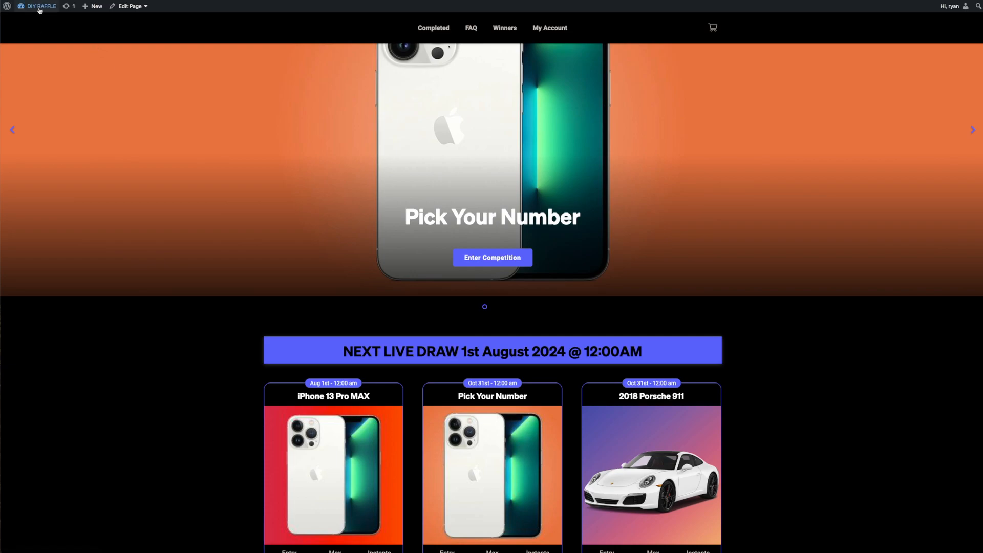
{"action": "left_click", "coordinate": [41, 9]}
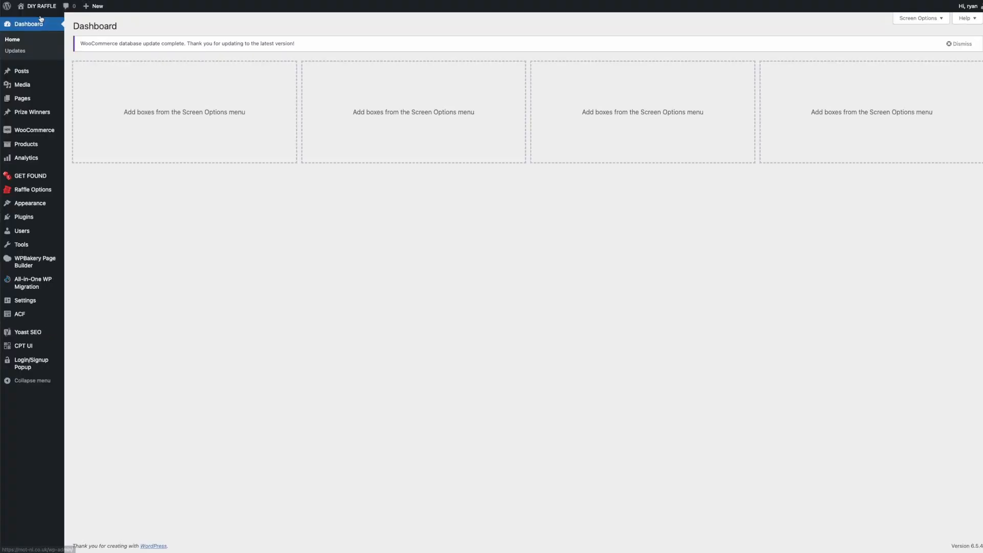
{"action": "mouse_move", "coordinate": [260, 217]}
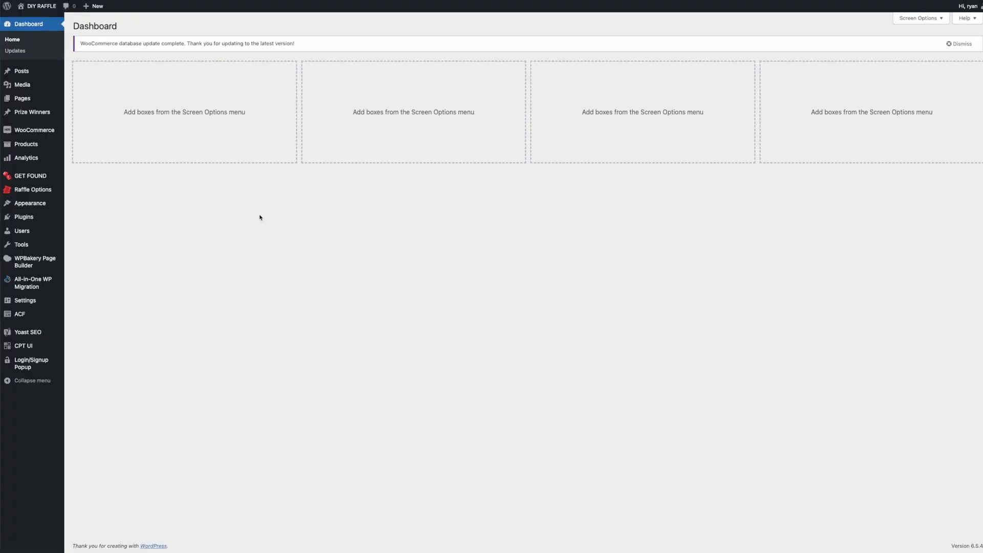
{"action": "mouse_move", "coordinate": [158, 230]}
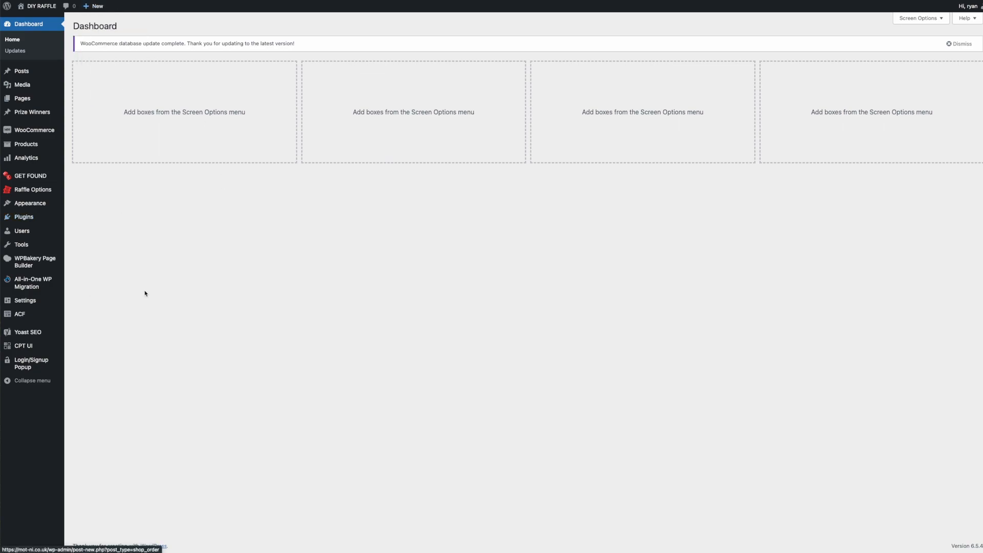
{"action": "mouse_move", "coordinate": [148, 276]}
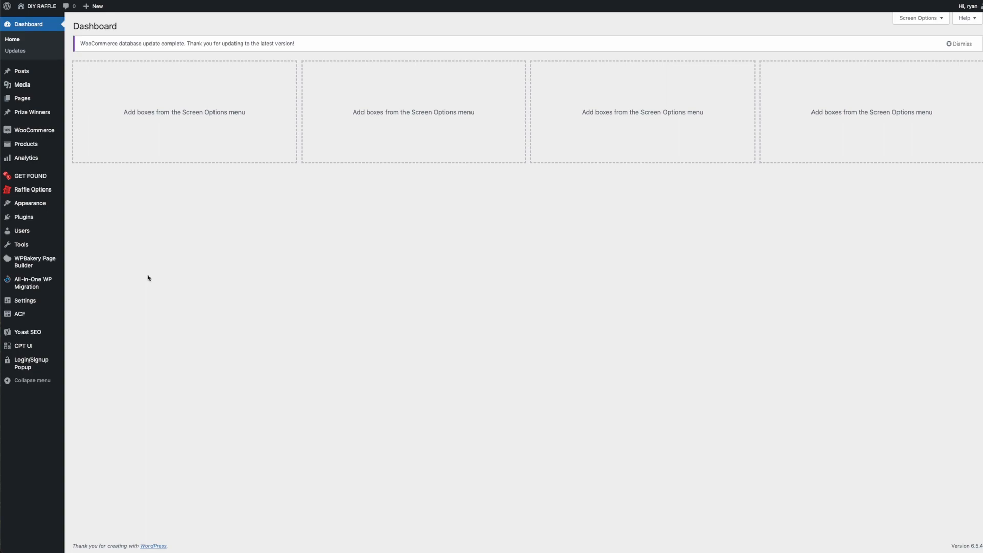
{"action": "mouse_move", "coordinate": [24, 217]}
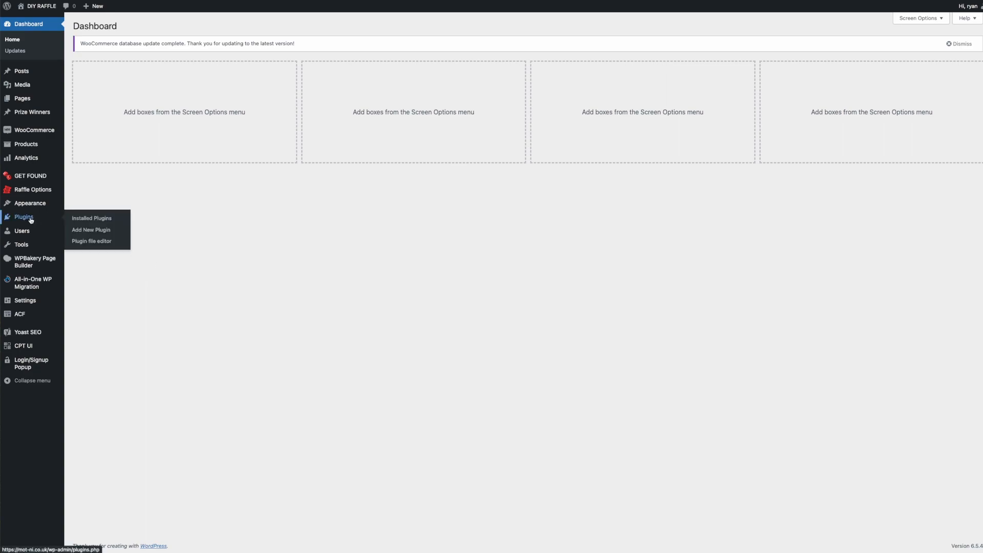
Search 'fluent' in Add New Plugin, then install and activate FluentSMTP.
{"action": "left_click", "coordinate": [91, 218]}
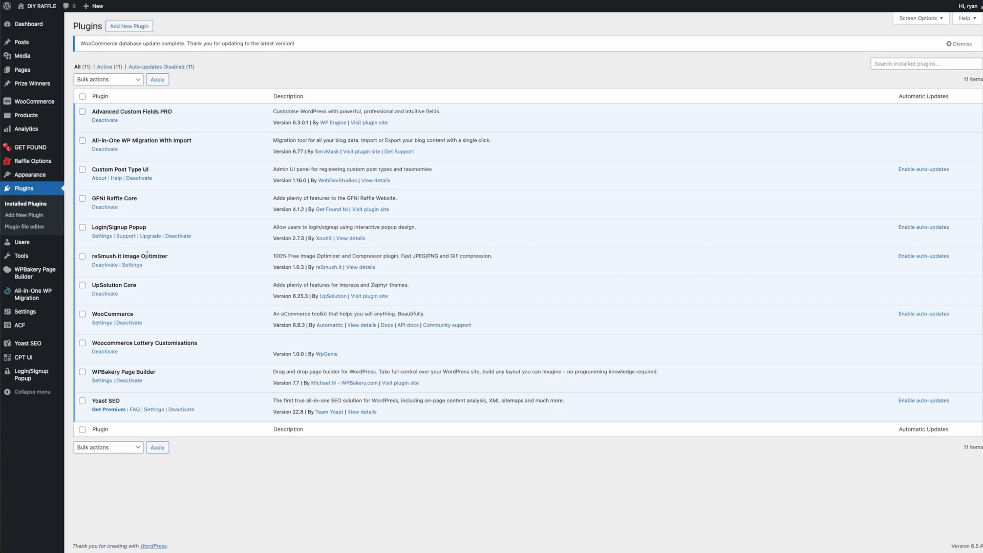
{"action": "mouse_move", "coordinate": [138, 26]}
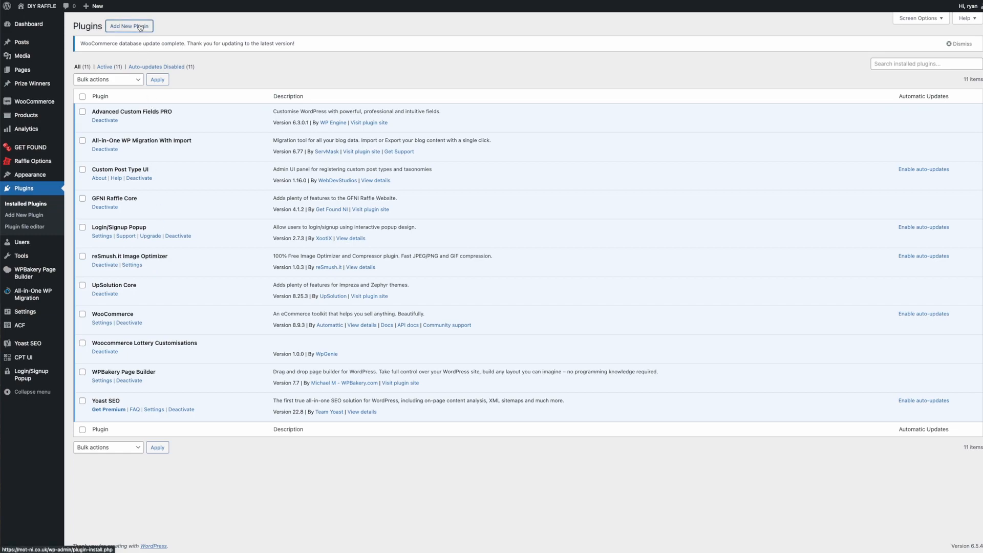
{"action": "left_click", "coordinate": [129, 26]}
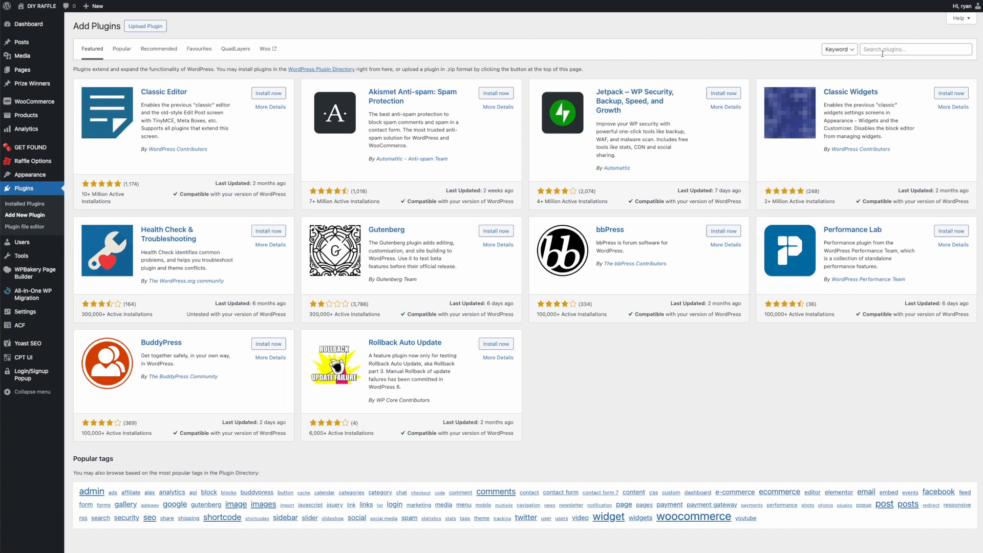
{"action": "type", "text": "fluent"}
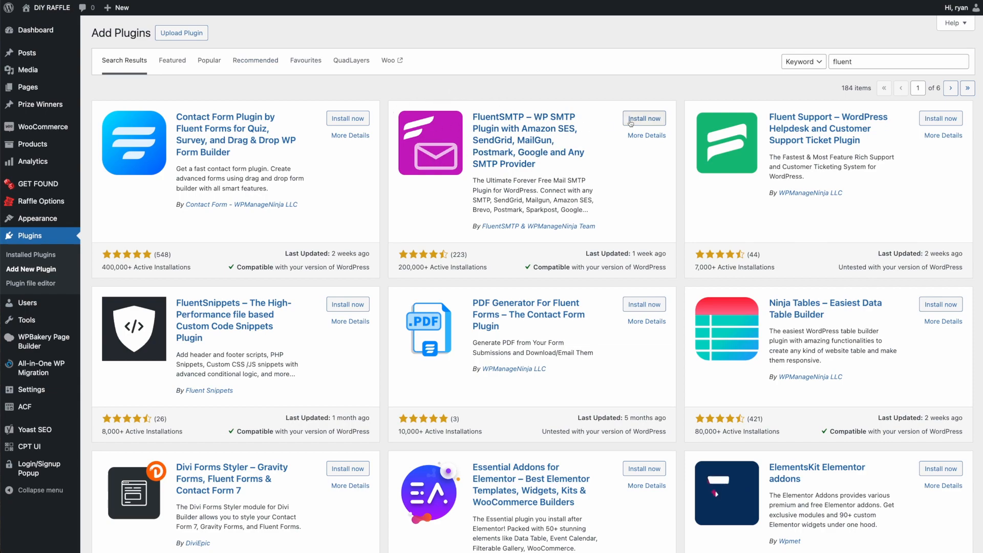
{"action": "left_click", "coordinate": [644, 118]}
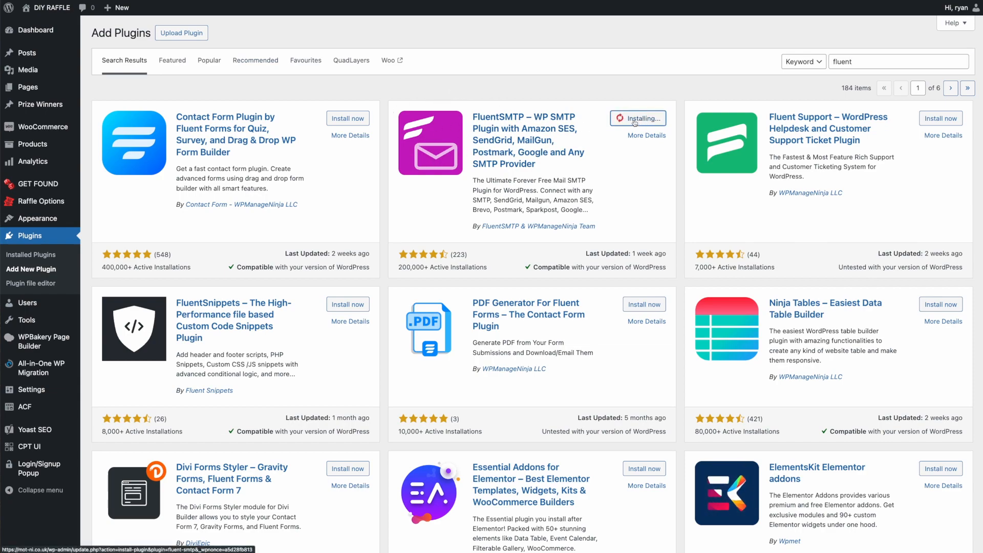
{"action": "mouse_move", "coordinate": [650, 122]}
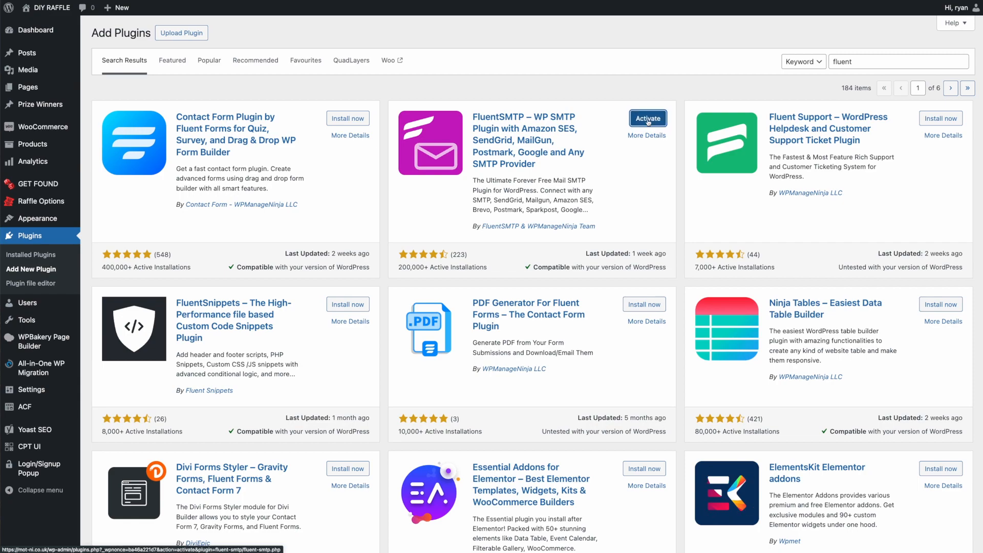
{"action": "left_click", "coordinate": [648, 119]}
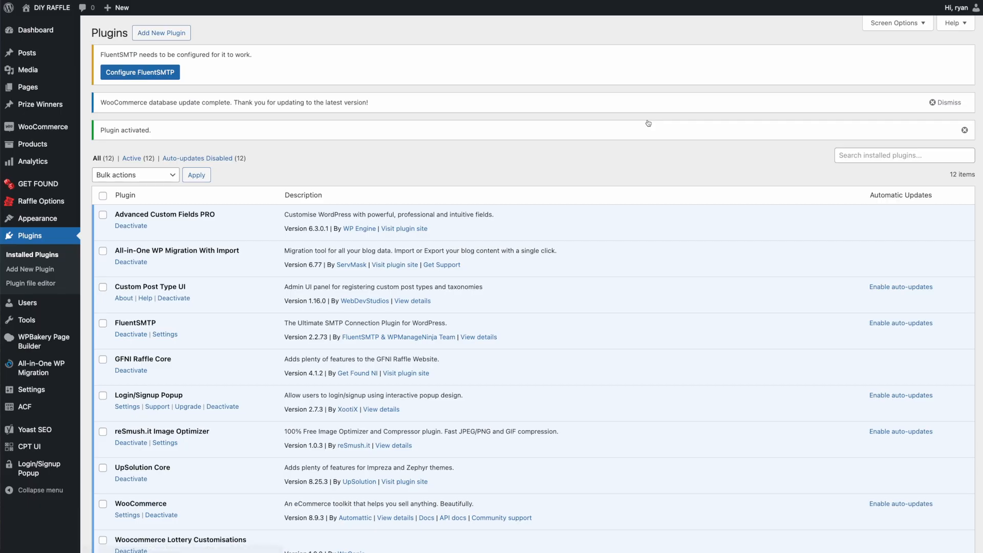
{"action": "mouse_move", "coordinate": [403, 165]}
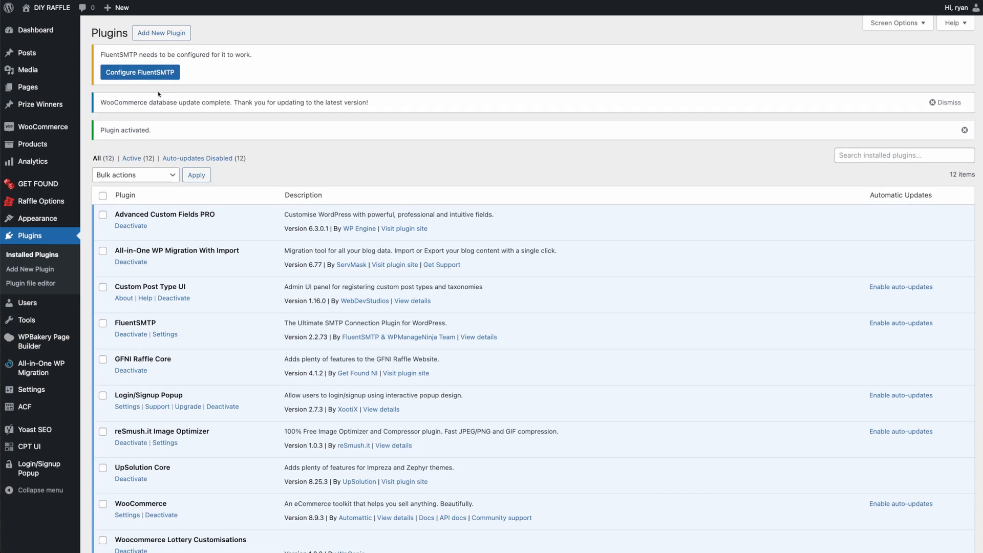
{"action": "mouse_move", "coordinate": [152, 78]}
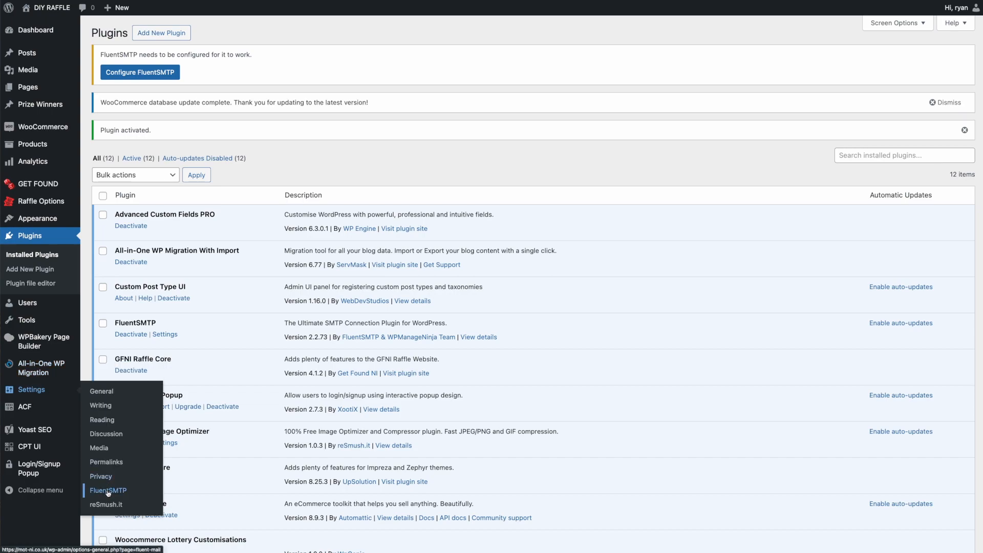
Start FluentSMTP setup, skipping the WP Mail SMTP import and choosing Other SMTP.
{"action": "left_click", "coordinate": [108, 491]}
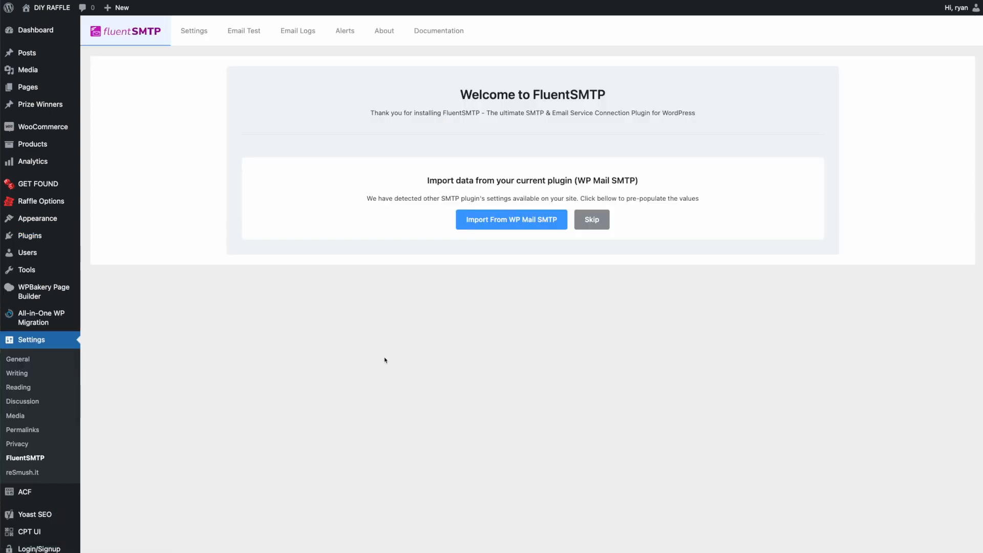
{"action": "left_click", "coordinate": [592, 219]}
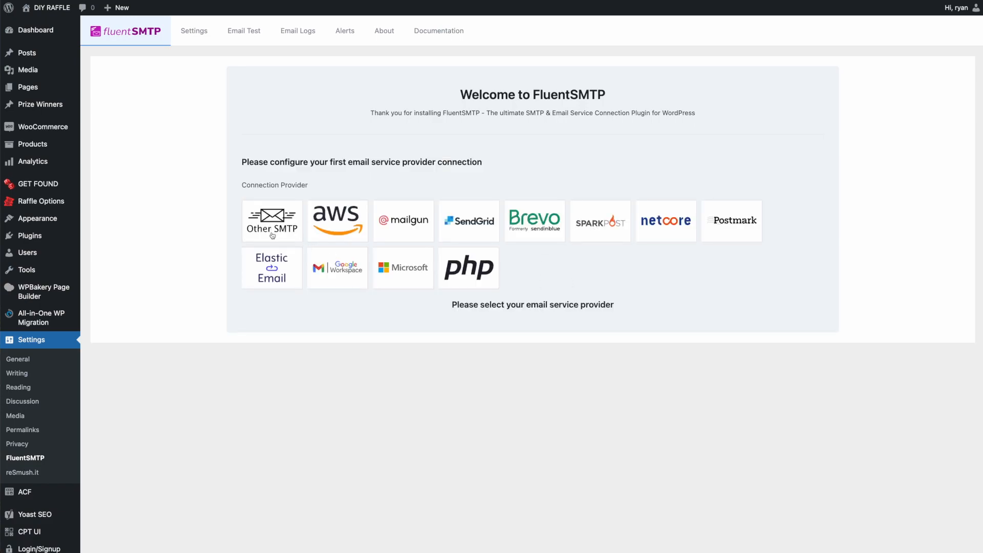
{"action": "left_click", "coordinate": [272, 222]}
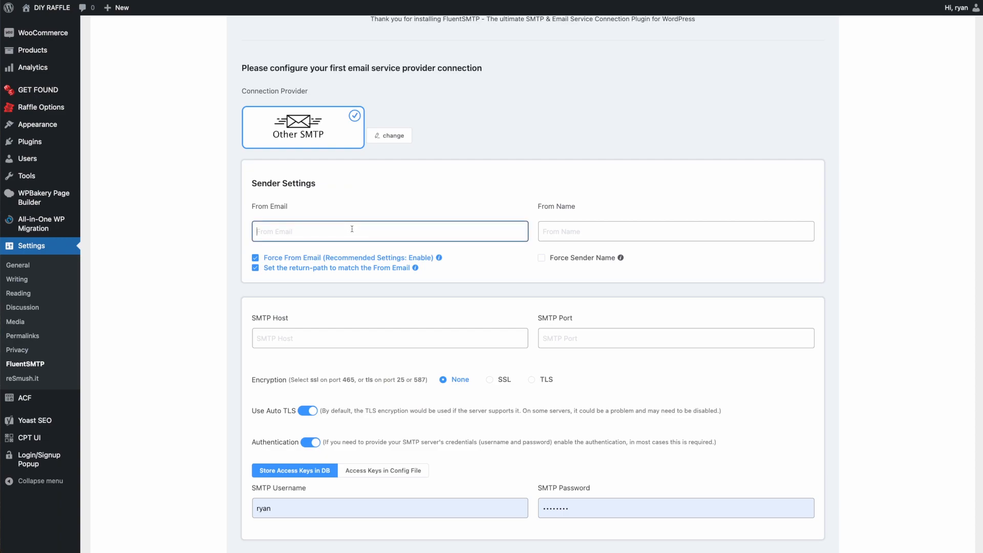
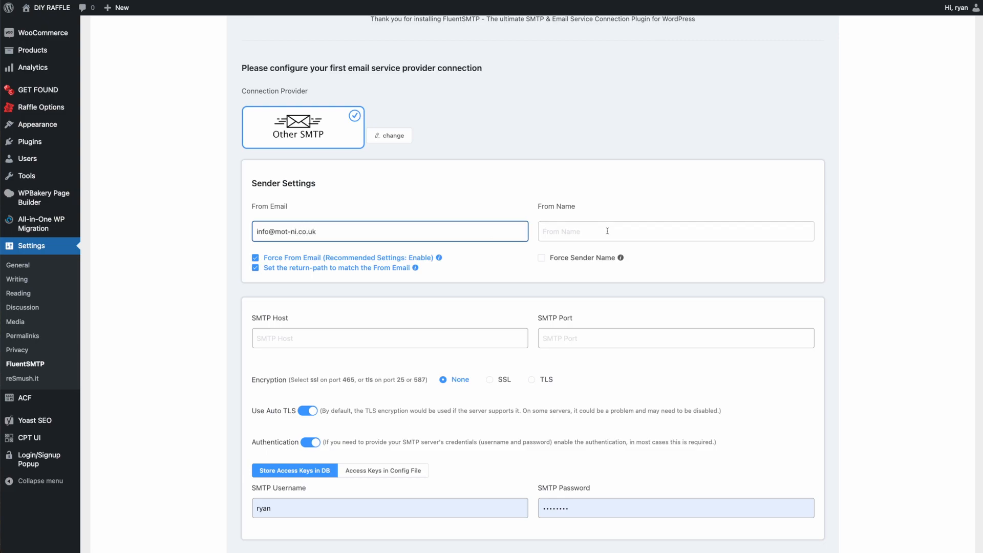
{"action": "type", "text": "MOT NI"}
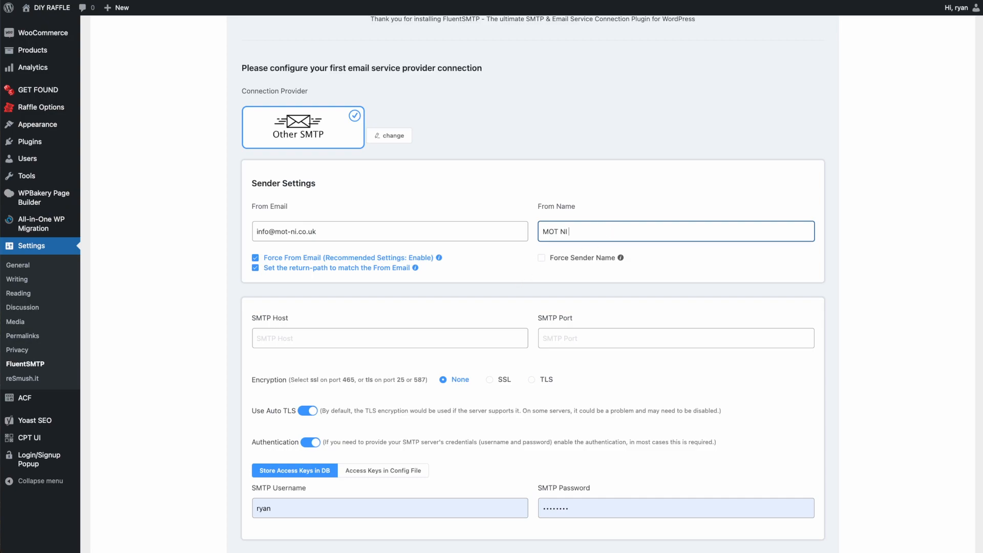
{"action": "type", "text": "Comps"}
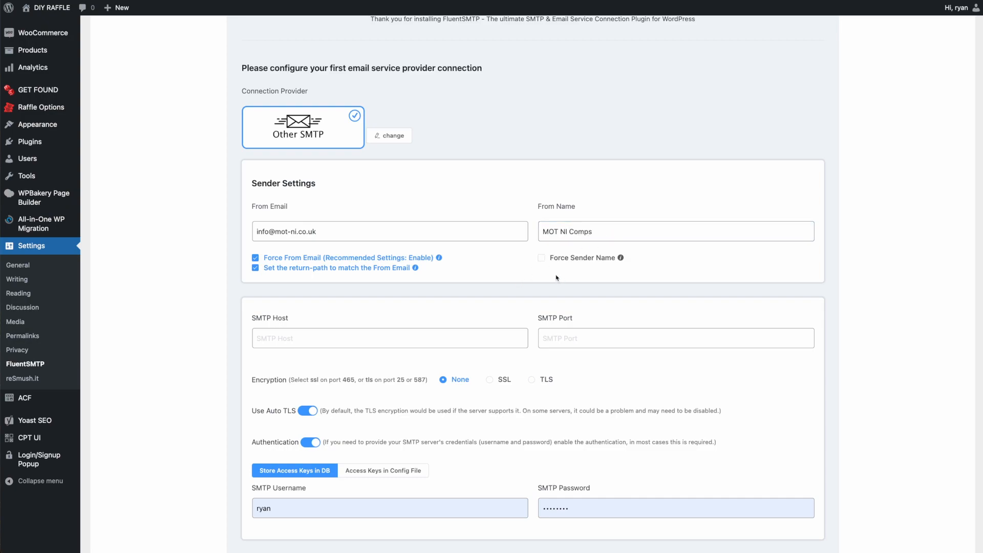
{"action": "triple_click", "coordinate": [567, 231]}
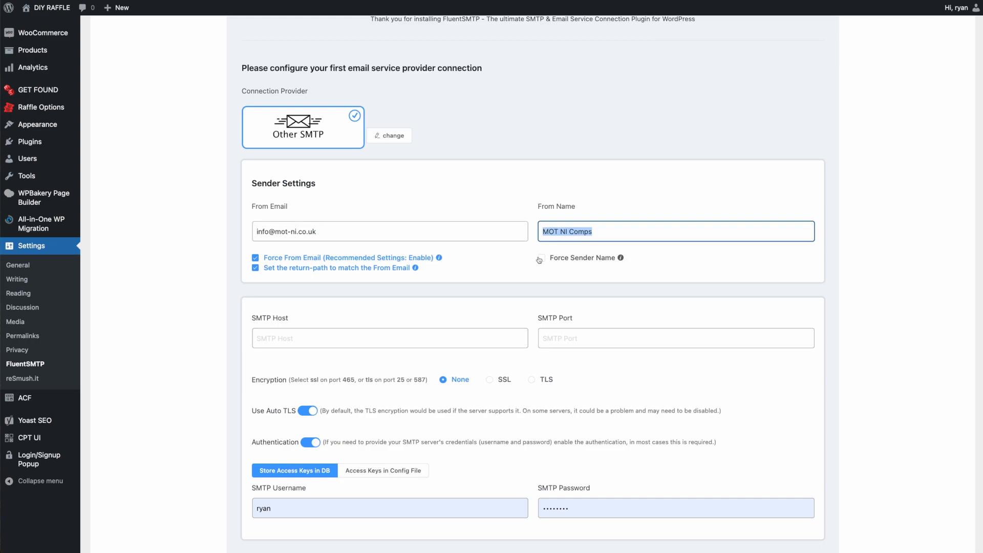
{"action": "left_click", "coordinate": [540, 258]}
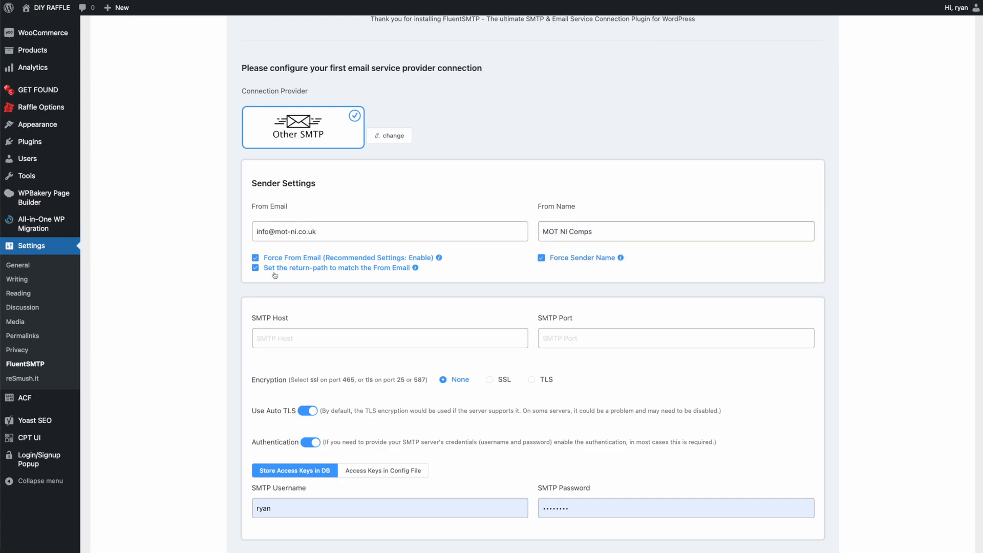
{"action": "left_click", "coordinate": [390, 338]}
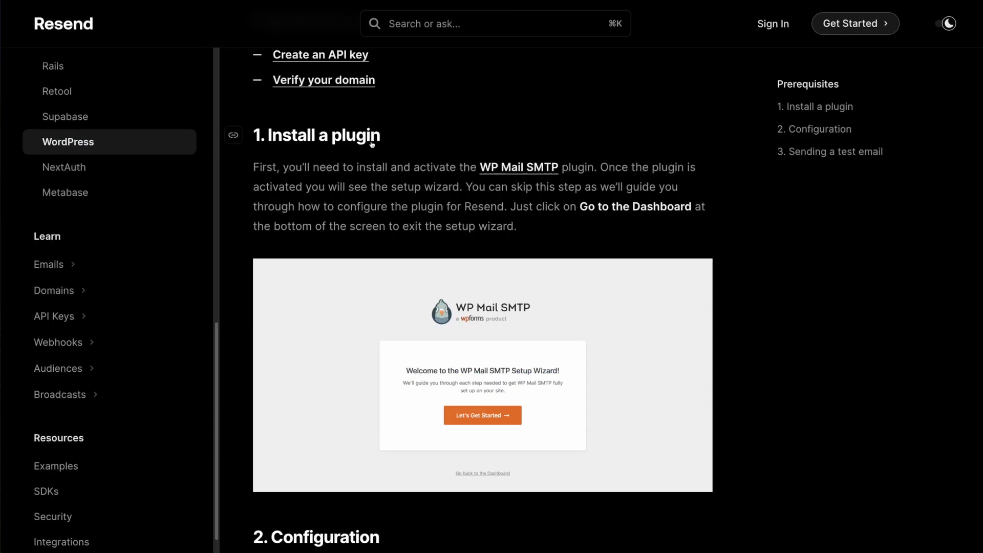
Scroll Resend's WordPress guide to the SMTP settings list and select the host value.
{"action": "scroll", "scroll_direction": "down", "scroll_amount": 3}
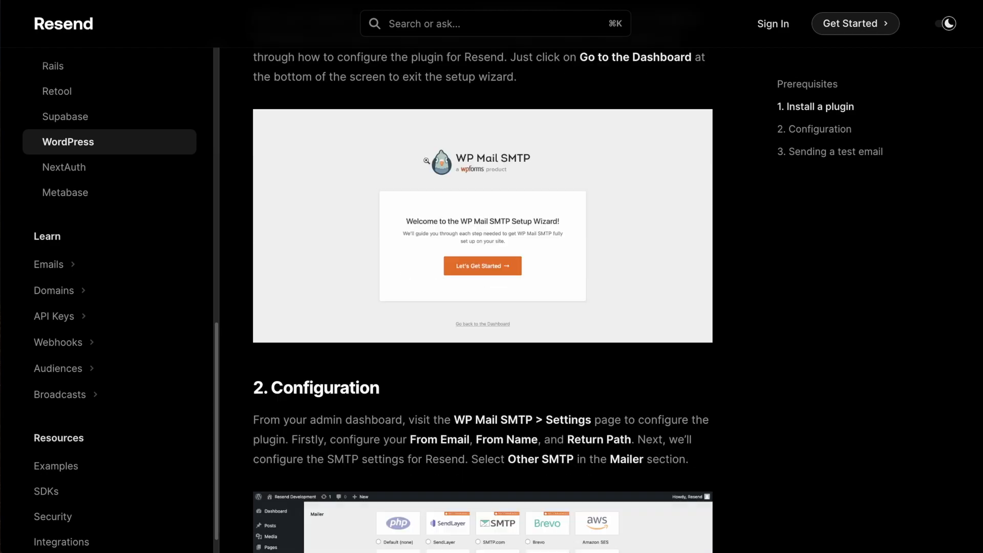
{"action": "scroll", "scroll_direction": "down", "scroll_amount": 3}
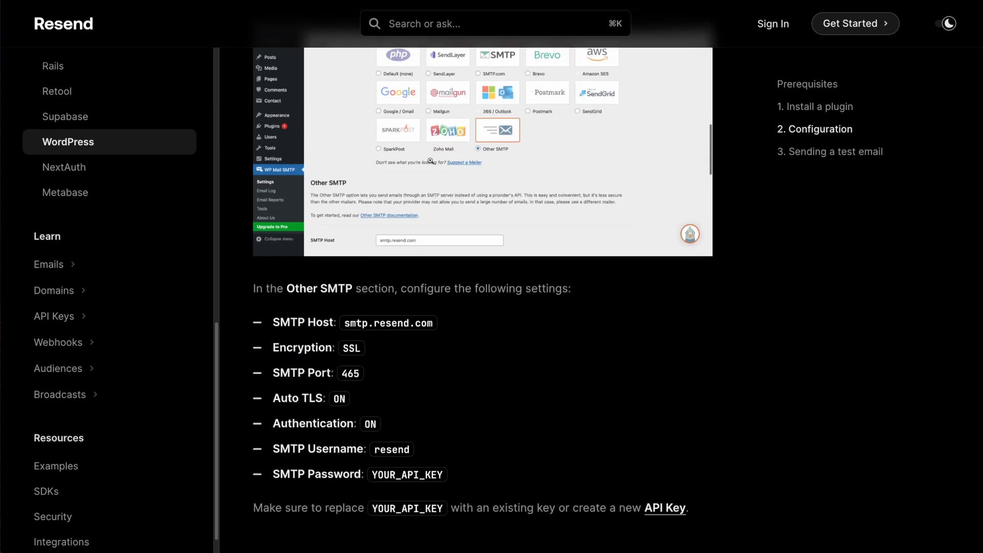
{"action": "scroll", "scroll_direction": "down", "scroll_amount": 3}
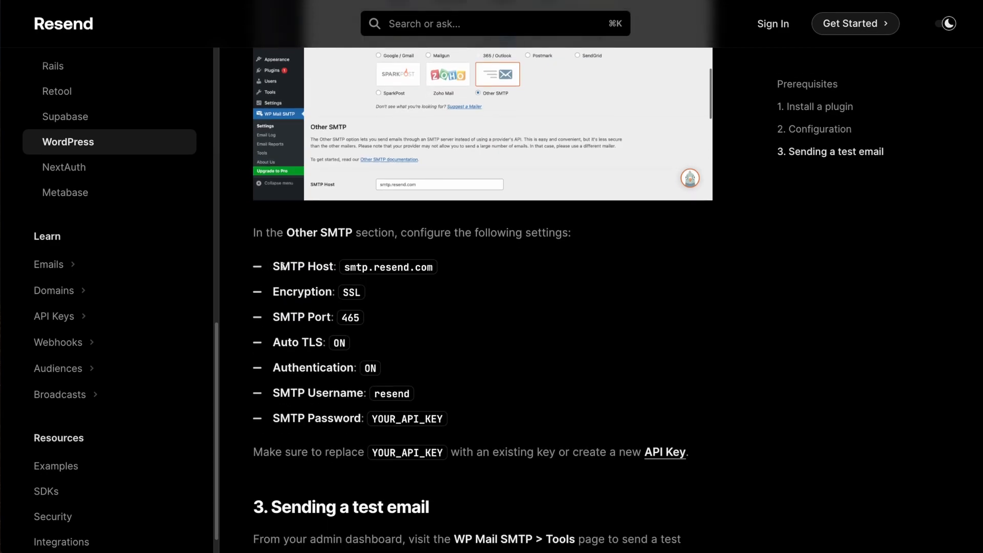
{"action": "double_click", "coordinate": [388, 267]}
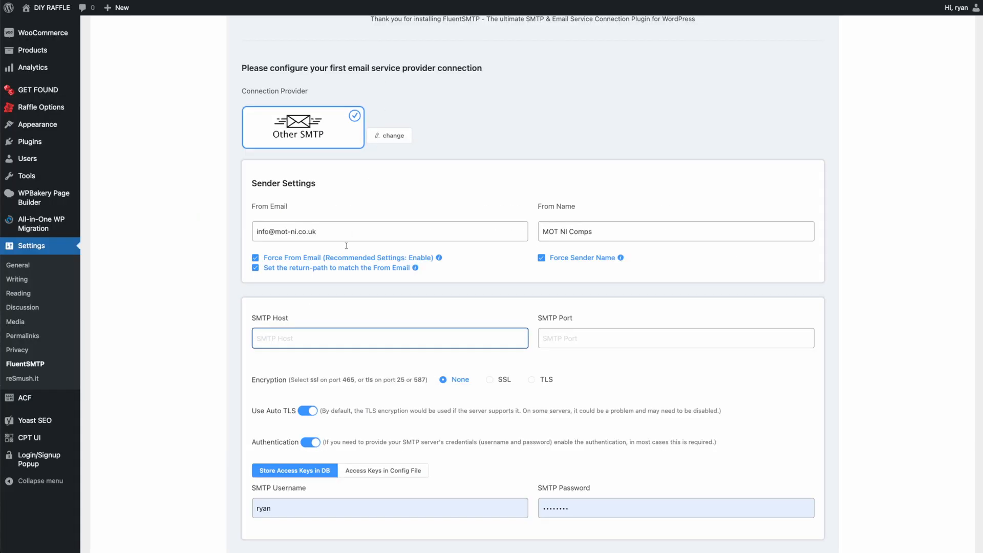
Enter smtp.resend.com as the SMTP host and move to the SMTP Port field.
{"action": "type", "text": "smtp.resend.com"}
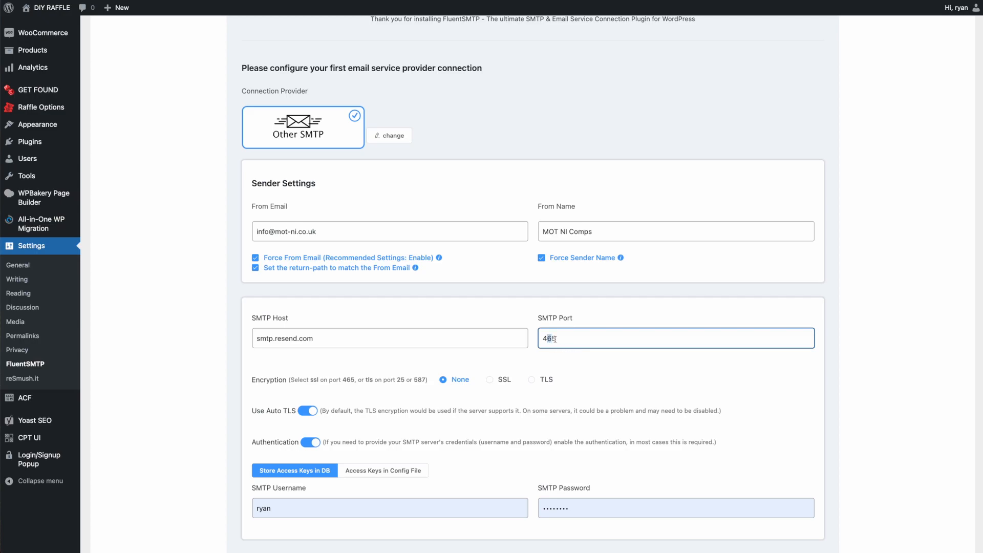
{"action": "left_click", "coordinate": [490, 380]}
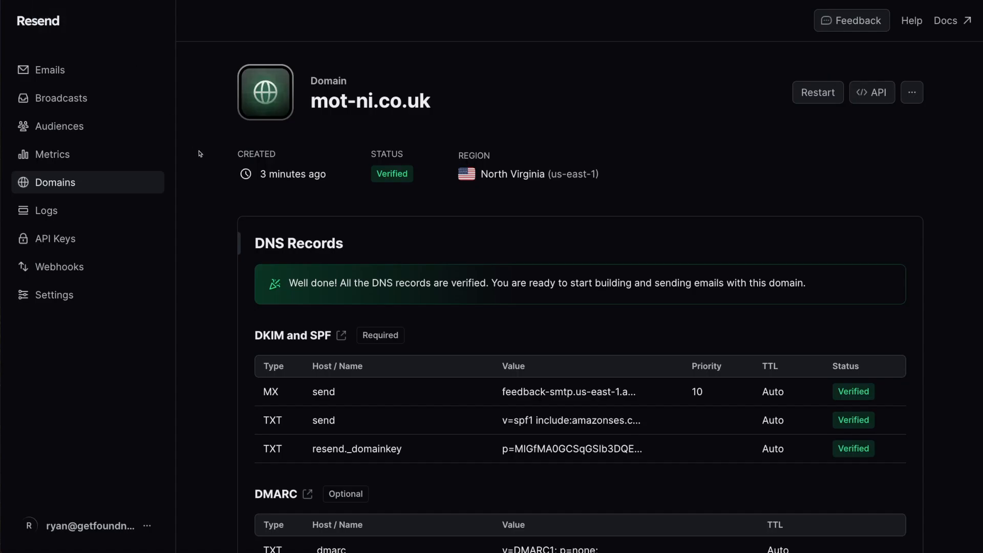
{"action": "mouse_move", "coordinate": [230, 196]}
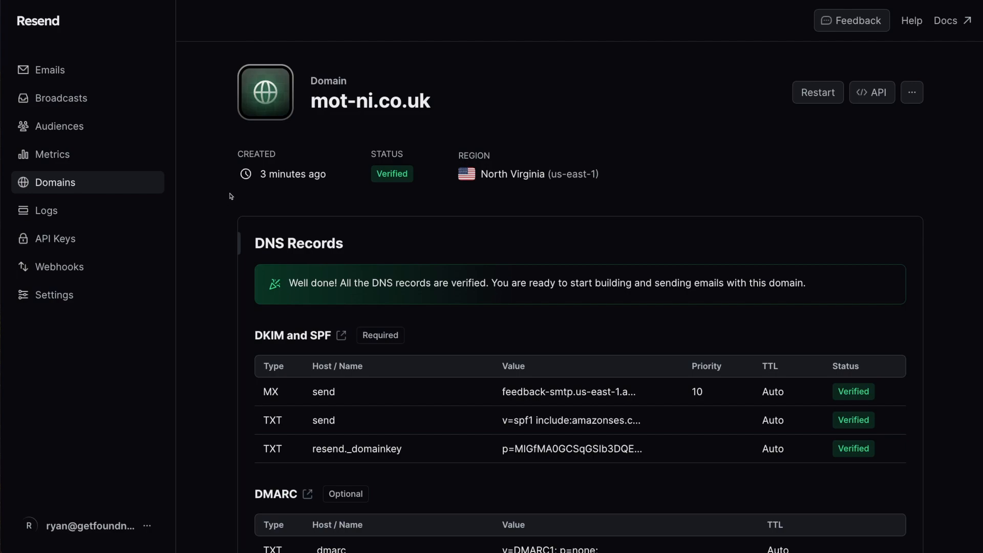
{"action": "mouse_move", "coordinate": [450, 250]}
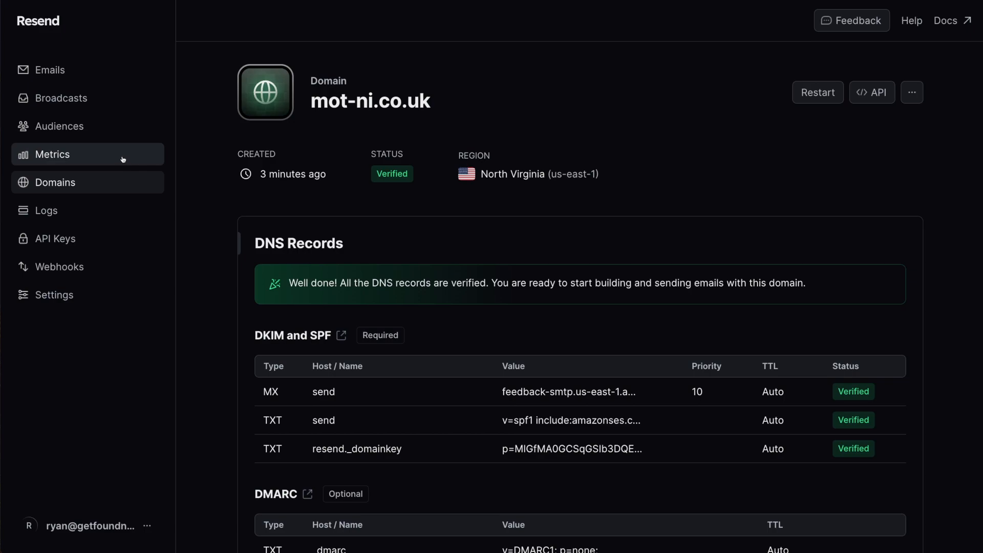
{"action": "mouse_move", "coordinate": [59, 81]}
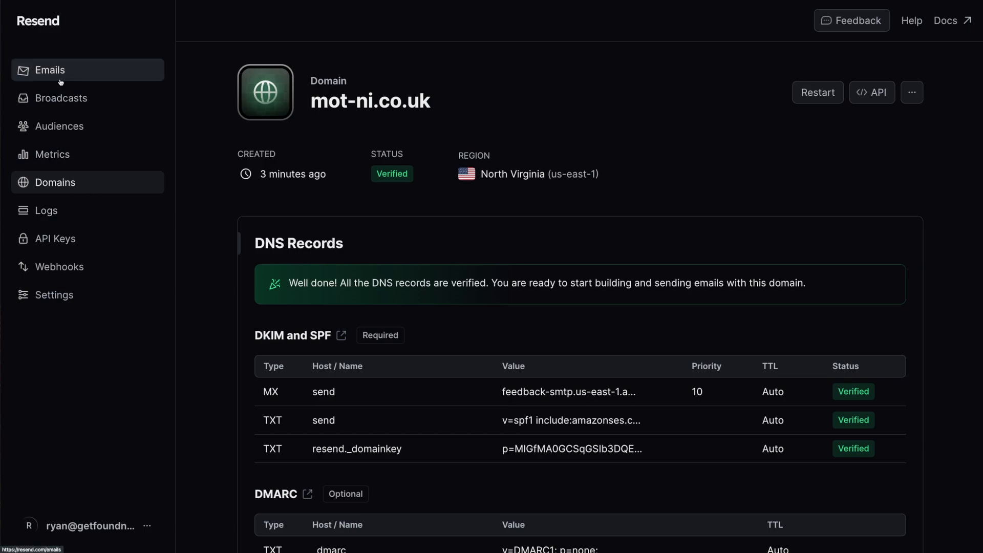
{"action": "left_click", "coordinate": [912, 93]}
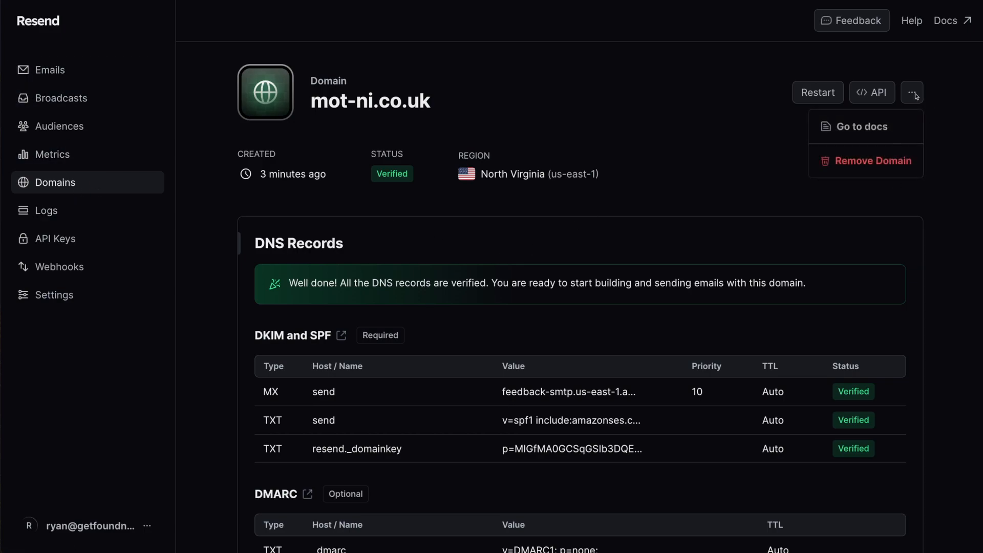
{"action": "left_click", "coordinate": [872, 92]}
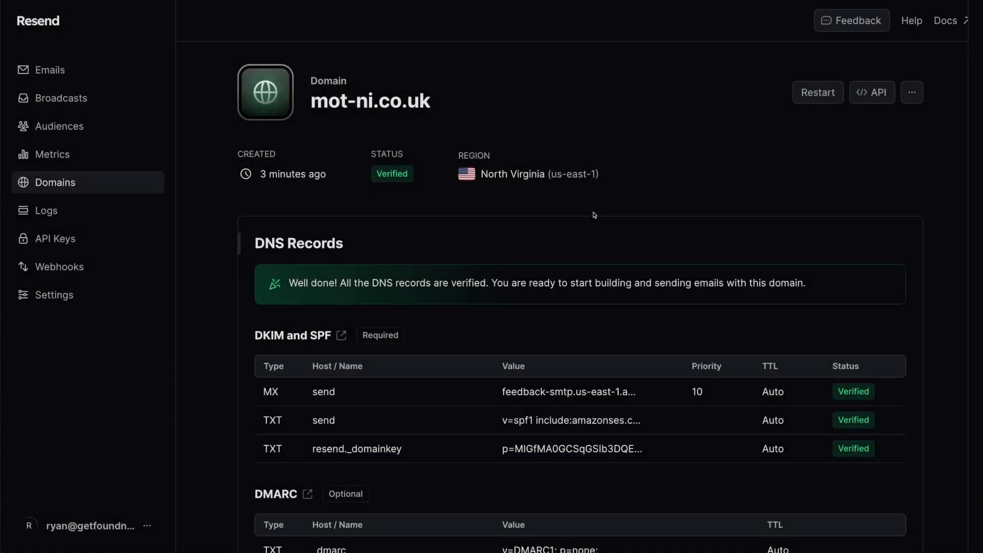
{"action": "left_click", "coordinate": [54, 238]}
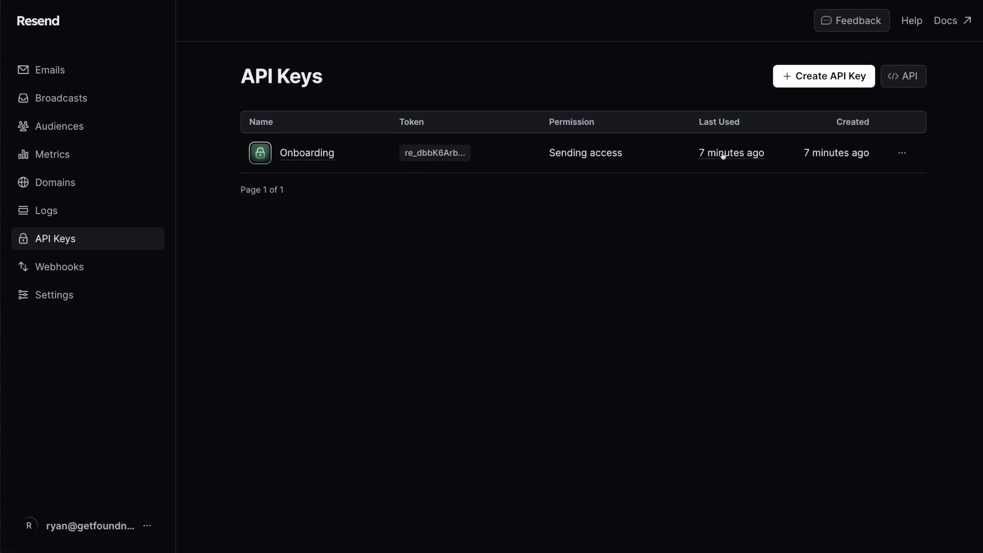
{"action": "mouse_move", "coordinate": [891, 155]}
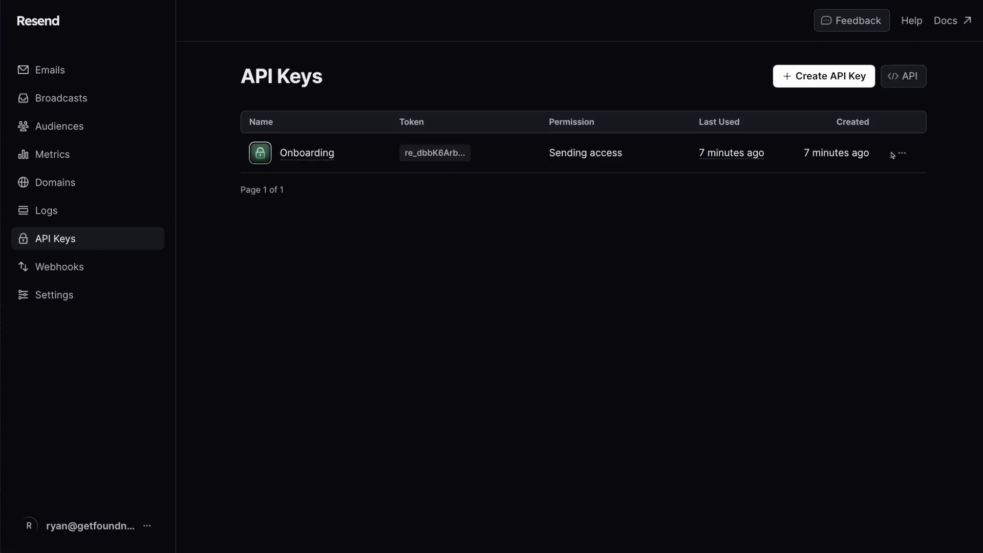
Open the Onboarding key's actions, then create sending-access key 'New API KEY' and copy it.
{"action": "left_click", "coordinate": [902, 153]}
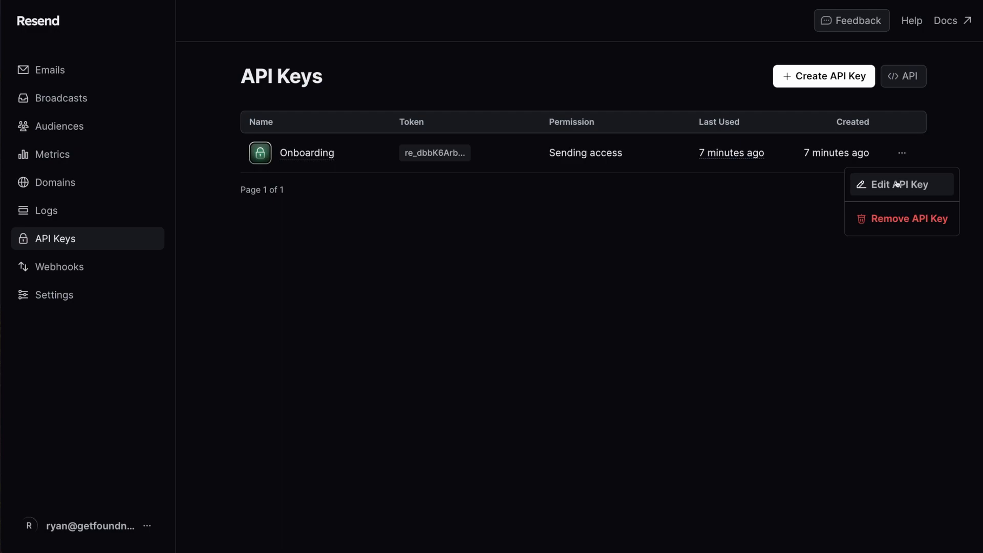
{"action": "left_click", "coordinate": [901, 184]}
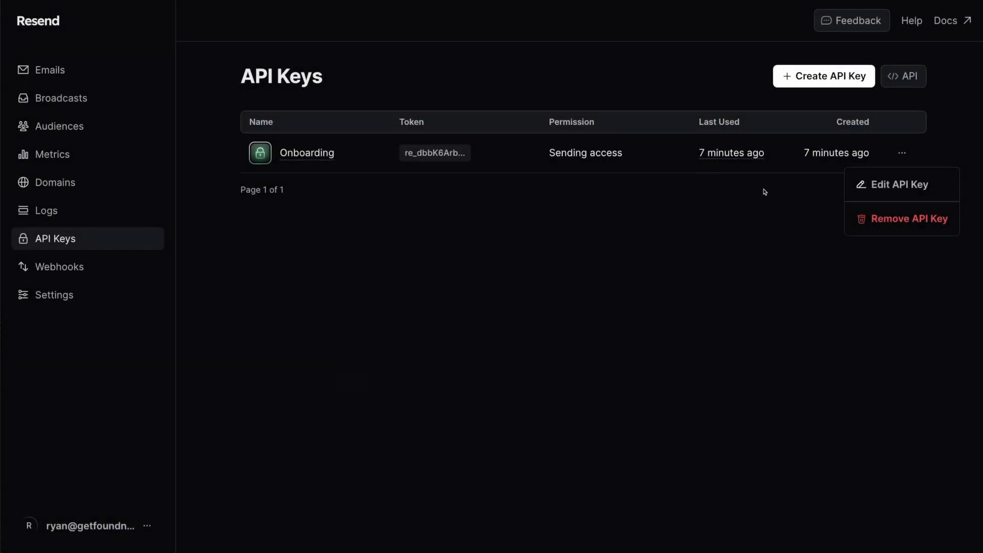
{"action": "left_click", "coordinate": [824, 76]}
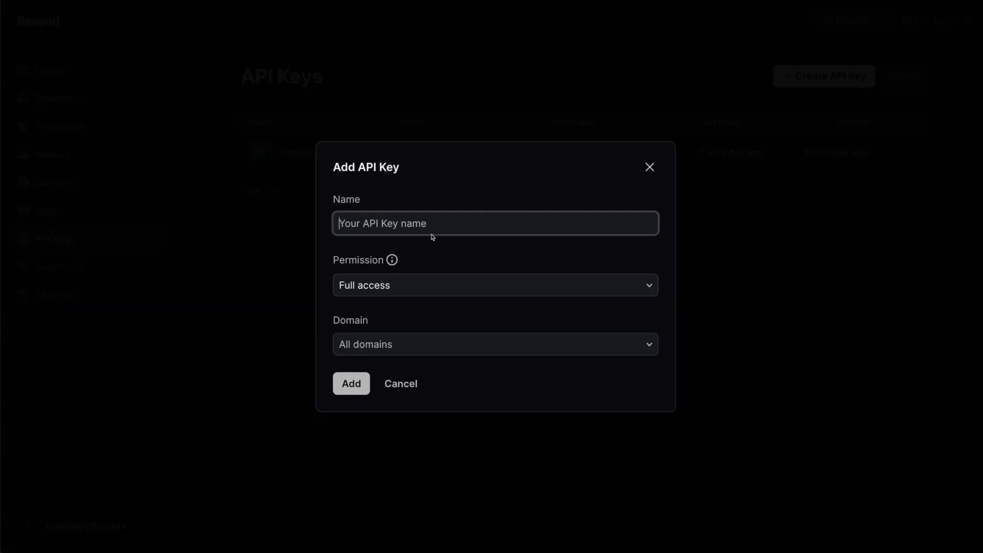
{"action": "type", "text": "New API KEY"}
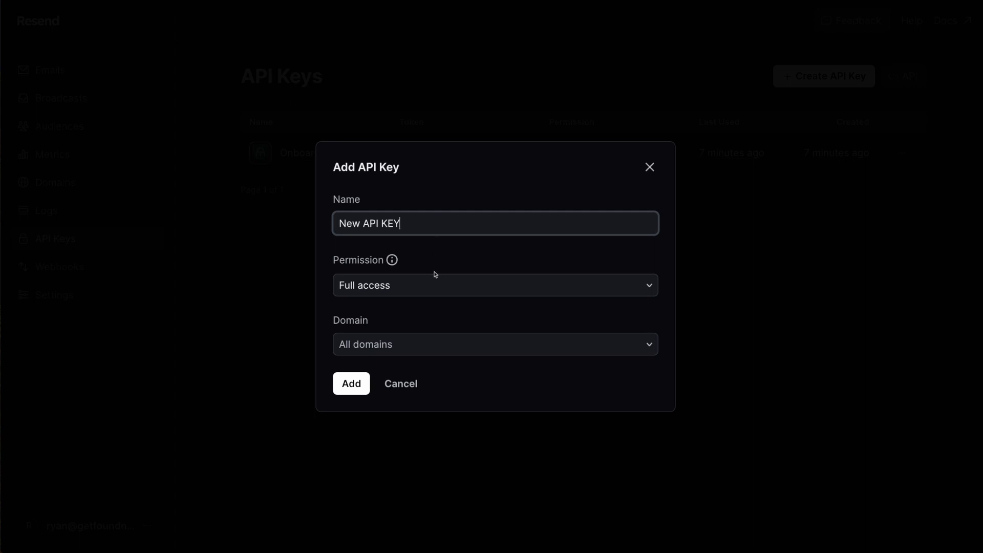
{"action": "left_click", "coordinate": [496, 285]}
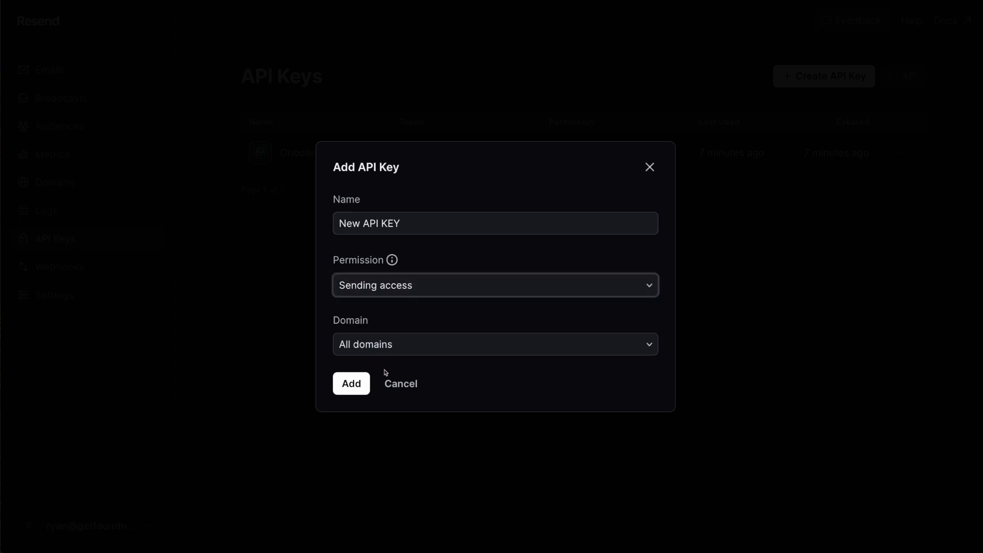
{"action": "mouse_move", "coordinate": [352, 389]}
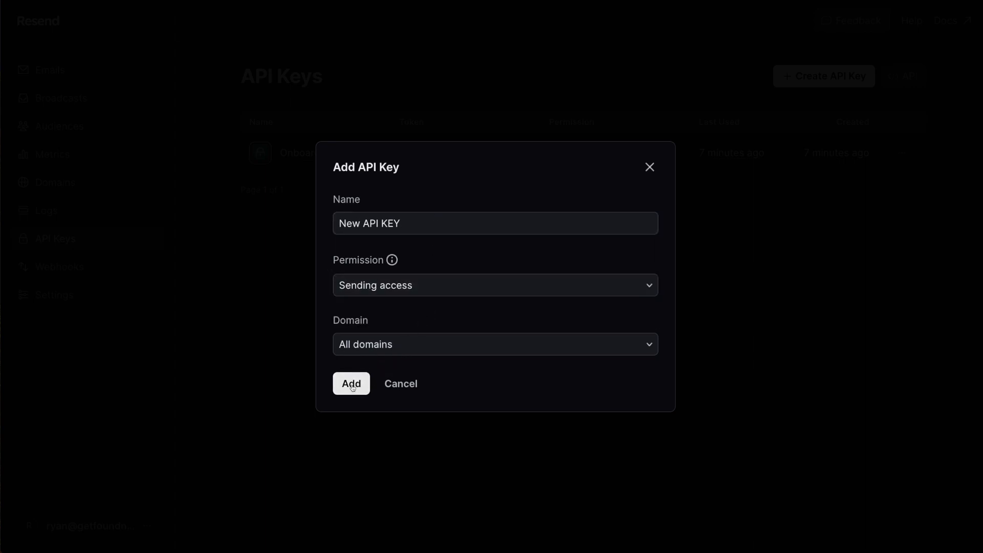
{"action": "left_click", "coordinate": [351, 384]}
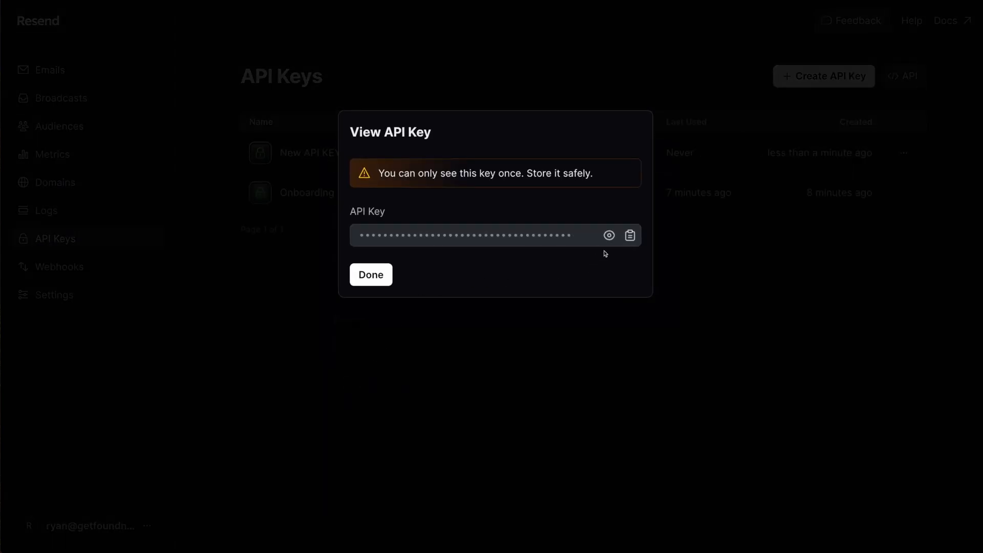
{"action": "mouse_move", "coordinate": [604, 187]}
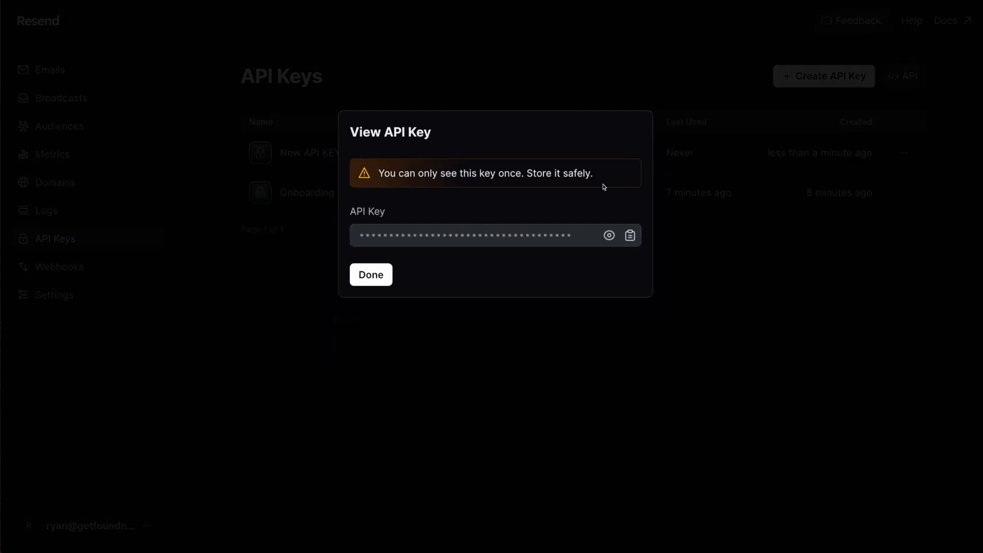
{"action": "mouse_move", "coordinate": [630, 236]}
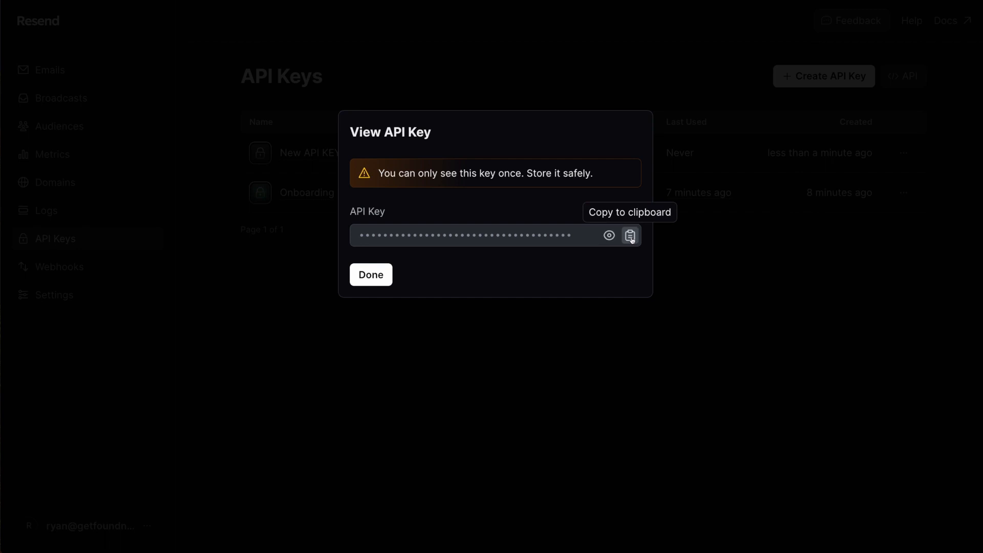
{"action": "left_click", "coordinate": [630, 236]}
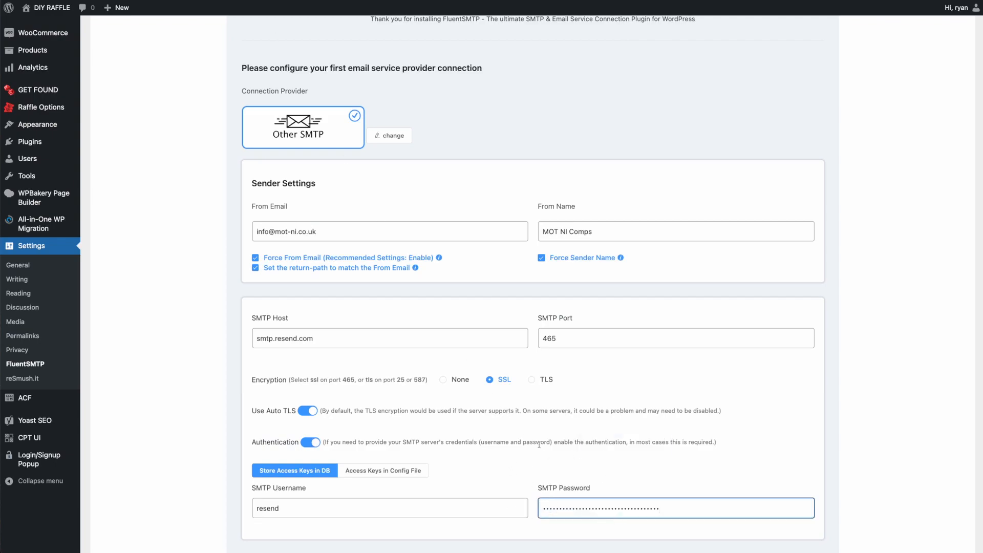
Save the Resend SMTP connection settings and dismiss the browser's password-saving prompt.
{"action": "scroll", "scroll_direction": "down", "scroll_amount": 3}
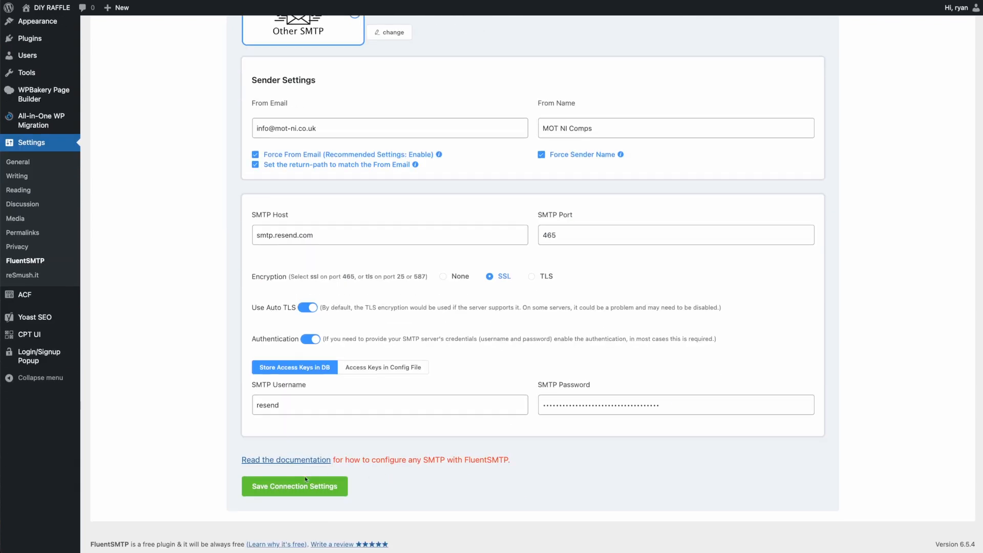
{"action": "left_click", "coordinate": [294, 486]}
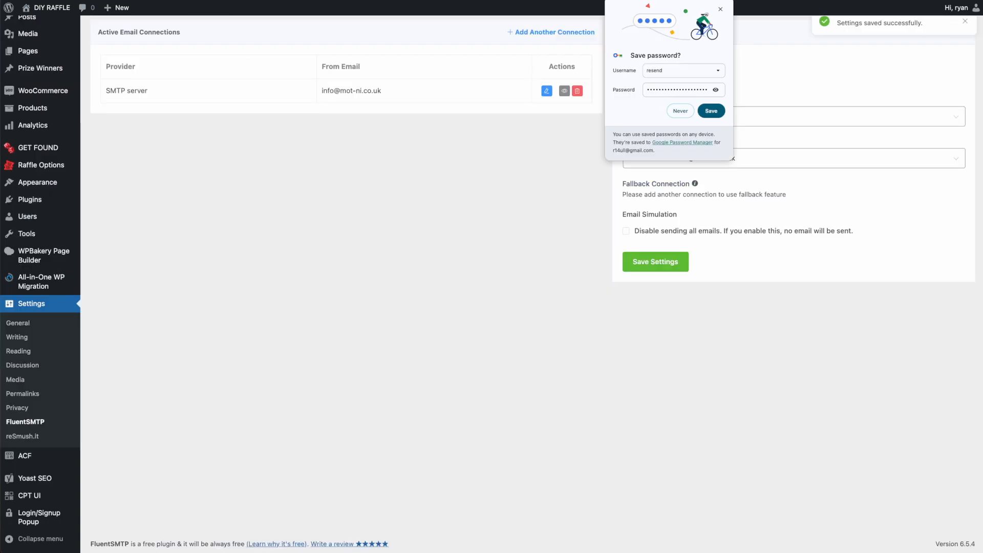
{"action": "left_click", "coordinate": [680, 111]}
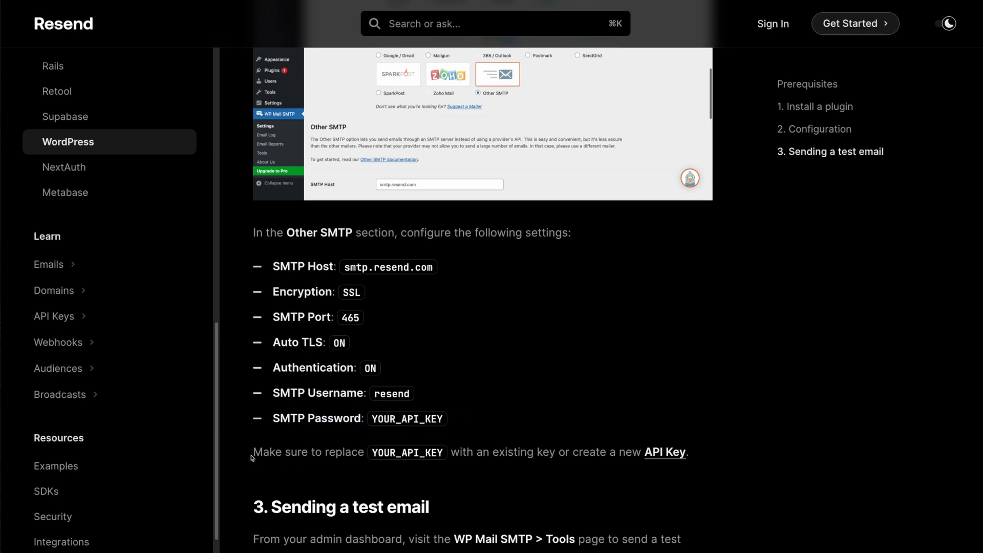
{"action": "left_click_drag", "start_coordinate": [252, 451], "coordinate": [609, 452]}
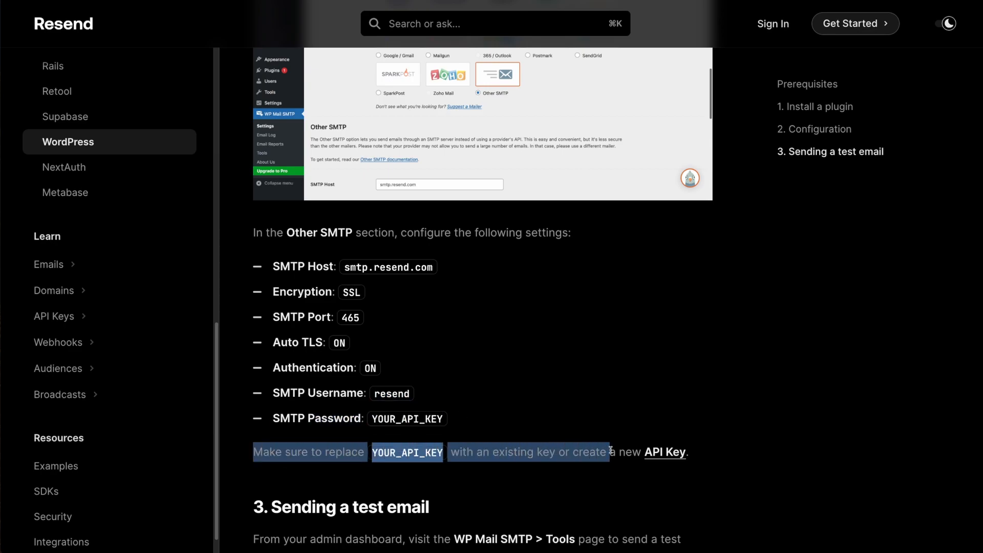
{"action": "scroll", "scroll_direction": "down", "scroll_amount": 3}
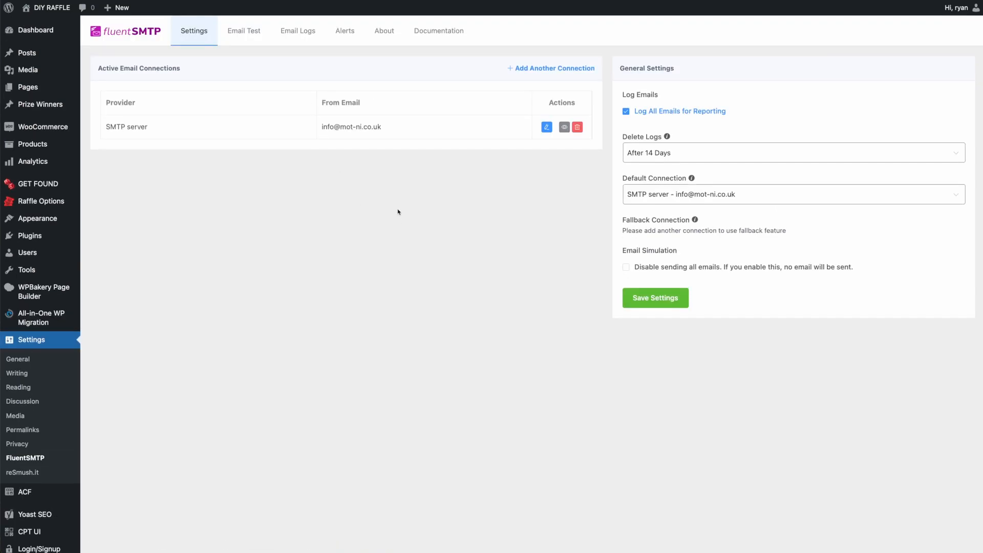
{"action": "mouse_move", "coordinate": [245, 35]}
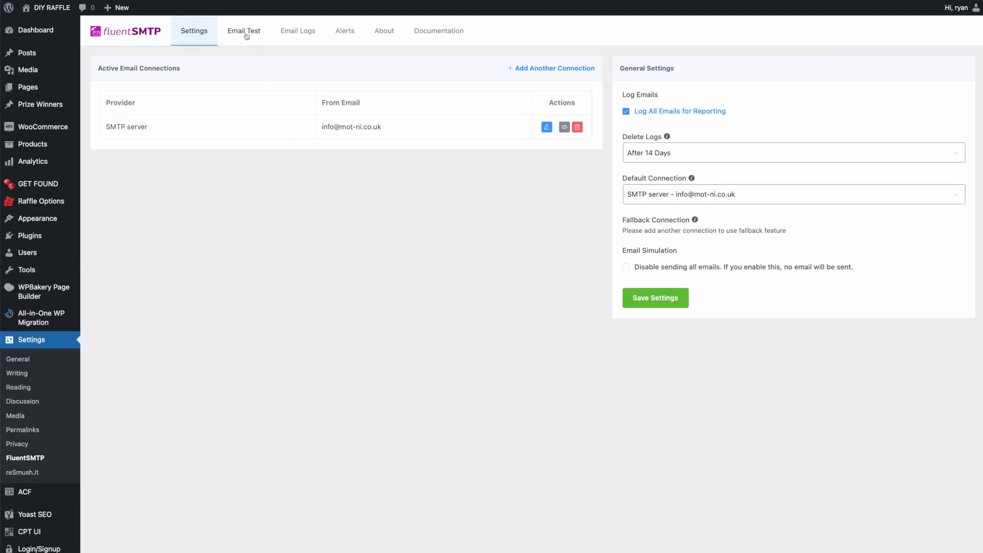
{"action": "left_click", "coordinate": [244, 31]}
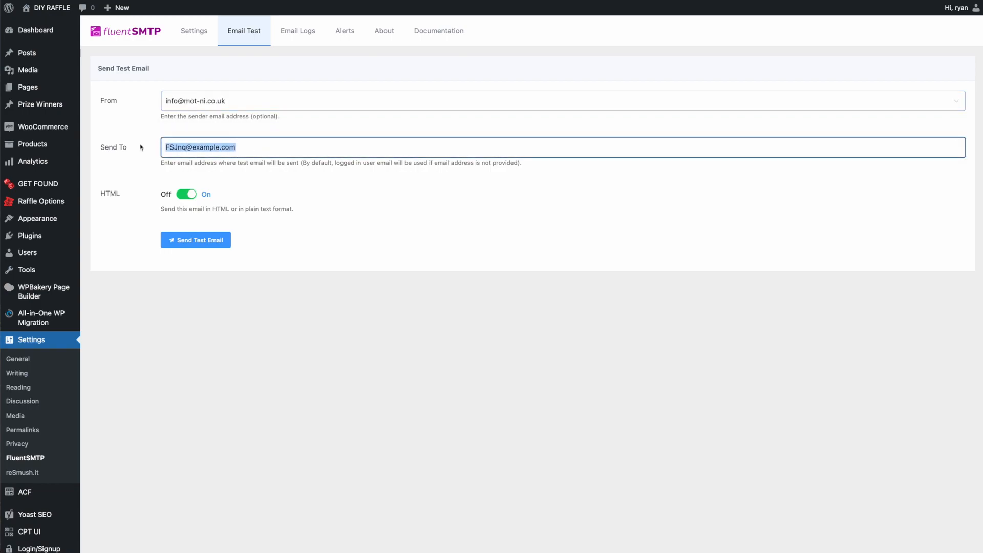
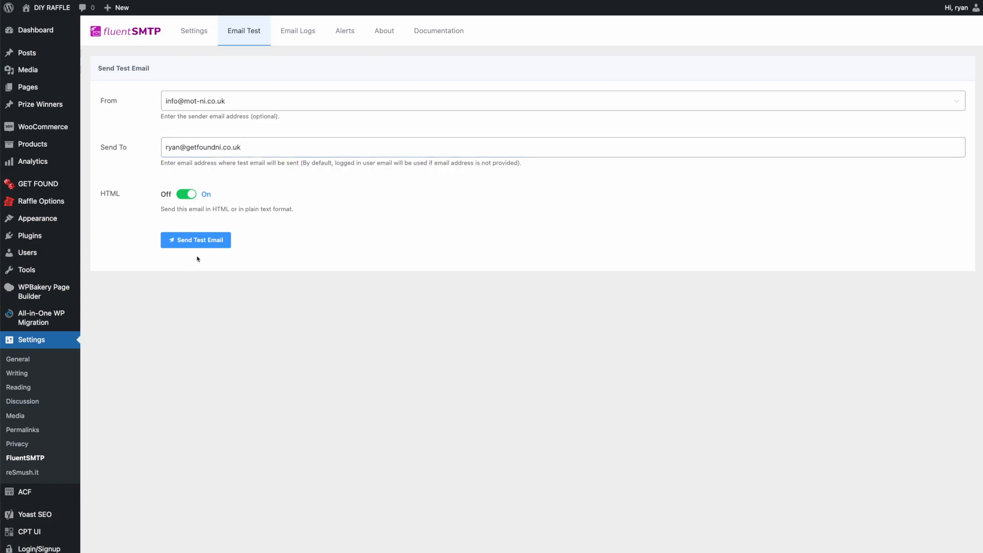
{"action": "left_click", "coordinate": [196, 240]}
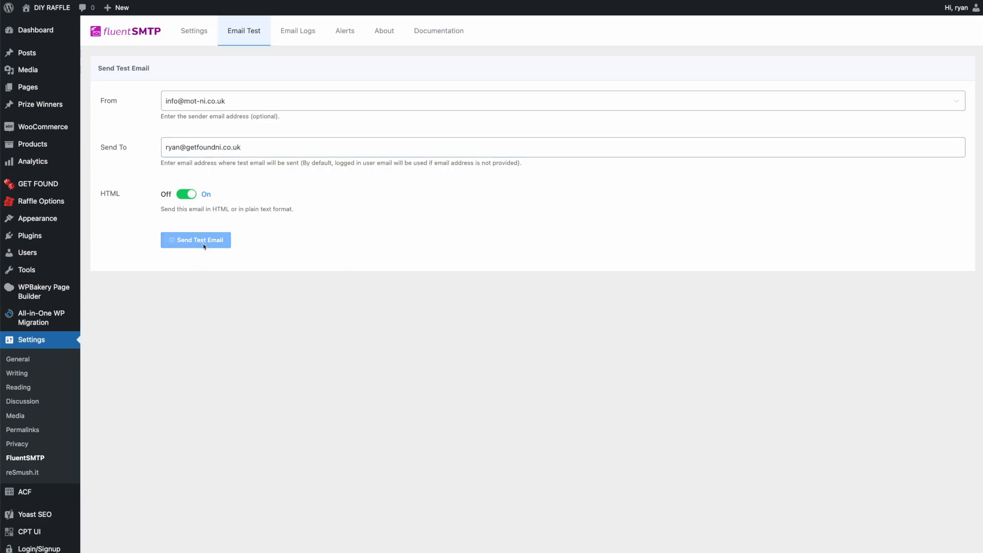
{"action": "left_click", "coordinate": [196, 240]}
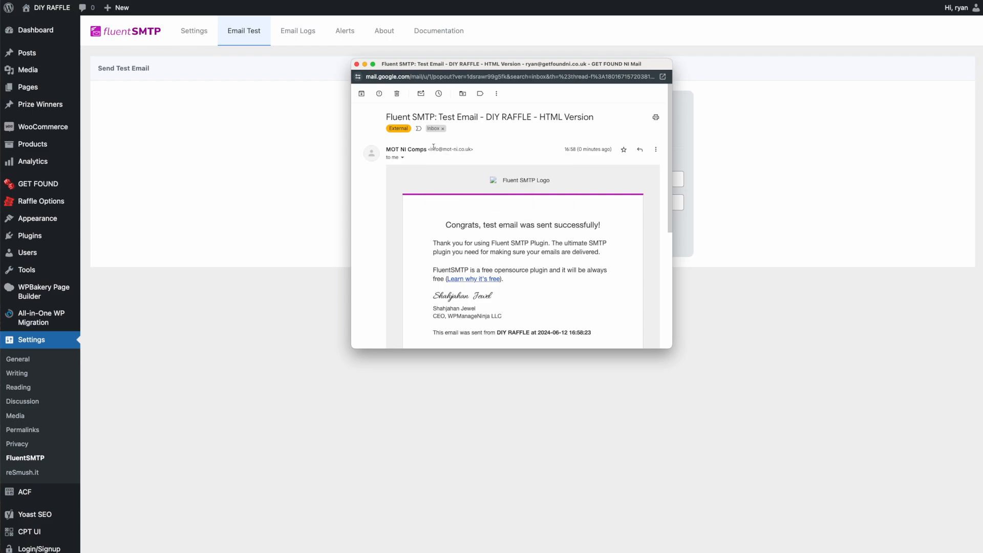
Scroll through the Fluent SMTP test email in Gmail.
{"action": "scroll", "scroll_direction": "down", "scroll_amount": 3}
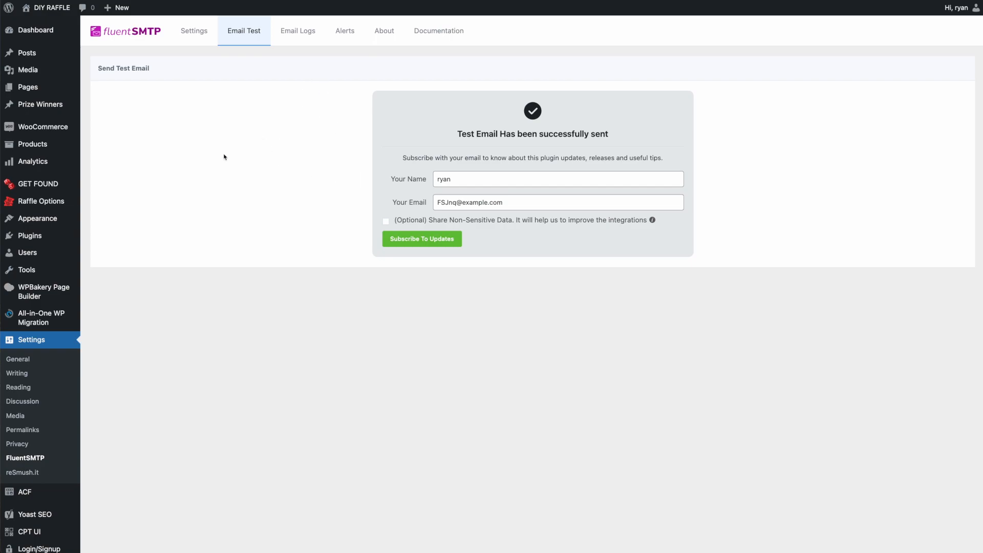
View the email logs and check log retention in FluentSMTP's general settings.
{"action": "left_click", "coordinate": [298, 31]}
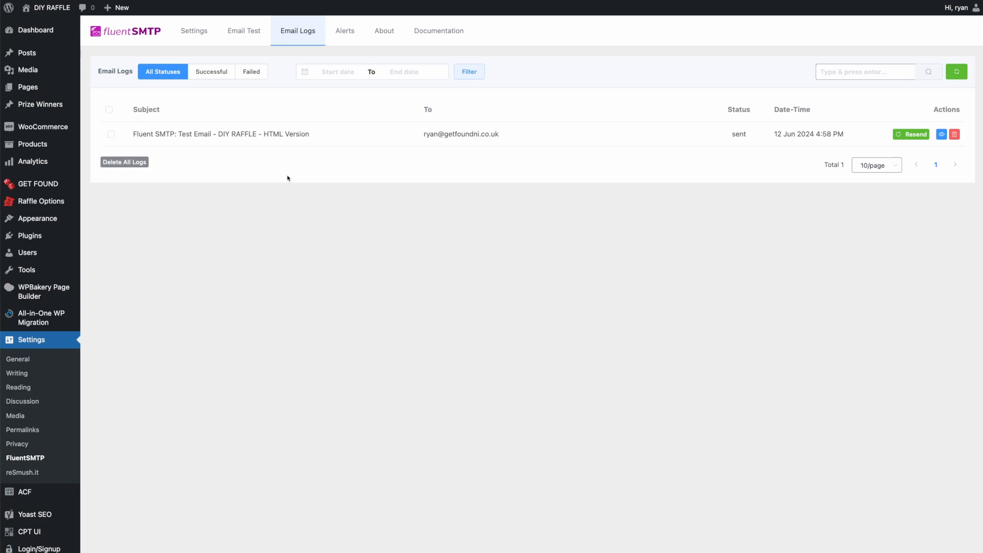
{"action": "left_click", "coordinate": [193, 31]}
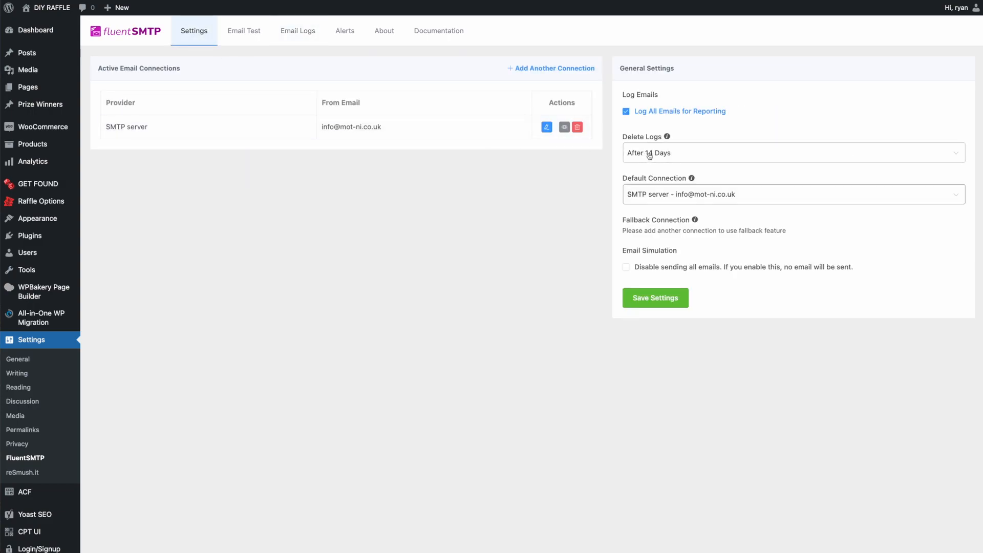
{"action": "left_click", "coordinate": [794, 153]}
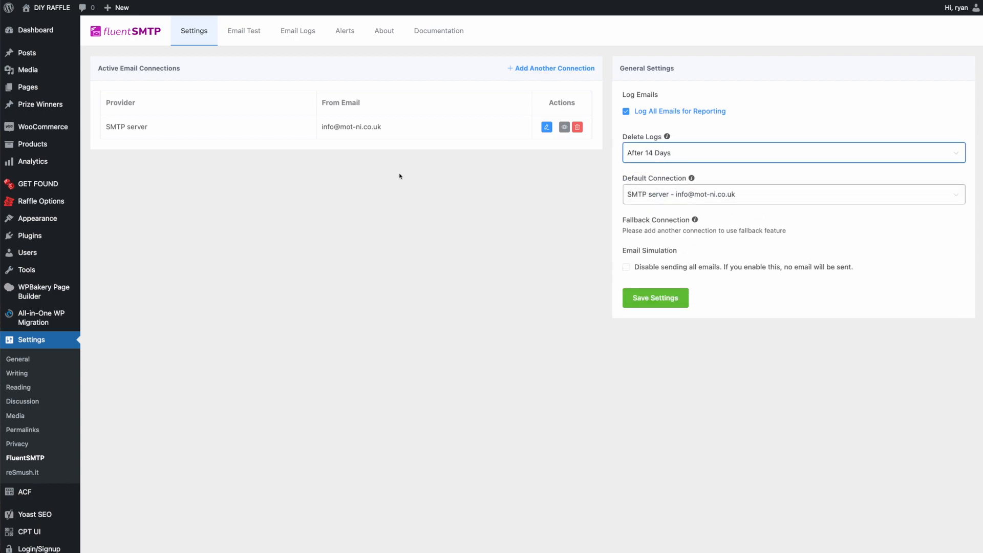
{"action": "mouse_move", "coordinate": [300, 36]}
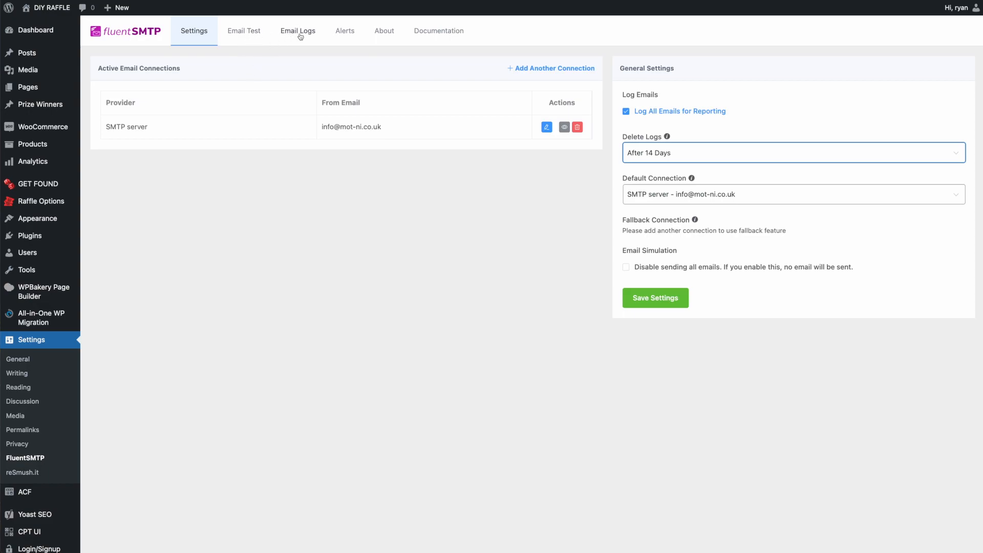
{"action": "left_click", "coordinate": [244, 30]}
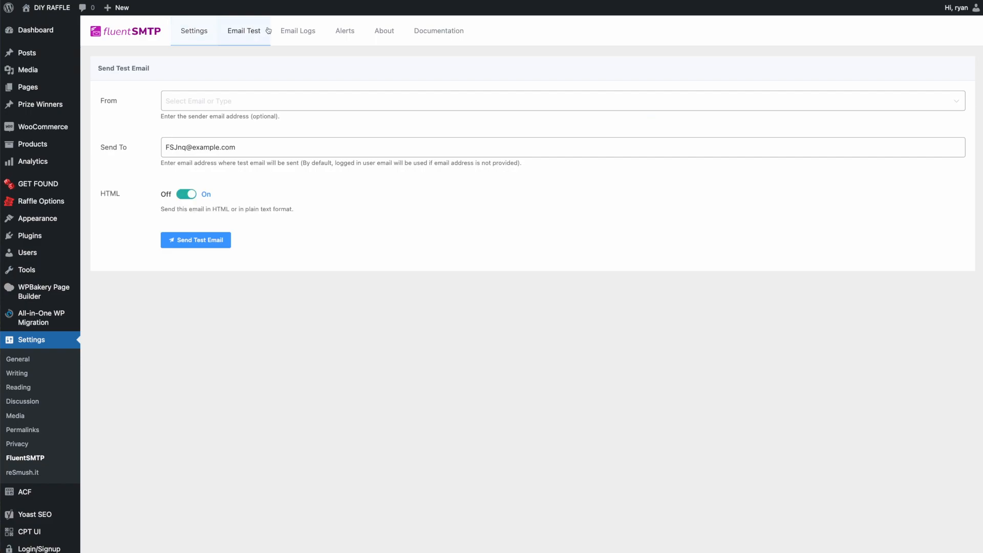
{"action": "left_click", "coordinate": [297, 30]}
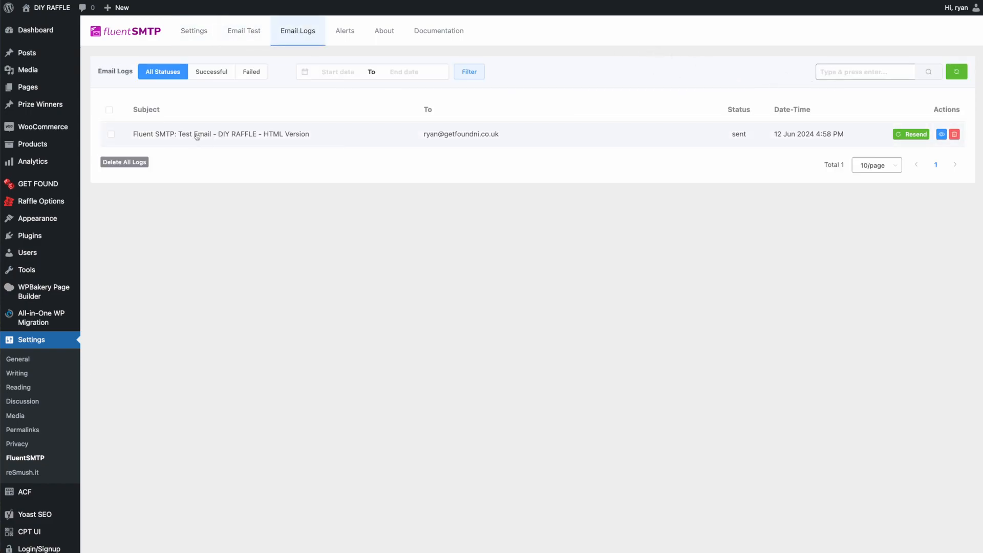
{"action": "mouse_move", "coordinate": [465, 139]}
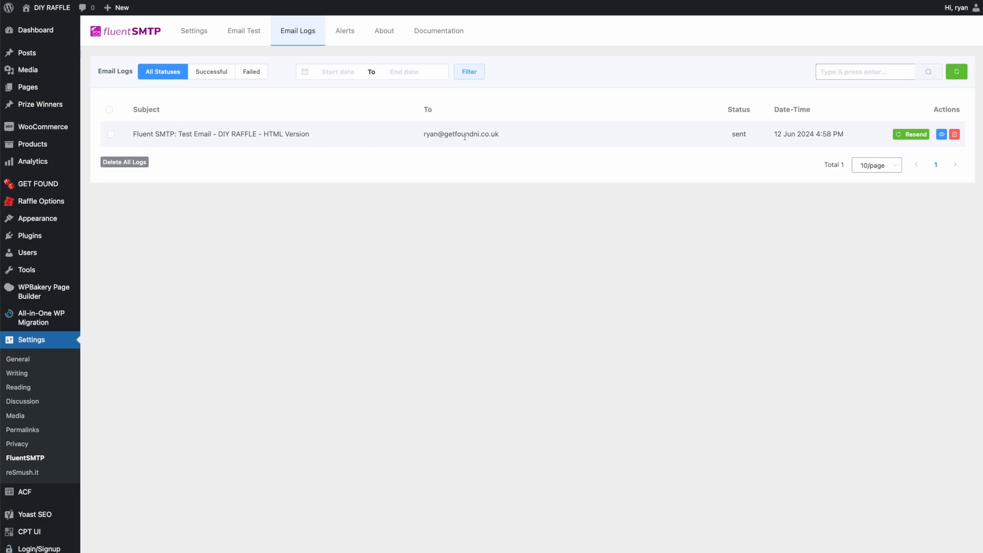
{"action": "double_click", "coordinate": [444, 134]}
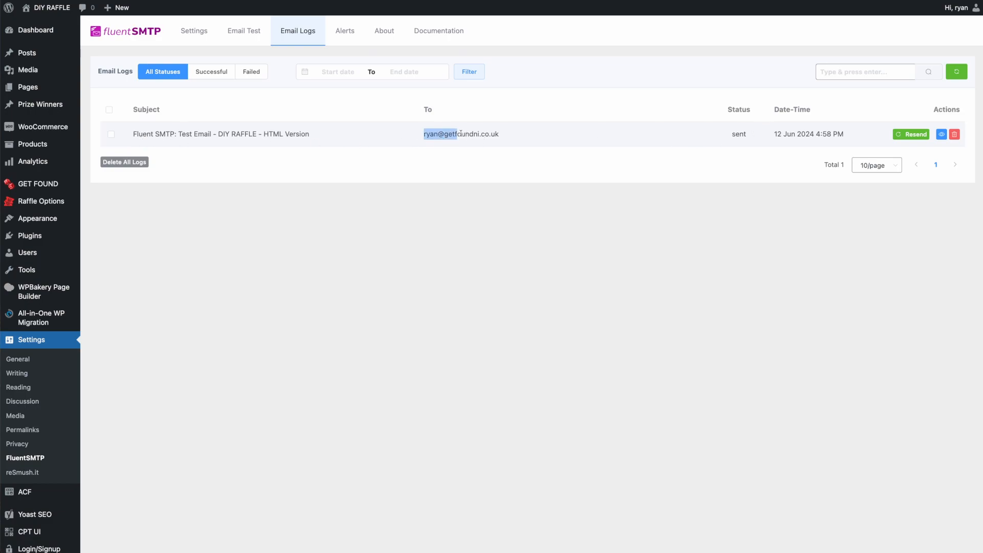
{"action": "left_click", "coordinate": [866, 71]}
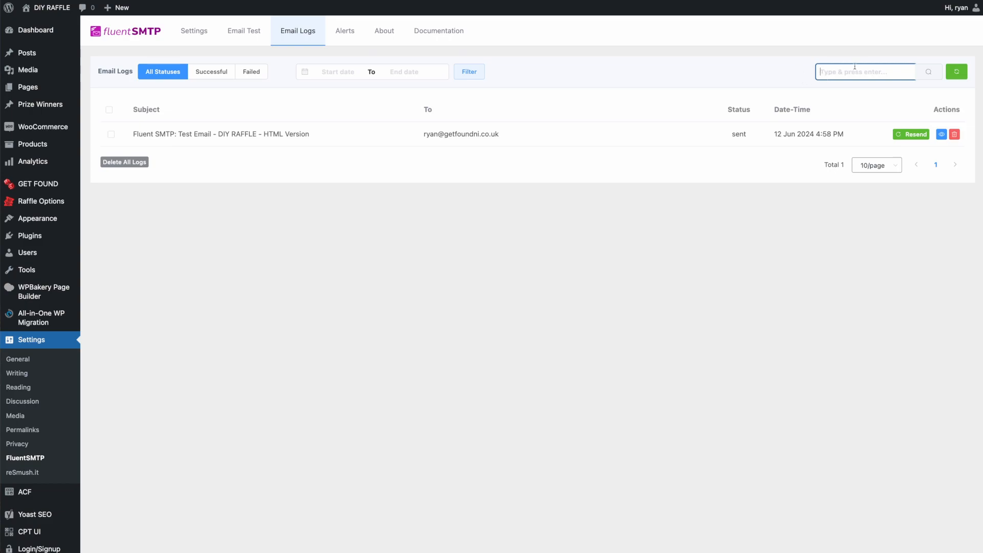
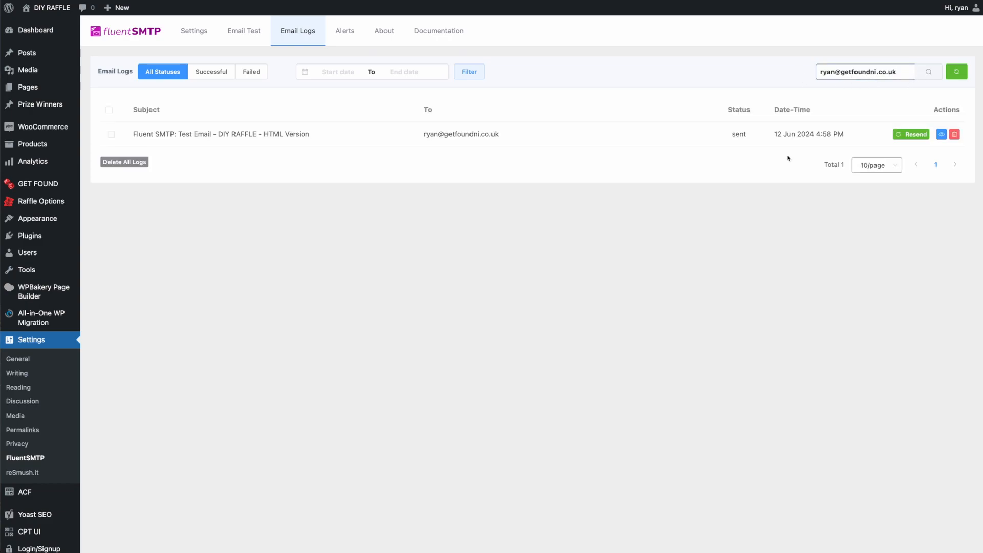
{"action": "mouse_move", "coordinate": [466, 151]}
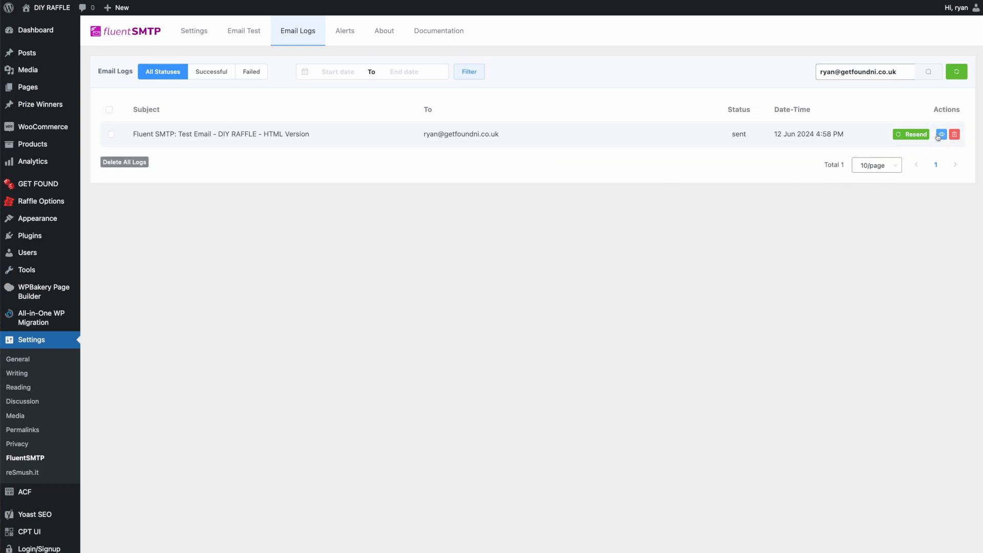
{"action": "left_click", "coordinate": [942, 135]}
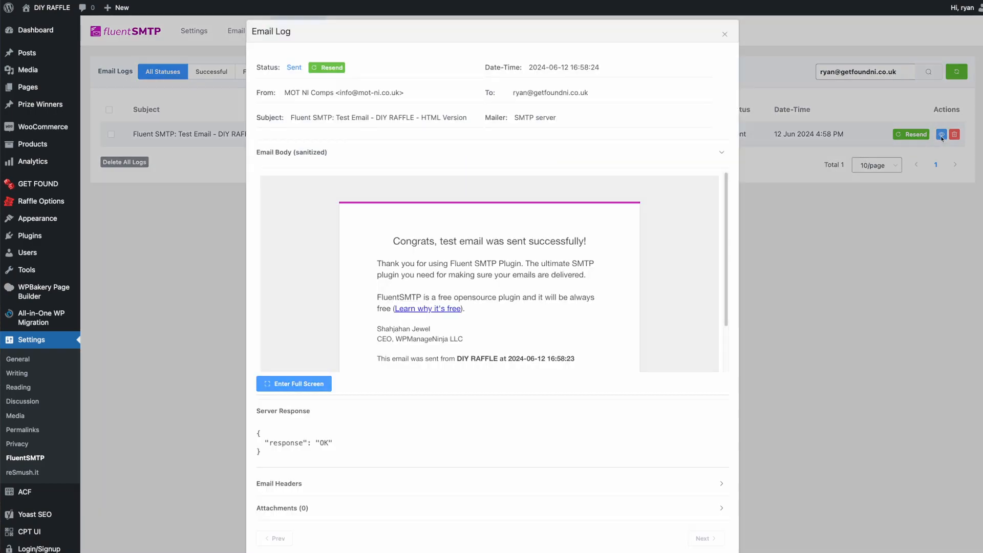
{"action": "scroll", "scroll_direction": "down", "scroll_amount": 3}
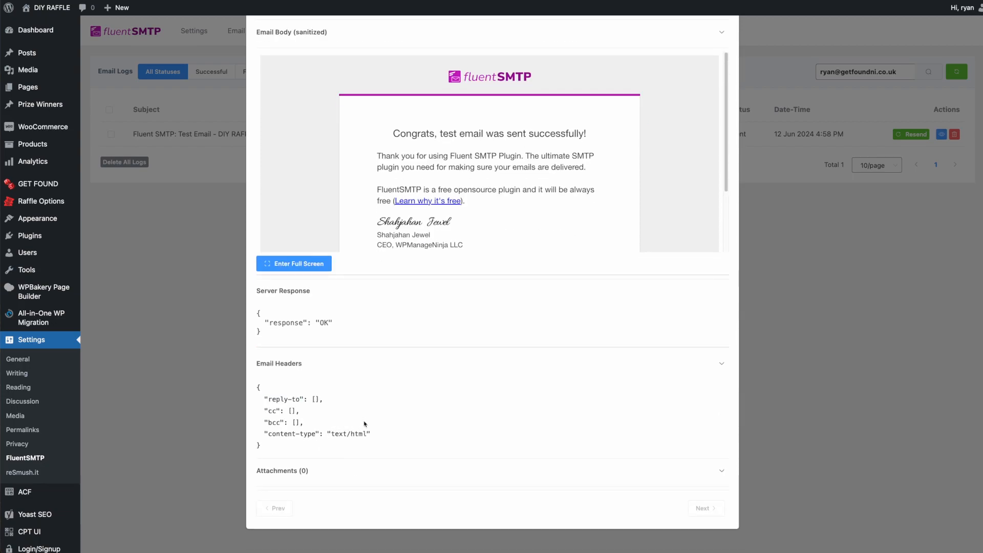
{"action": "mouse_move", "coordinate": [369, 420]}
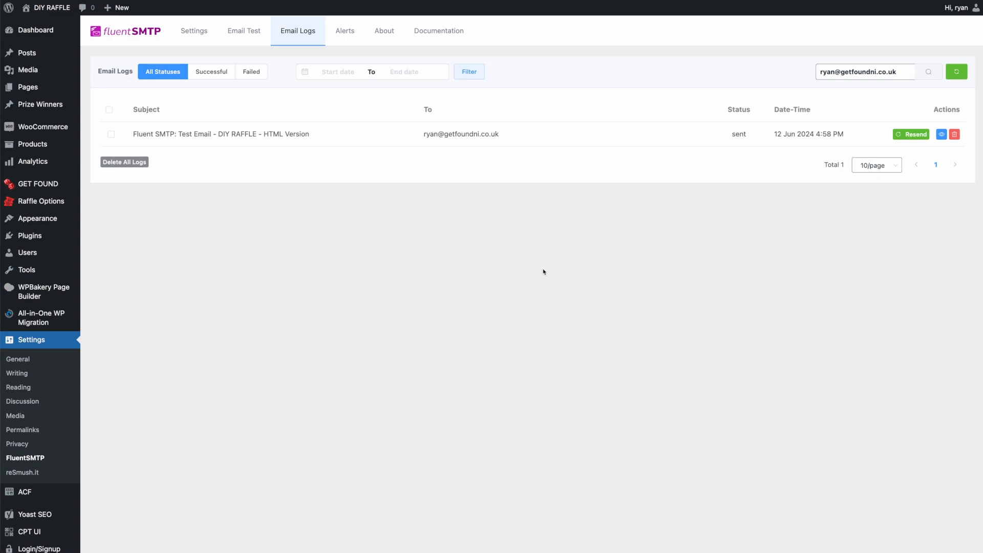
{"action": "mouse_move", "coordinate": [603, 274]}
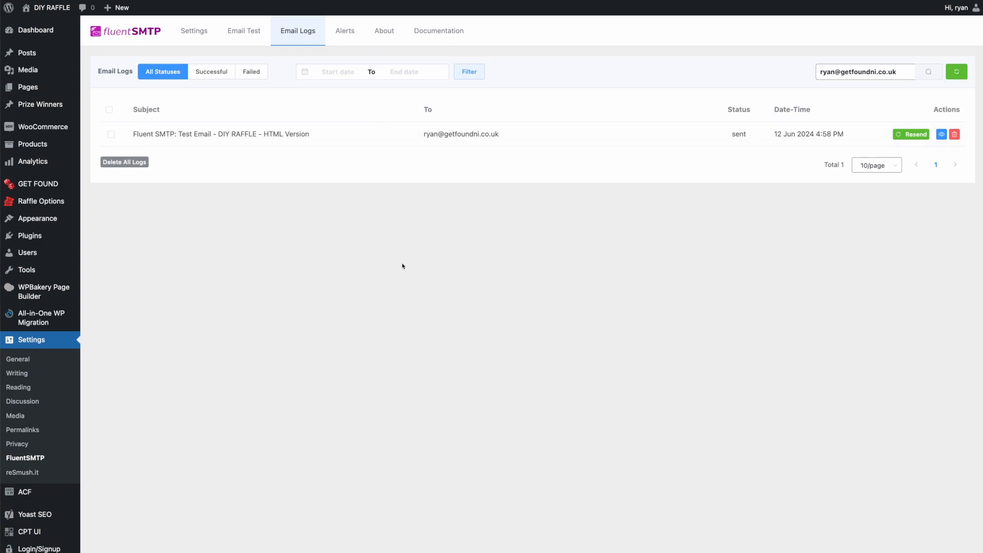
{"action": "mouse_move", "coordinate": [101, 193]}
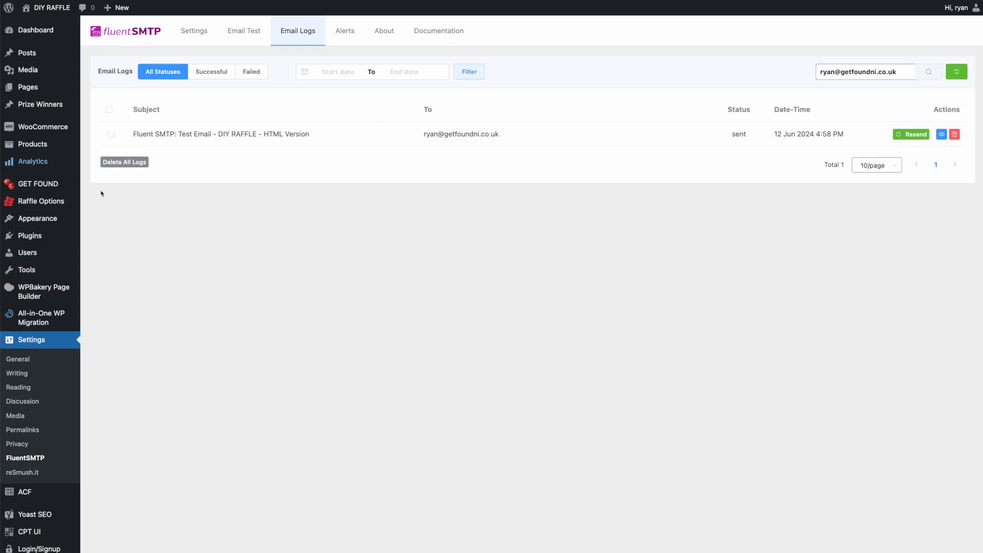
{"action": "mouse_move", "coordinate": [43, 126]}
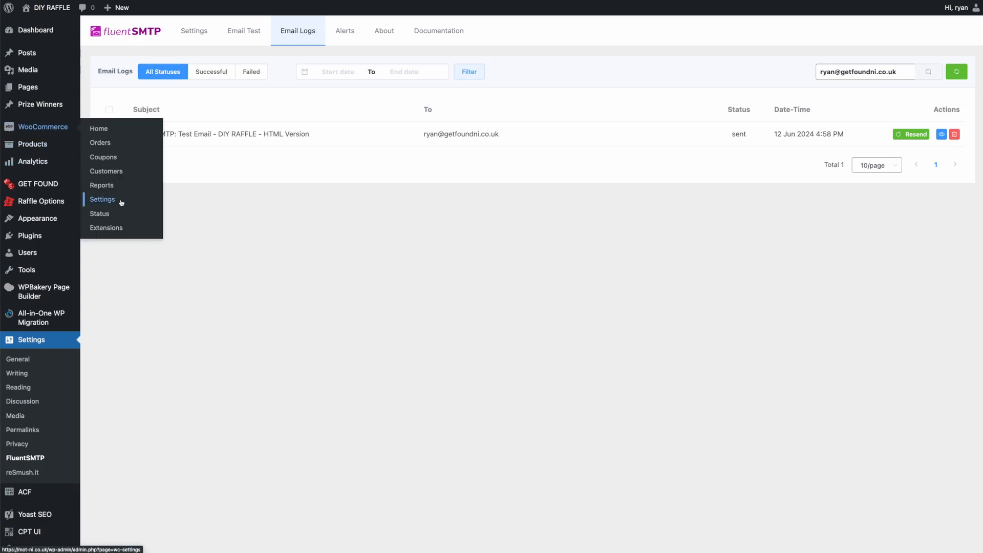
In WooCommerce Emails settings, untick the New order notification, save, and return to the list.
{"action": "left_click", "coordinate": [103, 199]}
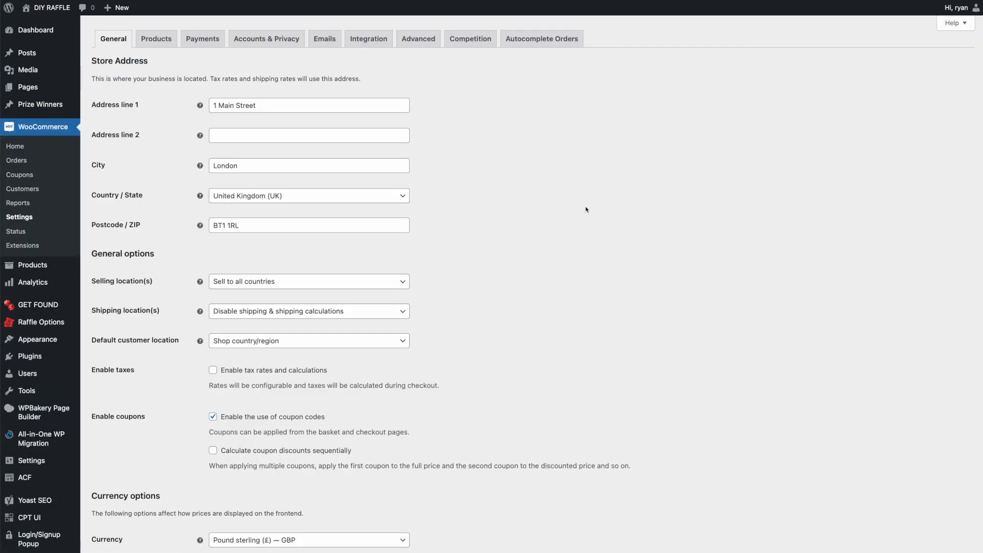
{"action": "left_click", "coordinate": [324, 38]}
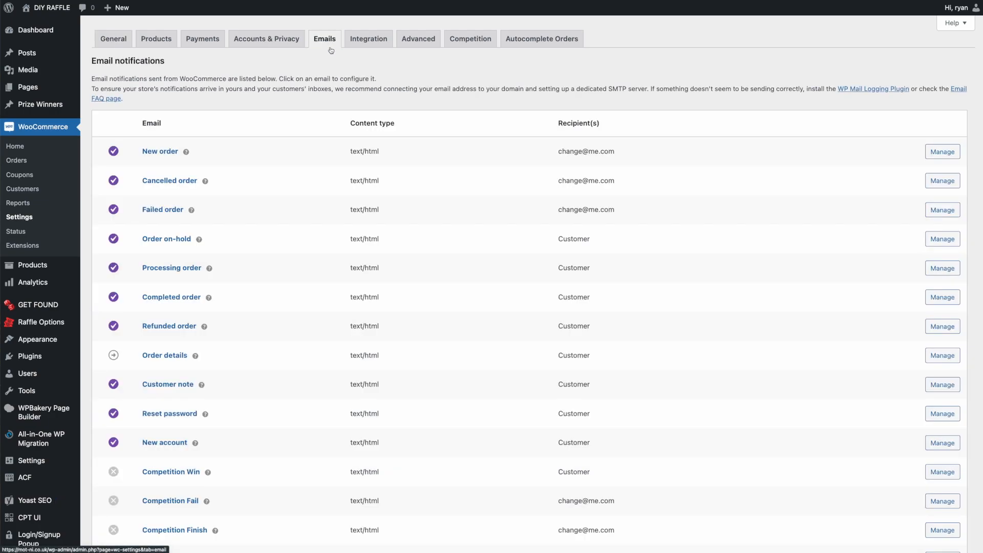
{"action": "scroll", "scroll_direction": "down", "scroll_amount": 3}
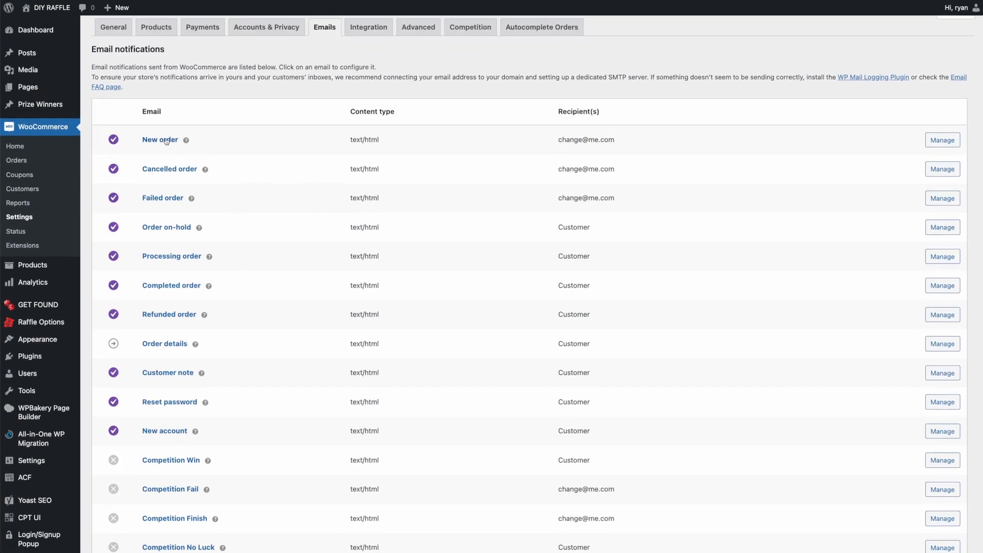
{"action": "left_click", "coordinate": [160, 140]}
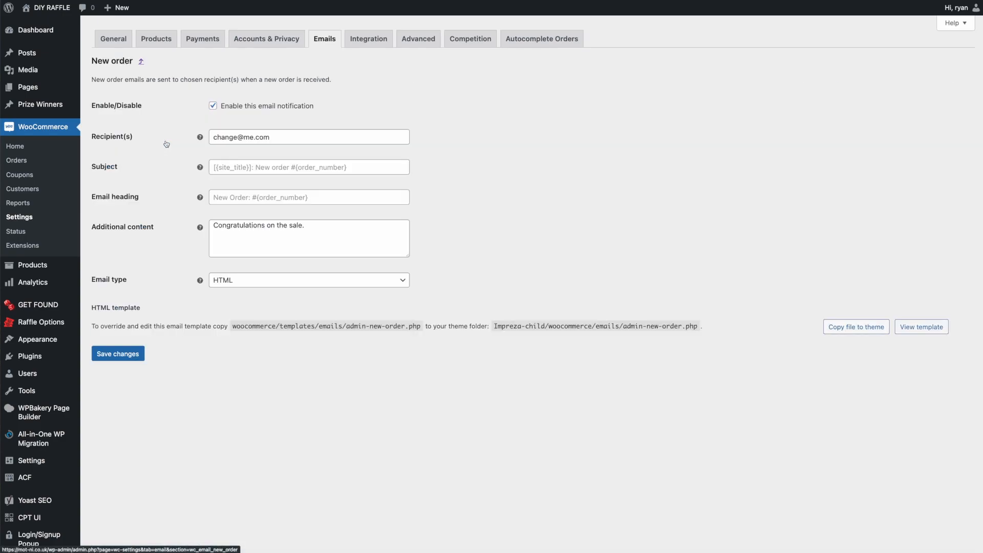
{"action": "left_click", "coordinate": [212, 105]}
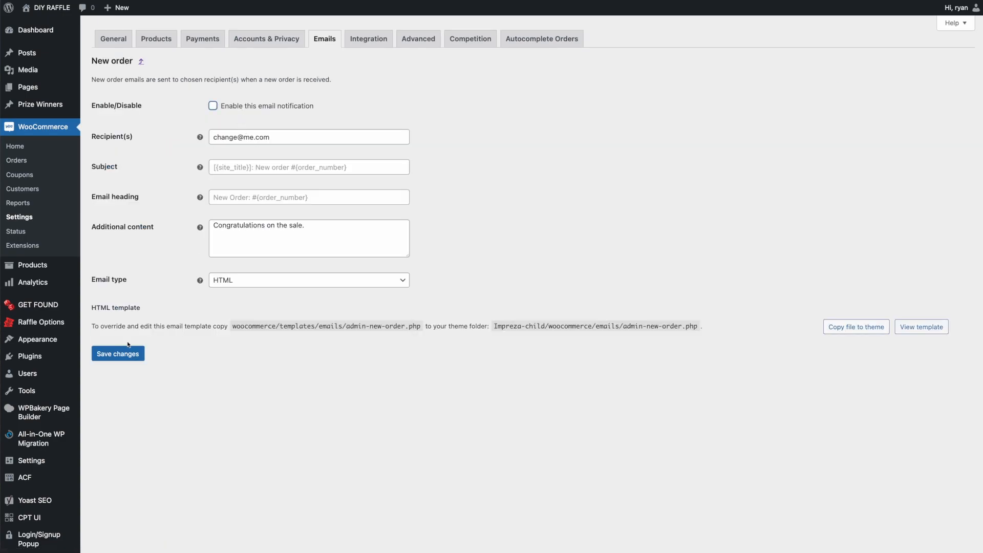
{"action": "left_click", "coordinate": [118, 354]}
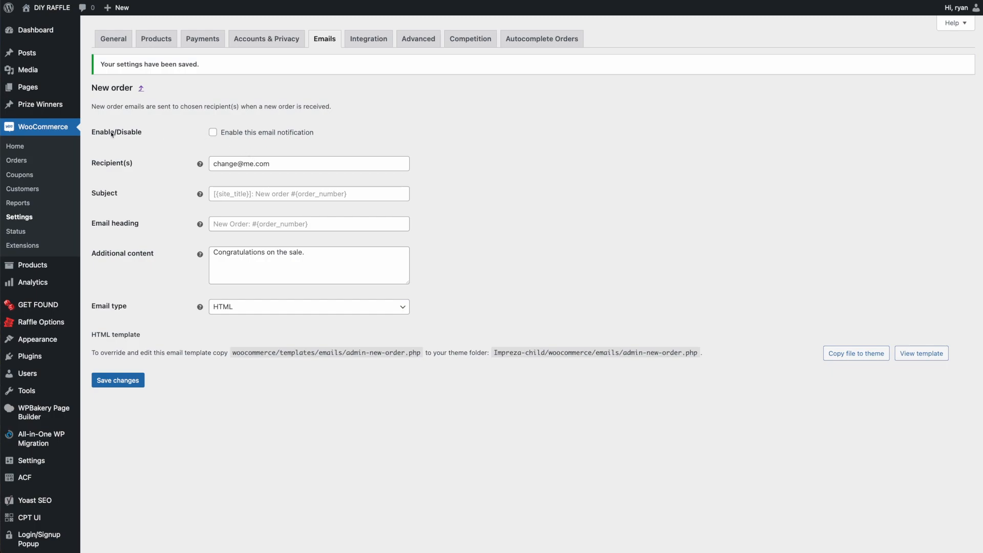
{"action": "left_click", "coordinate": [140, 88]}
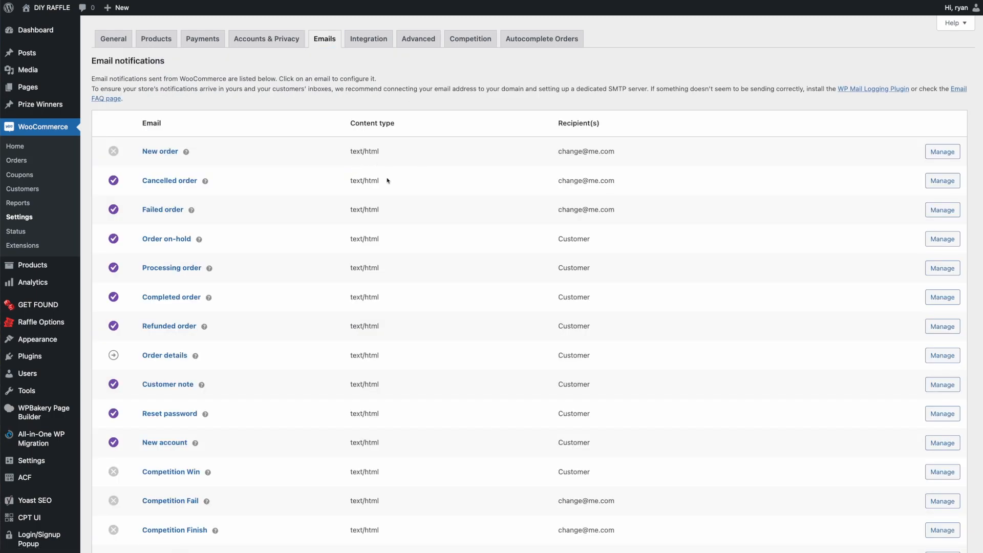
{"action": "scroll", "scroll_direction": "down", "scroll_amount": 3}
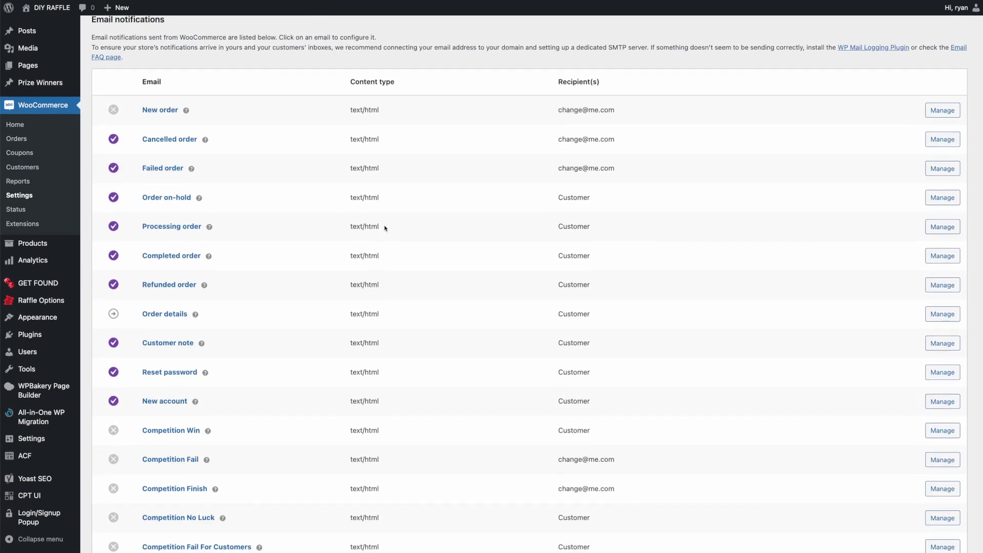
{"action": "scroll", "scroll_direction": "down", "scroll_amount": 3}
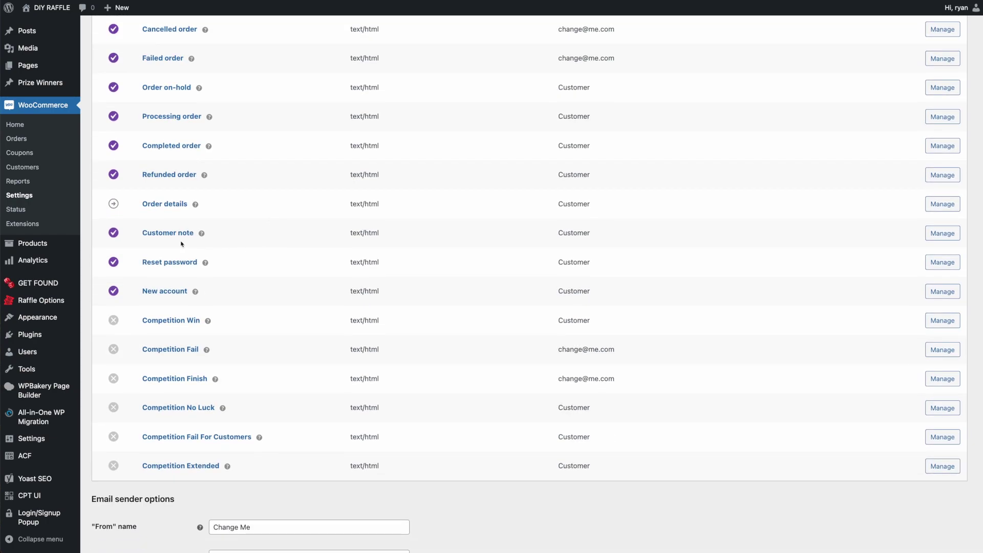
{"action": "mouse_move", "coordinate": [272, 236]}
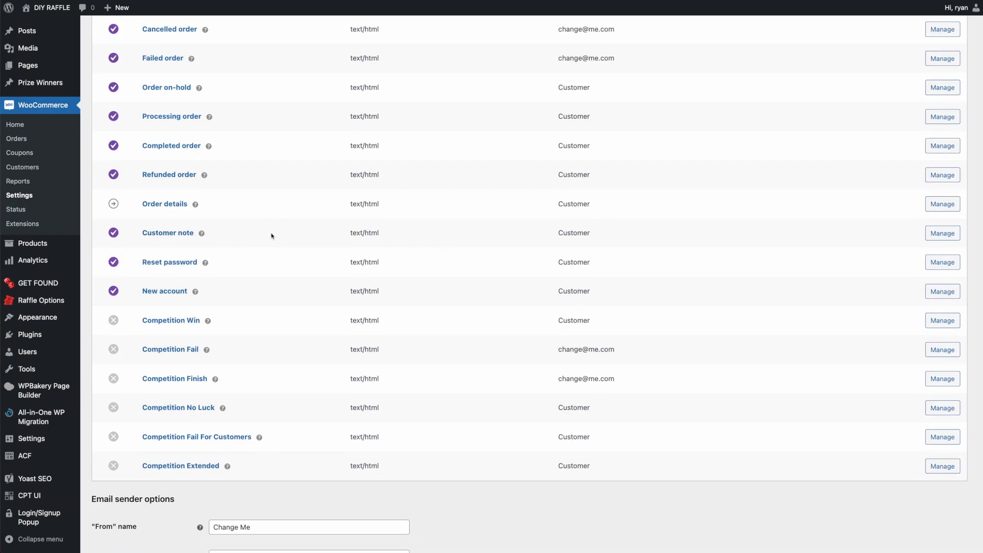
{"action": "scroll", "scroll_direction": "down", "scroll_amount": 3}
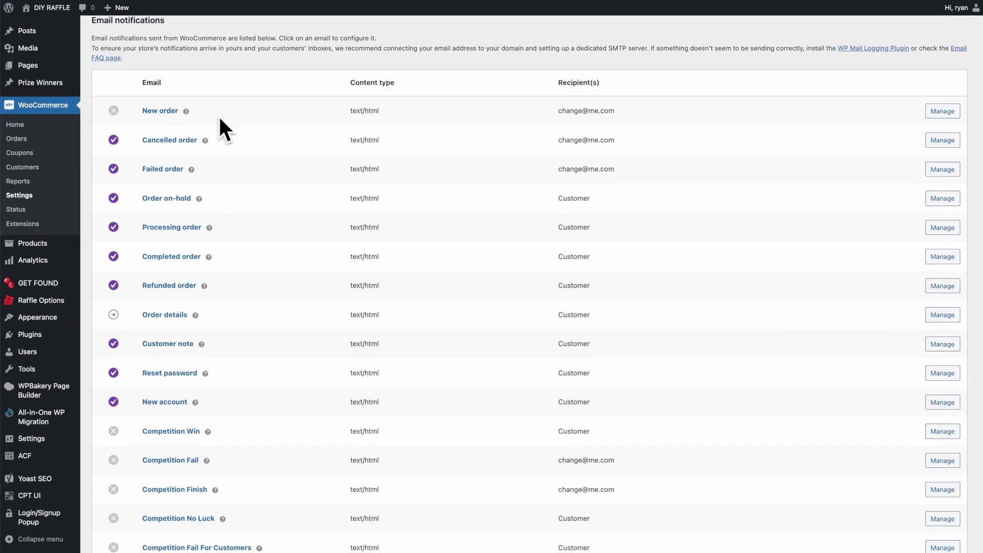
{"action": "scroll", "scroll_direction": "down", "scroll_amount": 3}
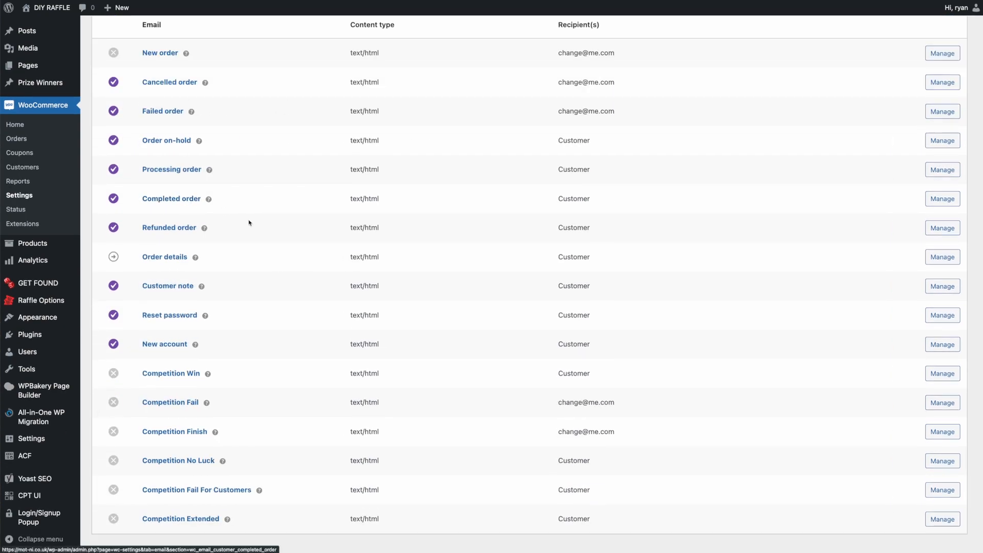
{"action": "scroll", "scroll_direction": "down", "scroll_amount": 3}
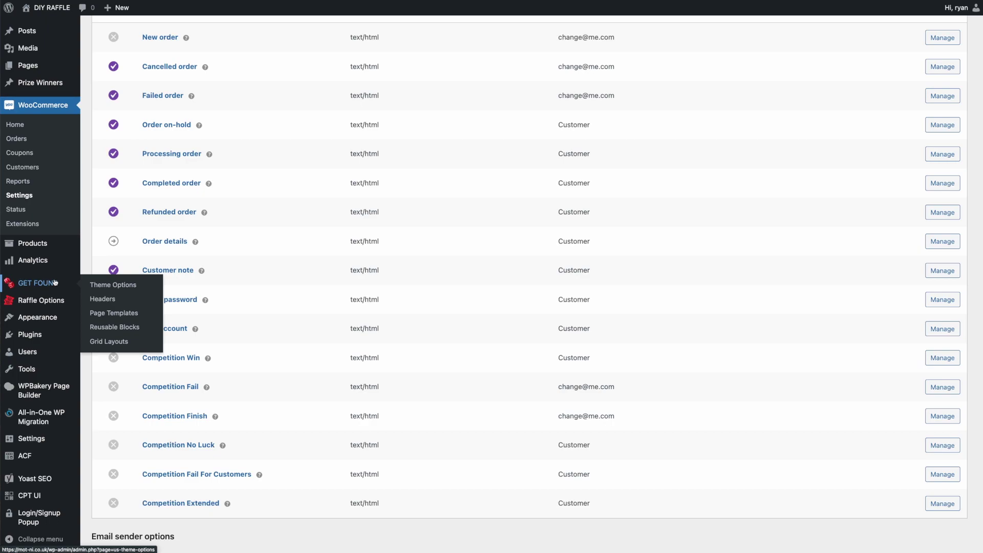
{"action": "mouse_move", "coordinate": [226, 243]}
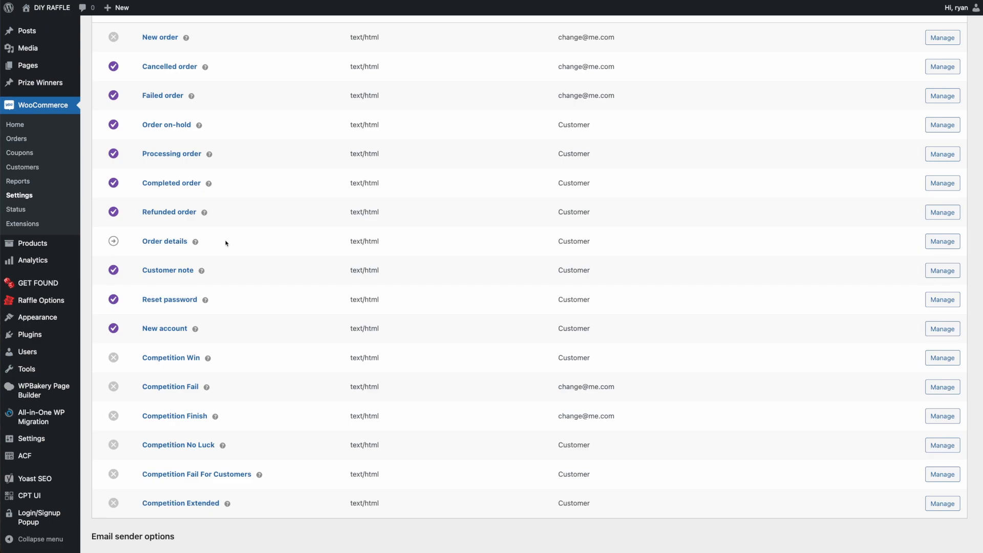
{"action": "mouse_move", "coordinate": [149, 216]}
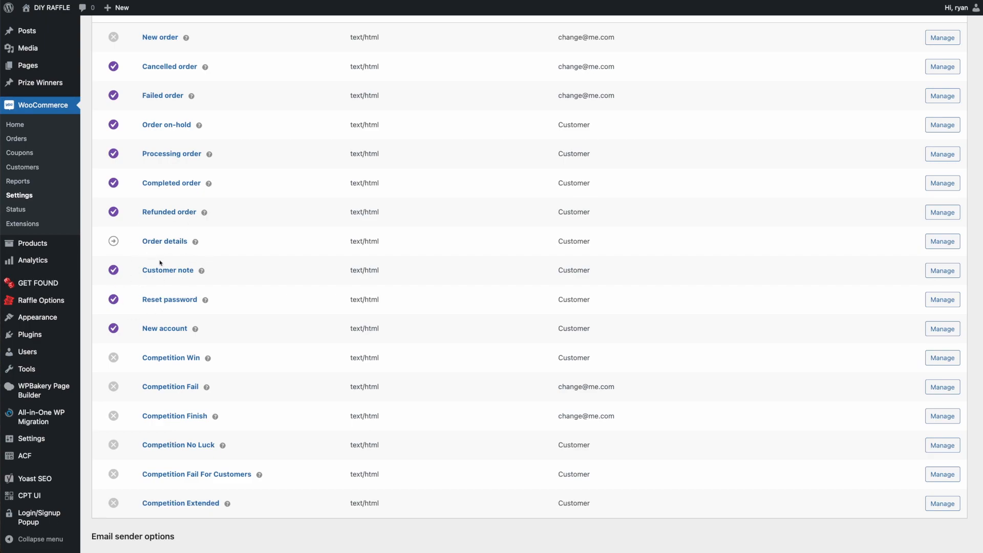
{"action": "mouse_move", "coordinate": [176, 257]}
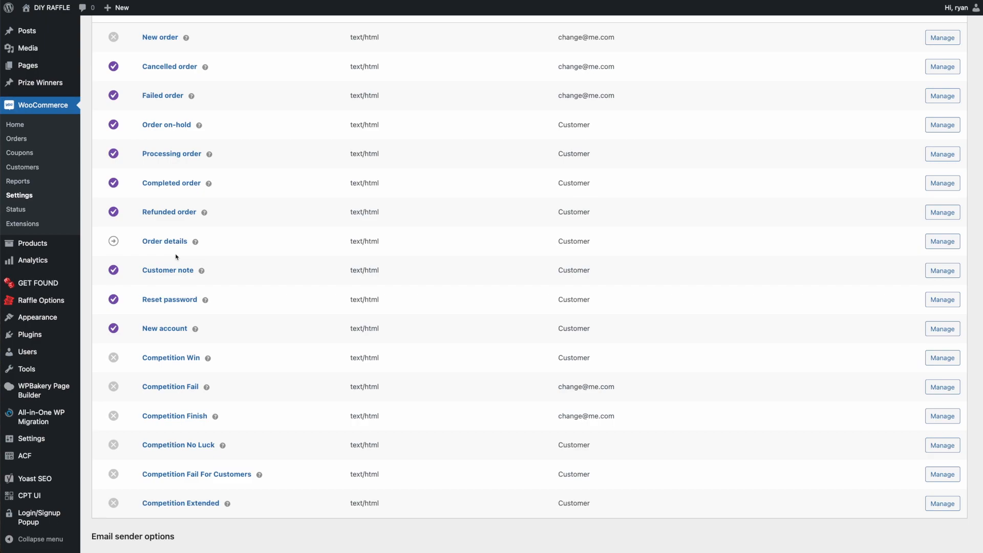
{"action": "scroll", "scroll_direction": "down", "scroll_amount": 3}
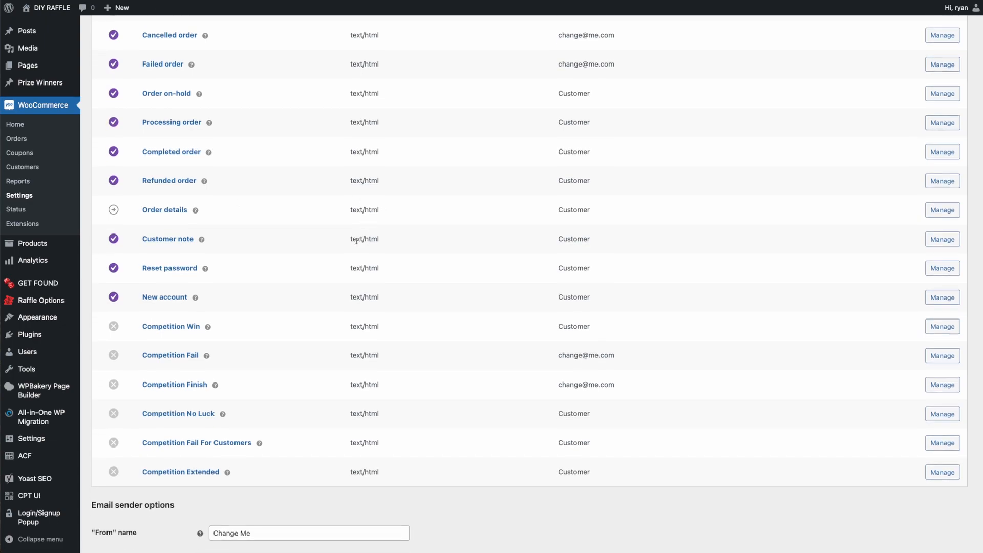
{"action": "scroll", "scroll_direction": "down", "scroll_amount": 3}
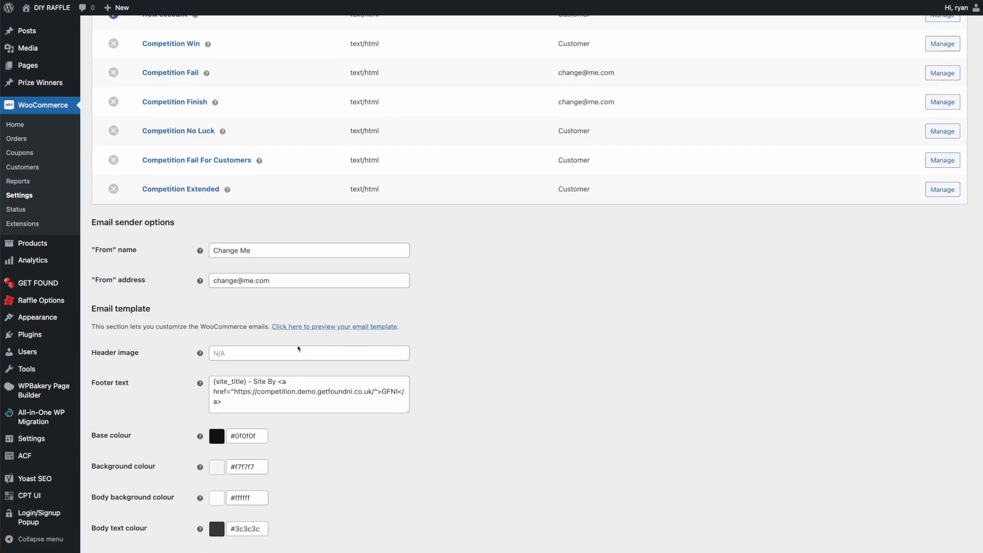
{"action": "left_click", "coordinate": [316, 353]}
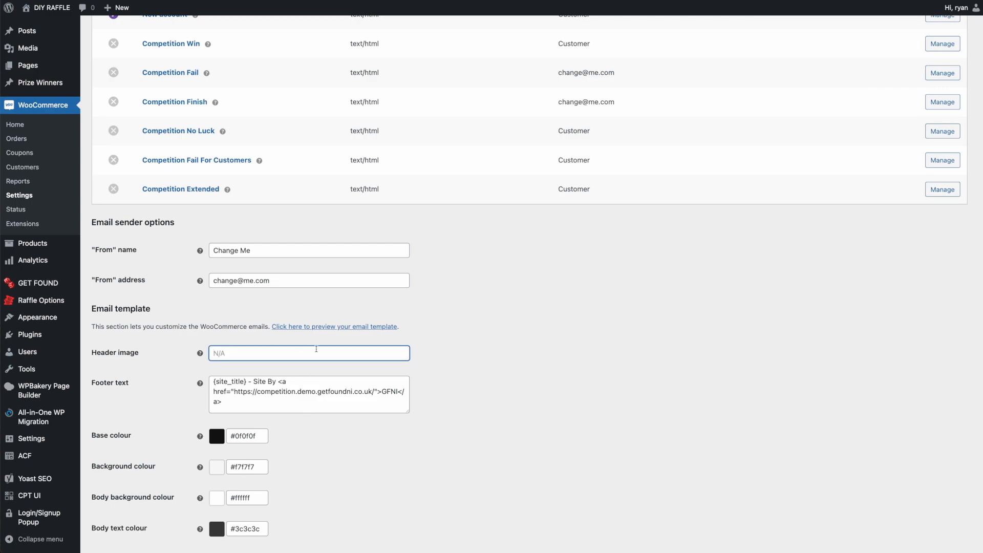
{"action": "double_click", "coordinate": [232, 250]}
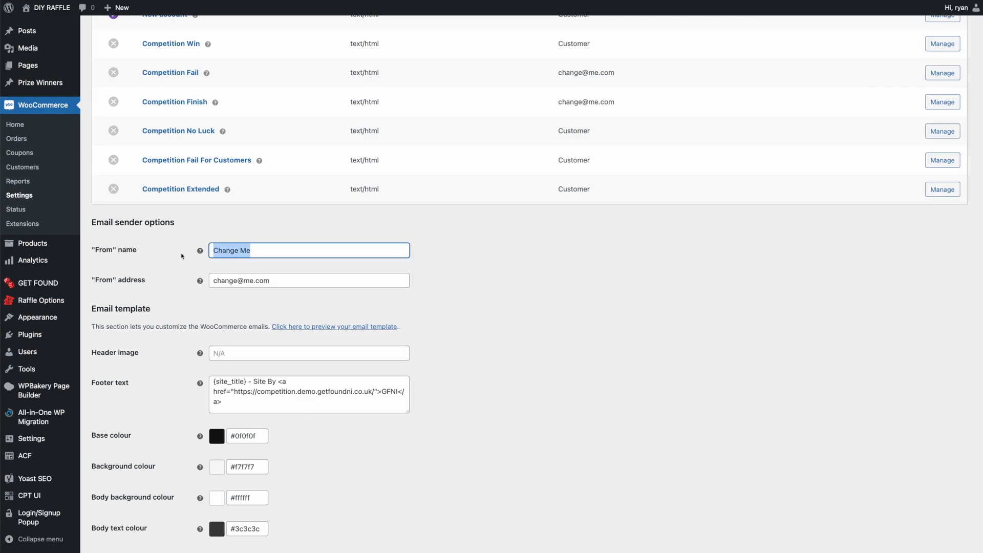
{"action": "type", "text": "MOT NI Comps"}
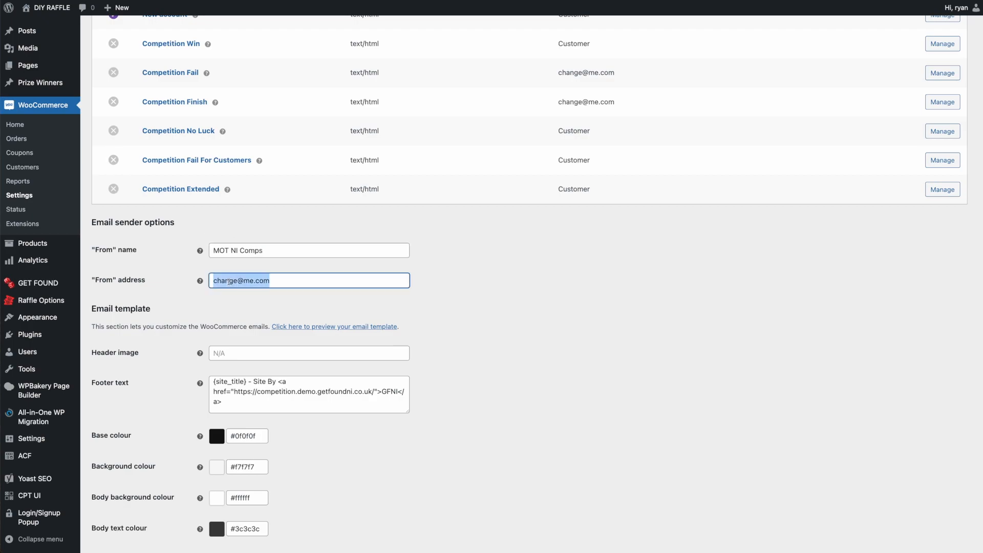
{"action": "type", "text": "info@"}
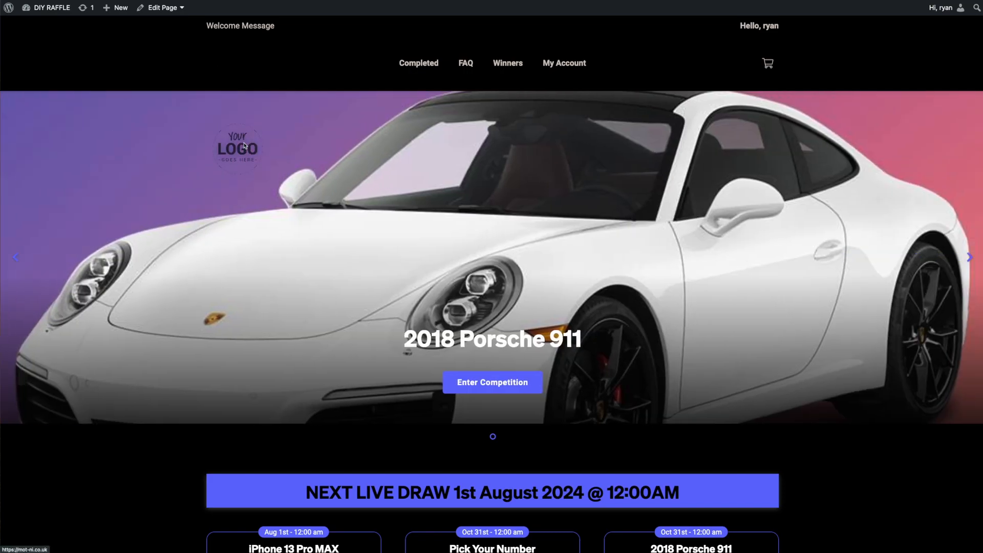
Use the site logo's URL as header image, preview the template, and save.
{"action": "right_click", "coordinate": [240, 149]}
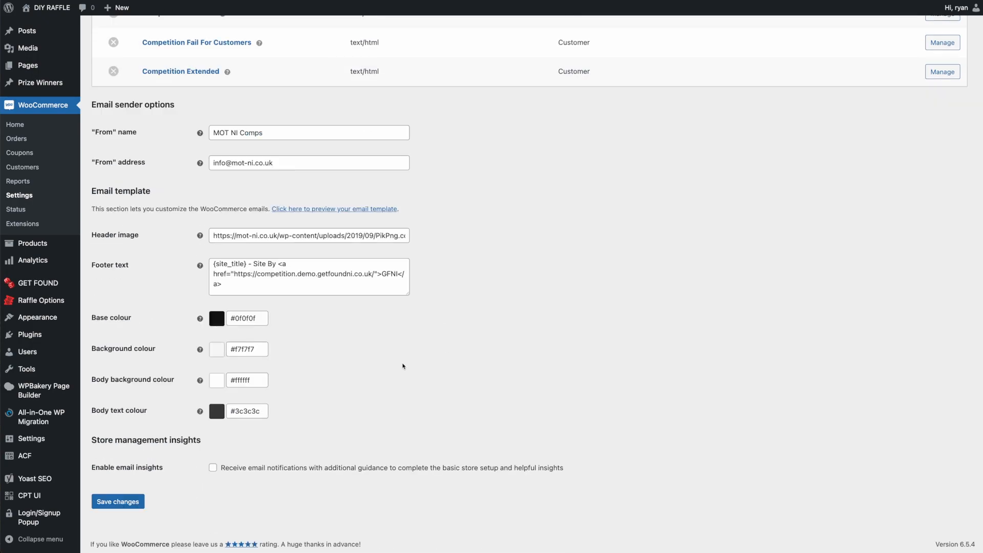
{"action": "left_click", "coordinate": [117, 501]}
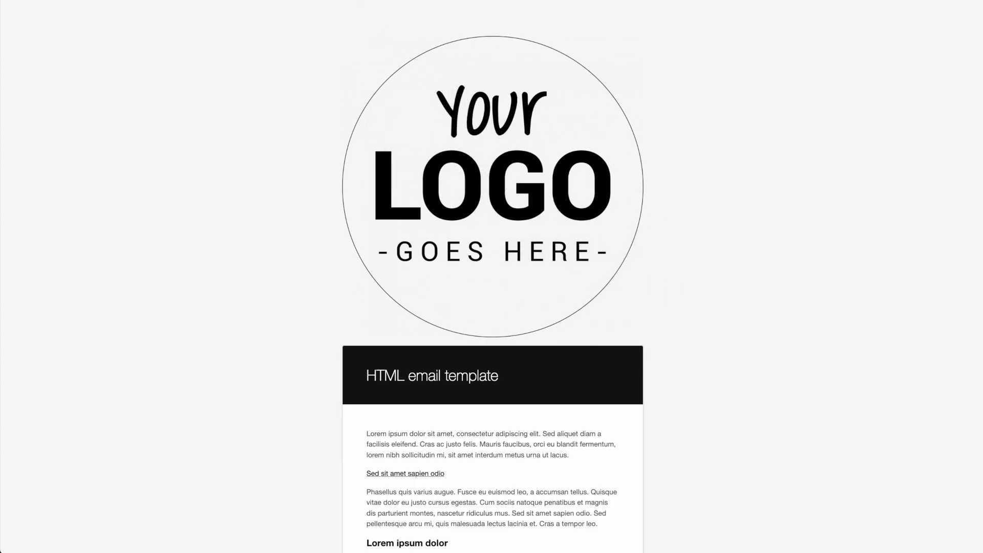
{"action": "left_click", "coordinate": [335, 503]}
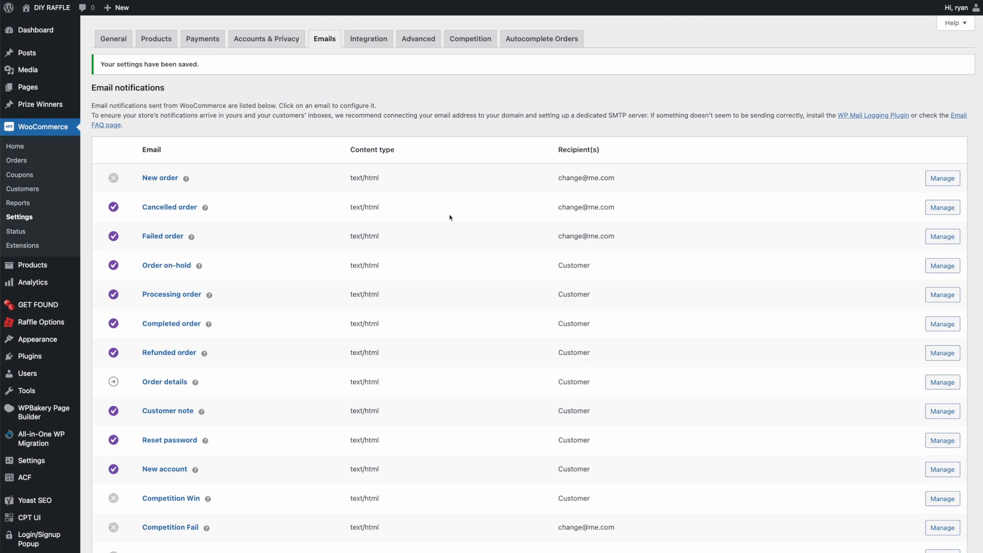
Scroll the Resend WordPress guide down to '3. Sending a test email'.
{"action": "scroll", "scroll_direction": "down", "scroll_amount": 3}
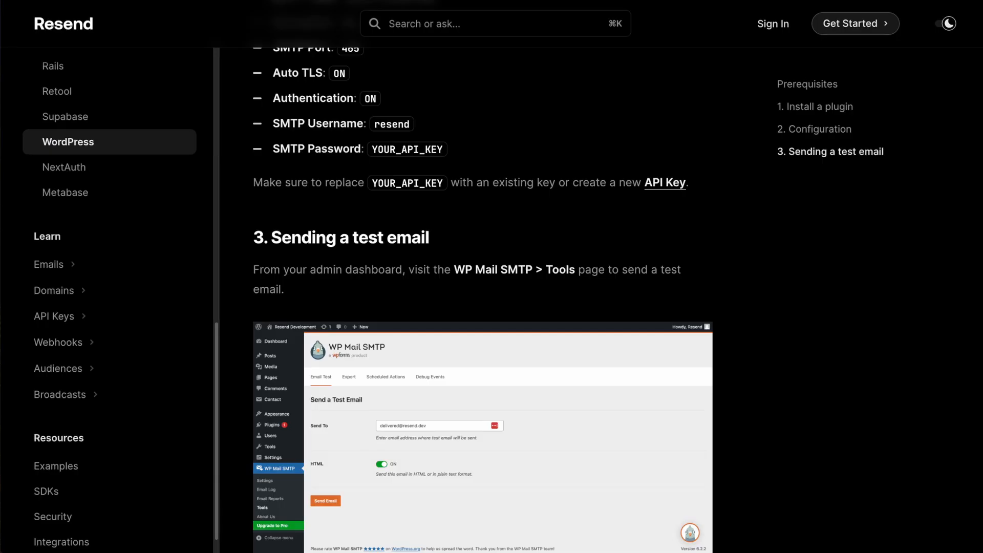
{"action": "scroll", "scroll_direction": "down", "scroll_amount": 3}
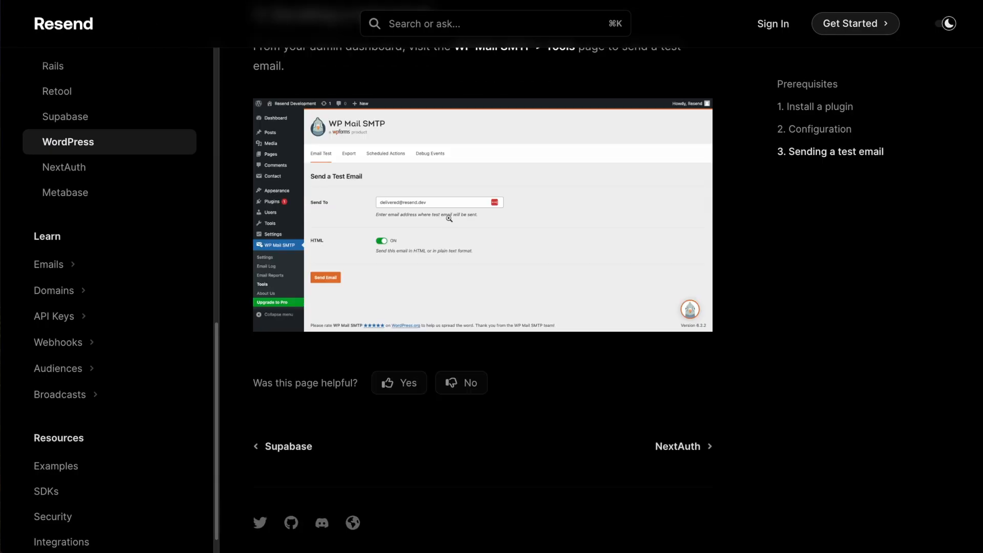